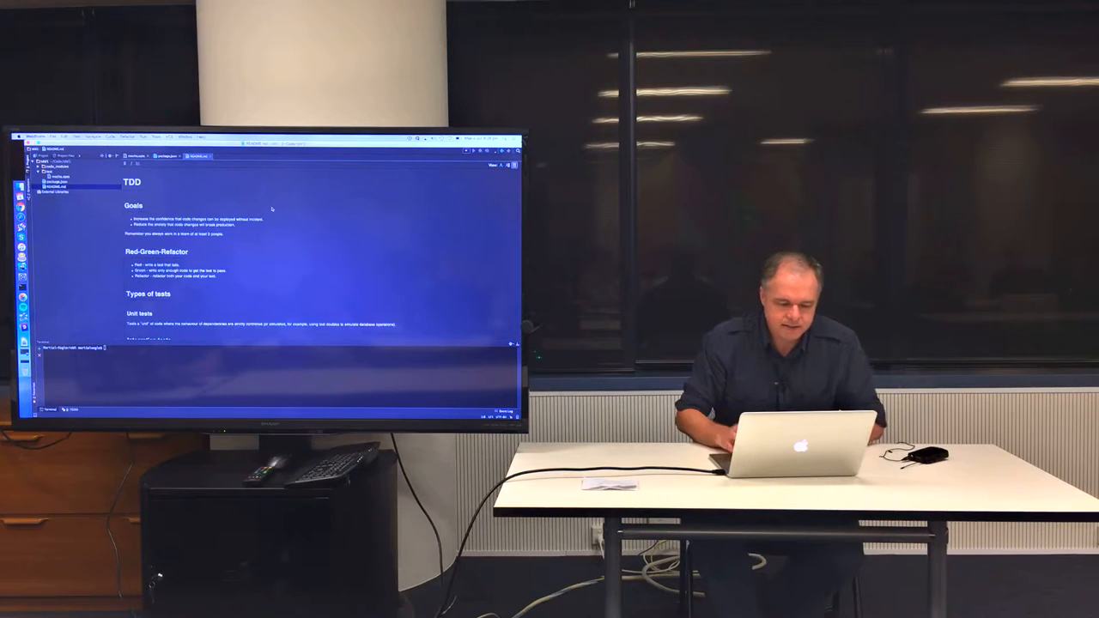
# Create a new test directory in the project from the Project tool window context menu.
pyautogui.scroll(-3)
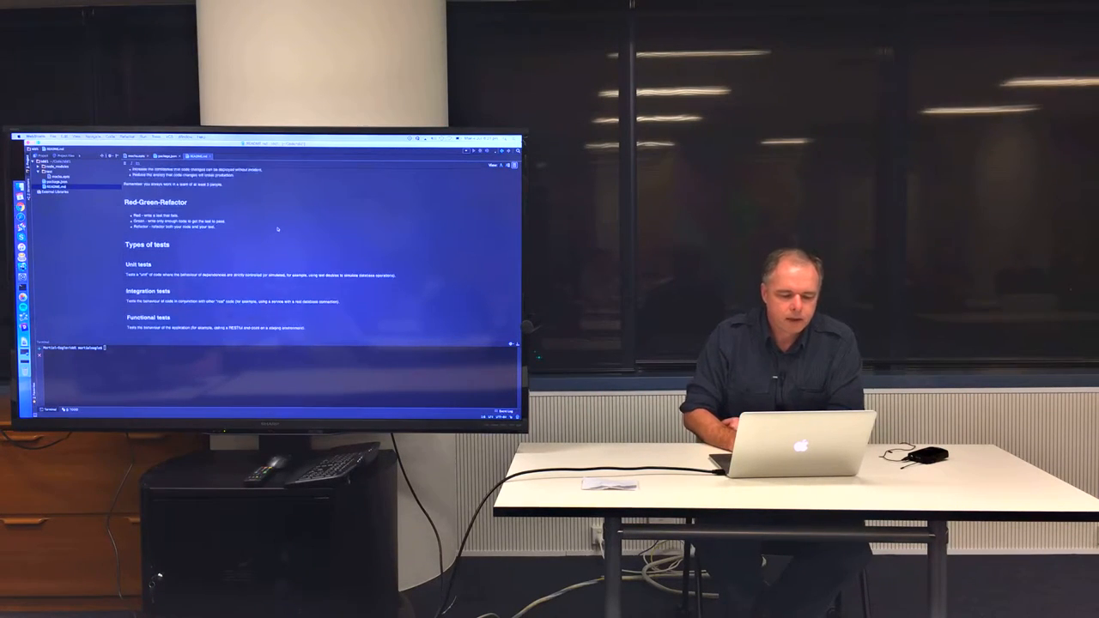
pyautogui.scroll(-3)
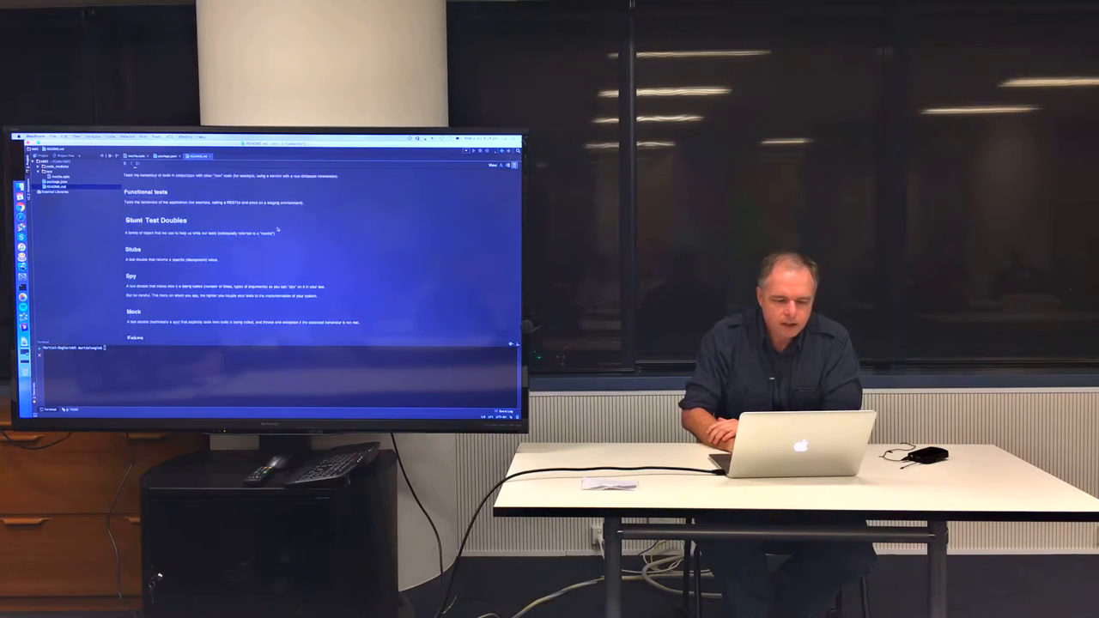
pyautogui.scroll(-3)
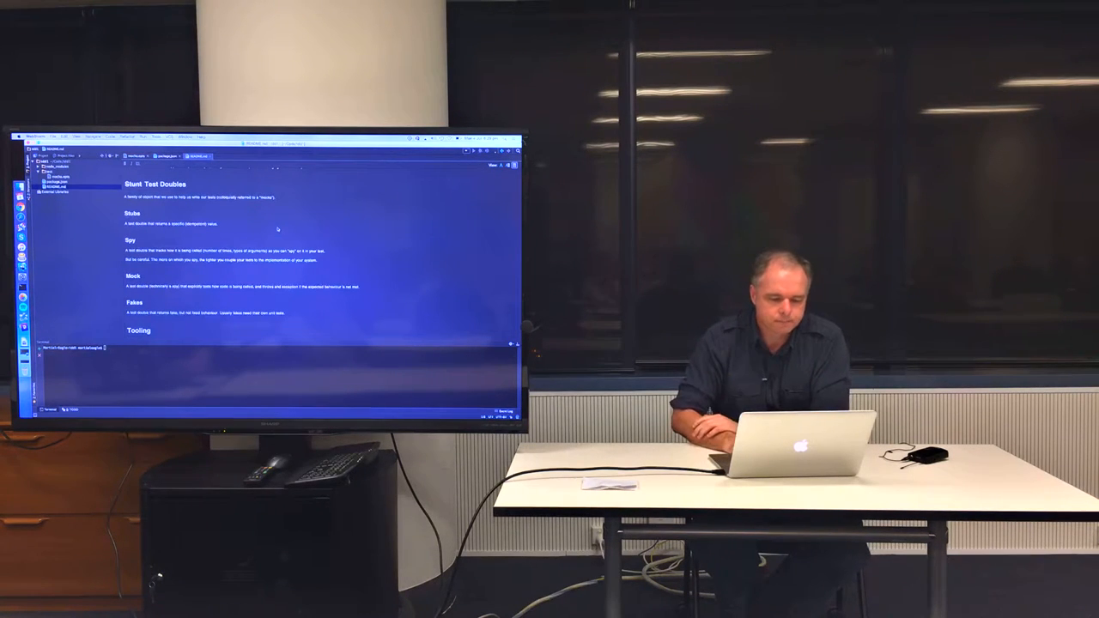
pyautogui.scroll(-3)
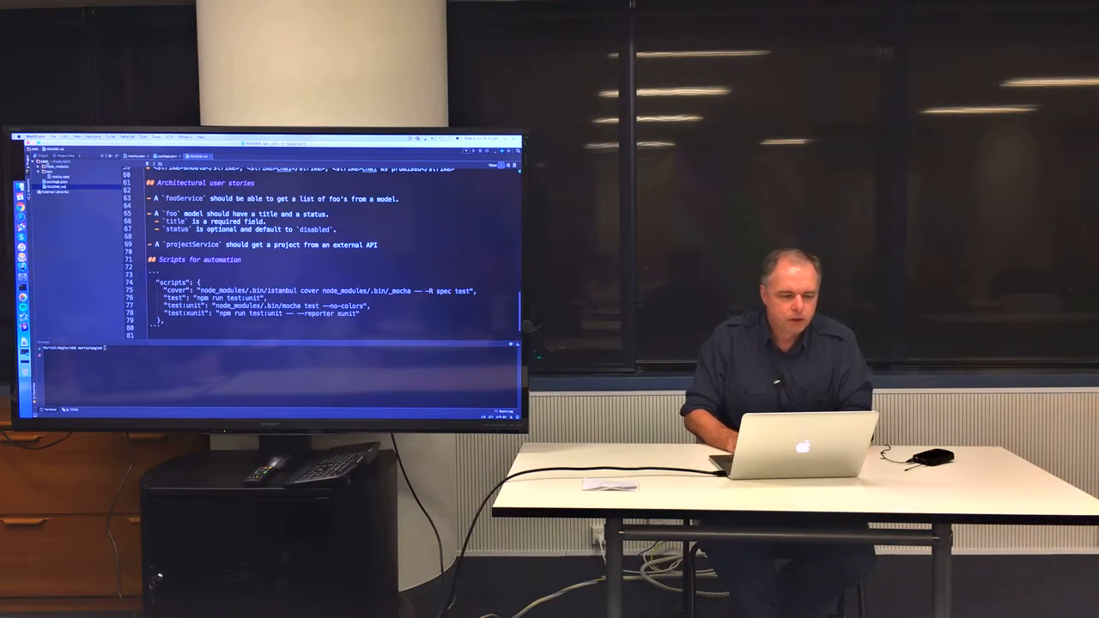
pyautogui.rightClick(52, 165)
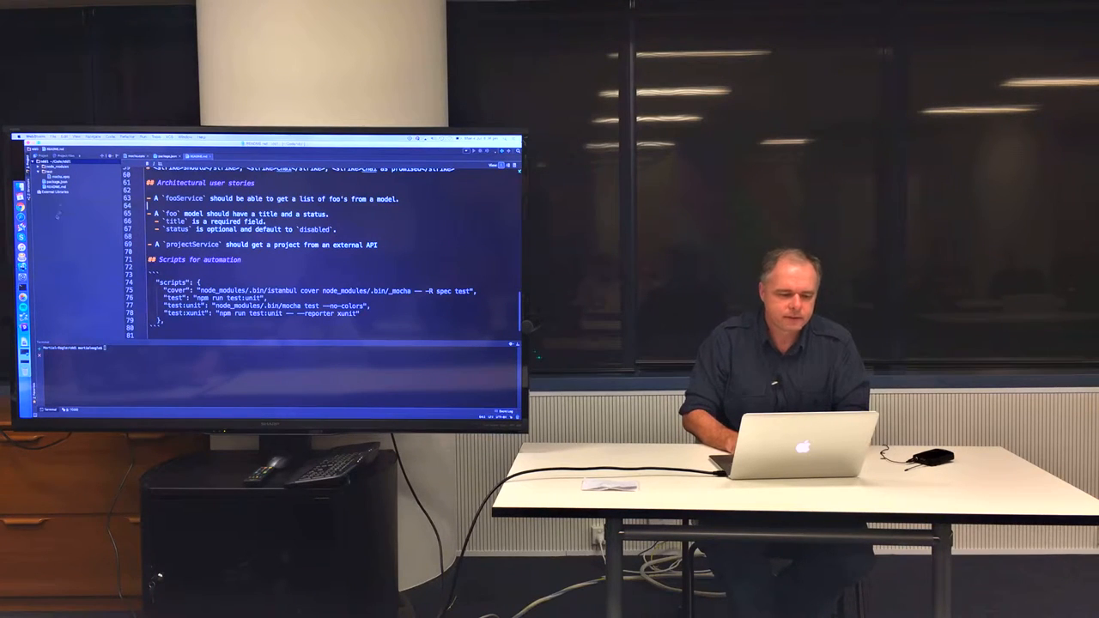
pyautogui.rightClick(55, 169)
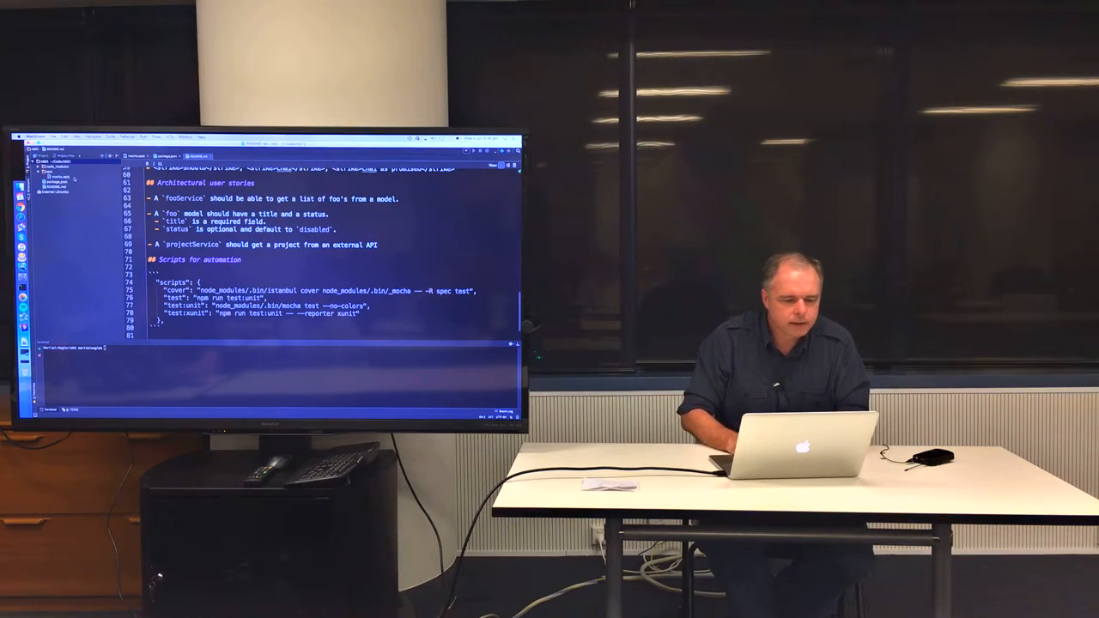
pyautogui.rightClick(52, 171)
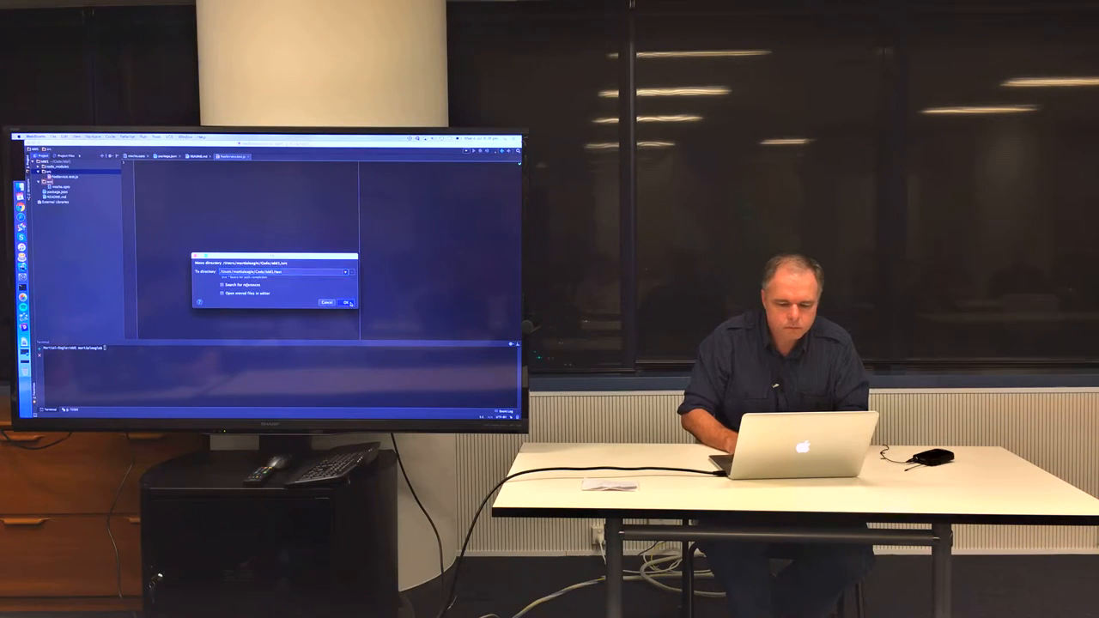
pyautogui.click(344, 303)
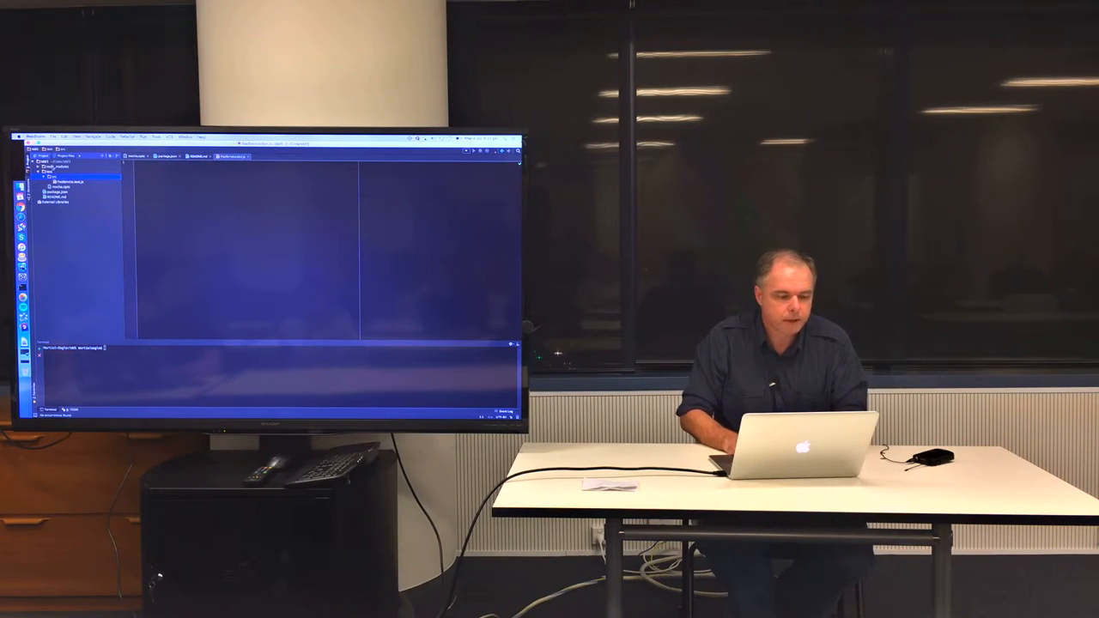
# Create a new JavaScript test file inside the new test directory and confirm its name.
pyautogui.rightClick(49, 163)
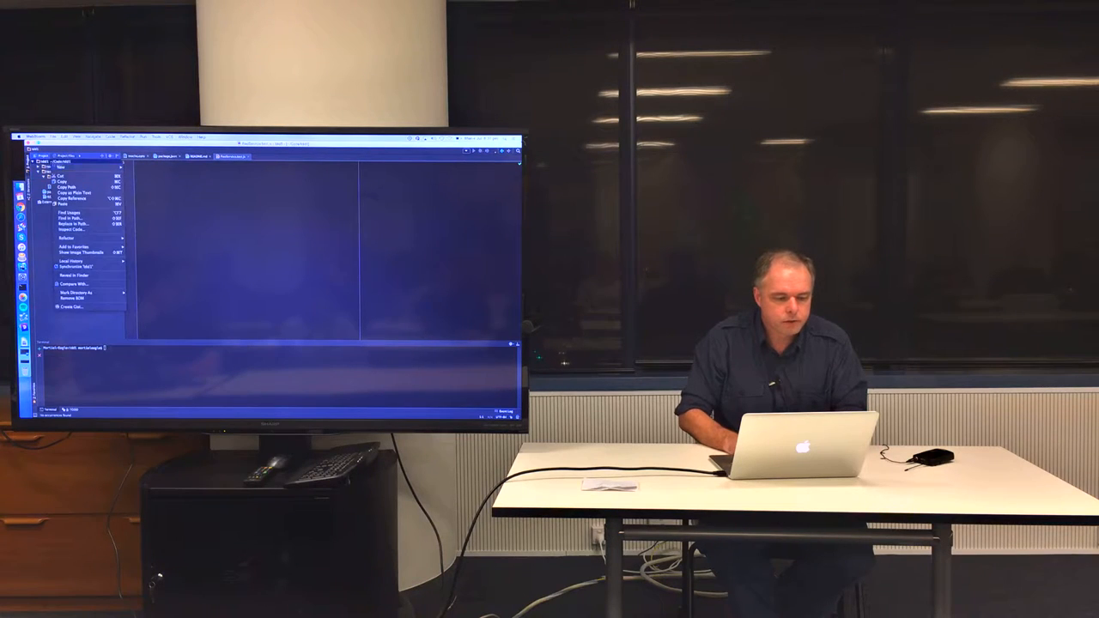
pyautogui.click(69, 306)
pyautogui.write('src/FeedService.js')
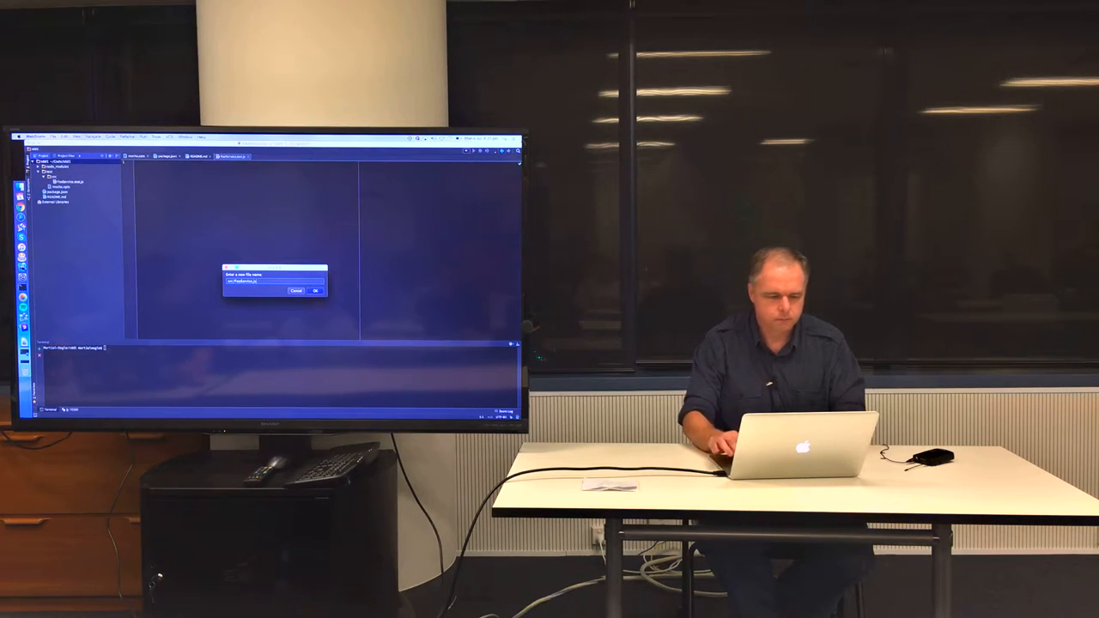
pyautogui.click(314, 290)
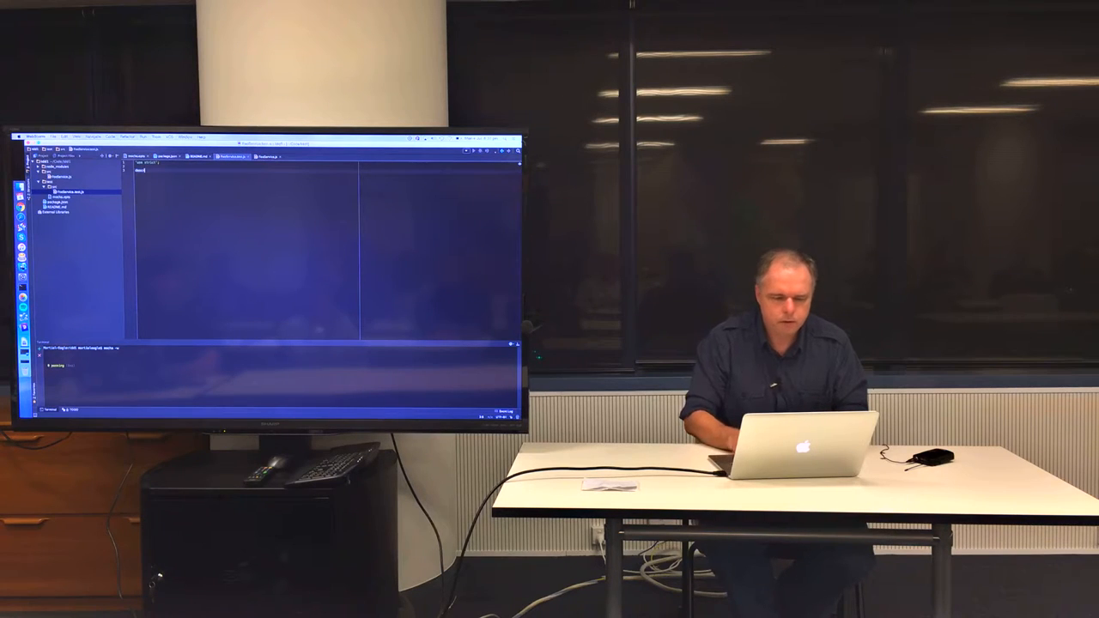
# Write describe('FooService unit tests') containing an it('should work') test with assert(true).
pyautogui.write('describe(')
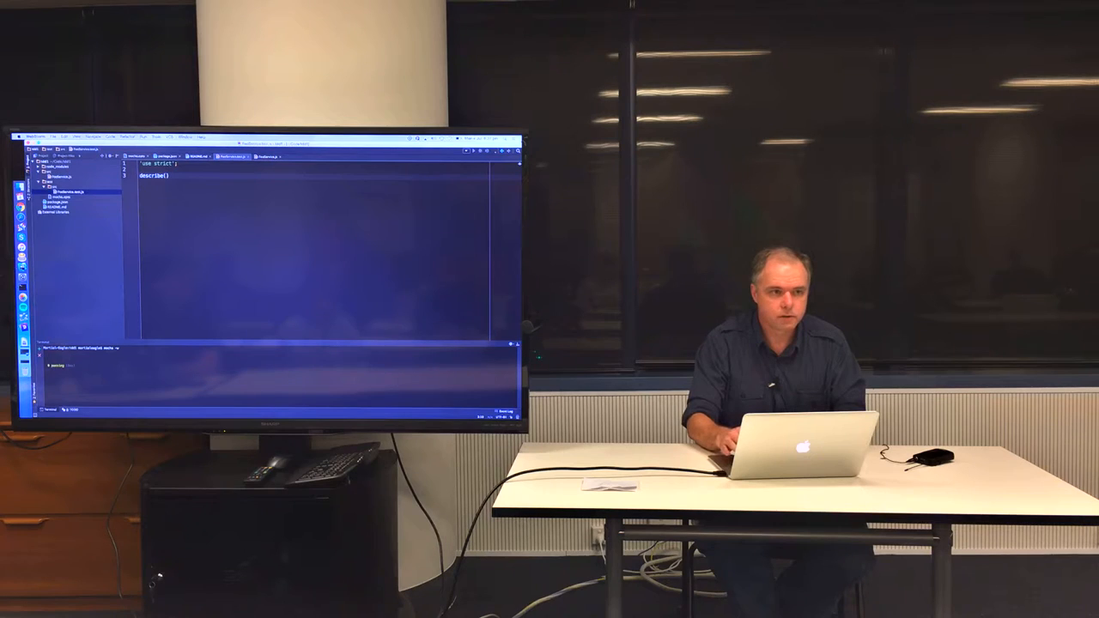
pyautogui.write("''")
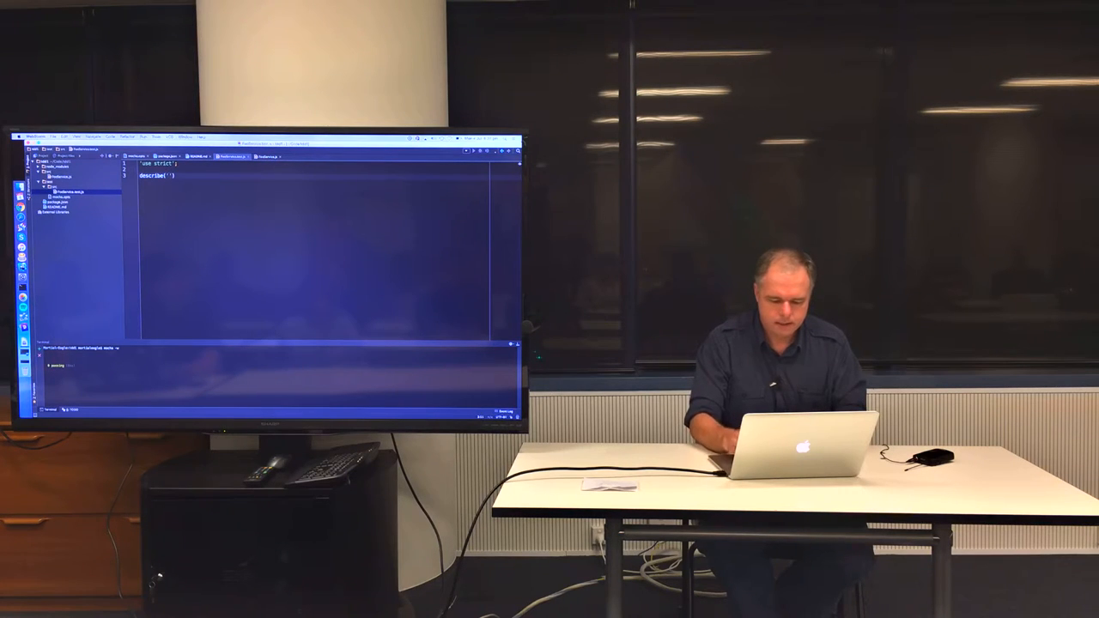
pyautogui.write('FooService unit tests')
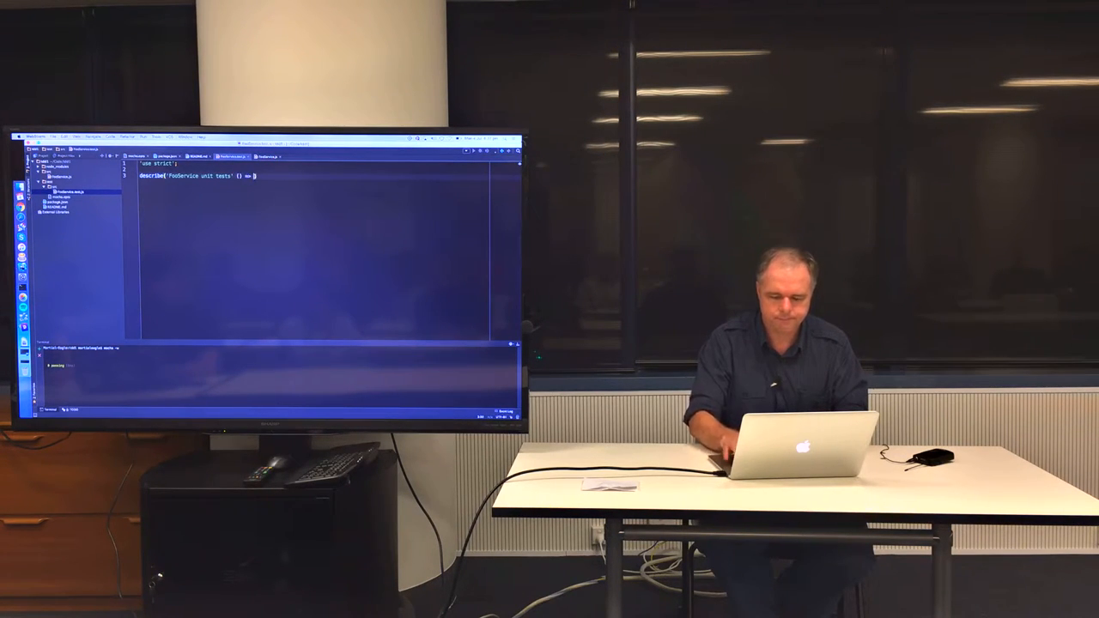
pyautogui.write('})')
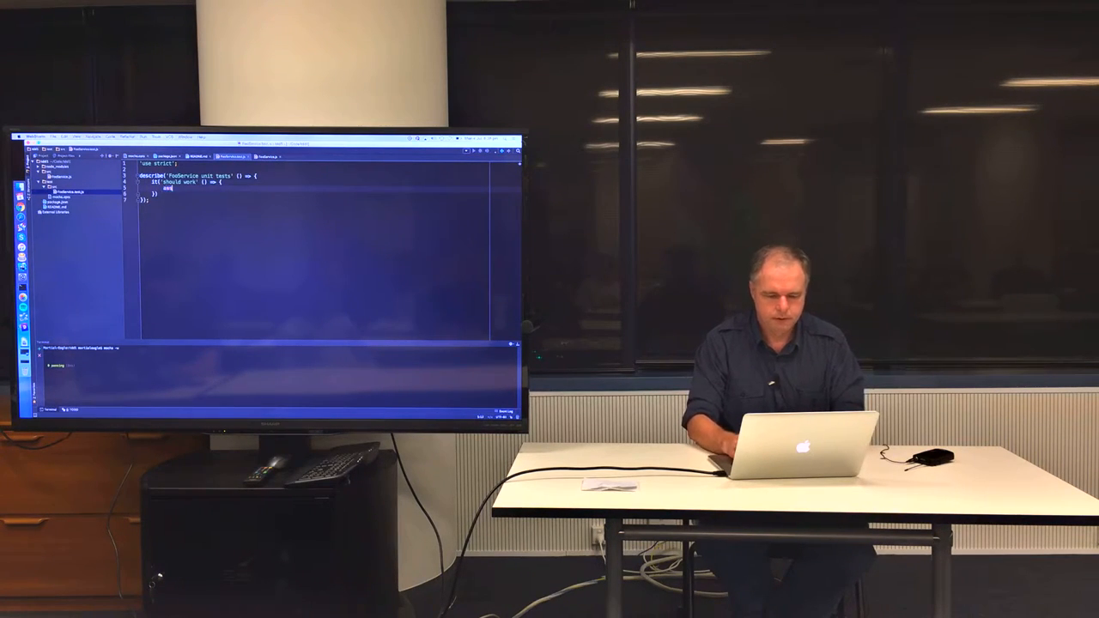
pyautogui.write('assert(true)')
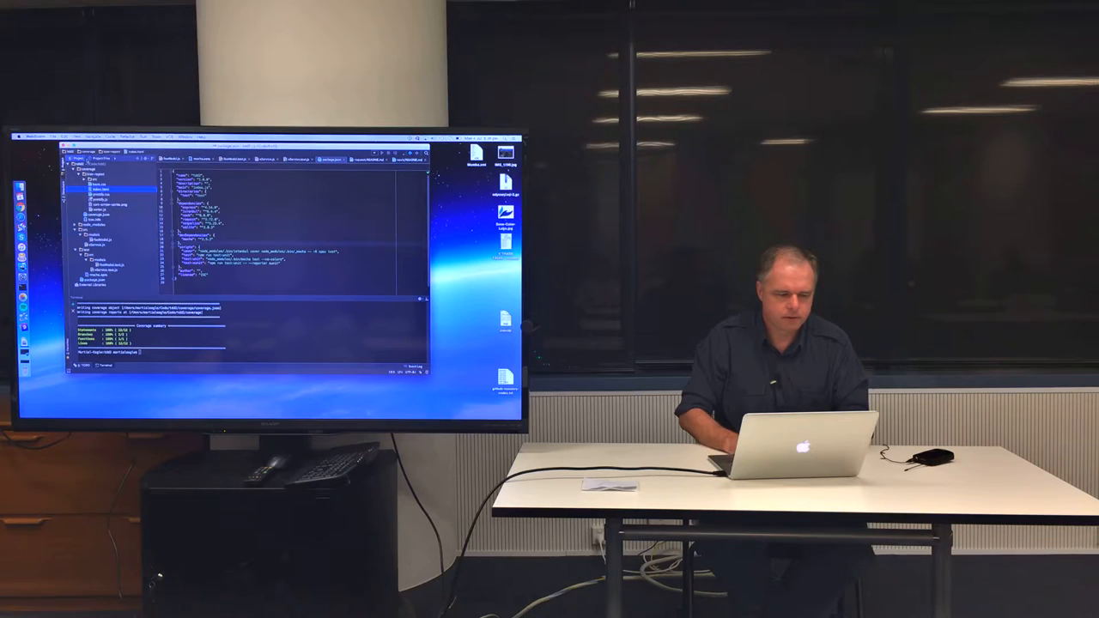
# Return to the FooService test file and begin a const assert = declaration under 'use strict'.
pyautogui.click(53, 137)
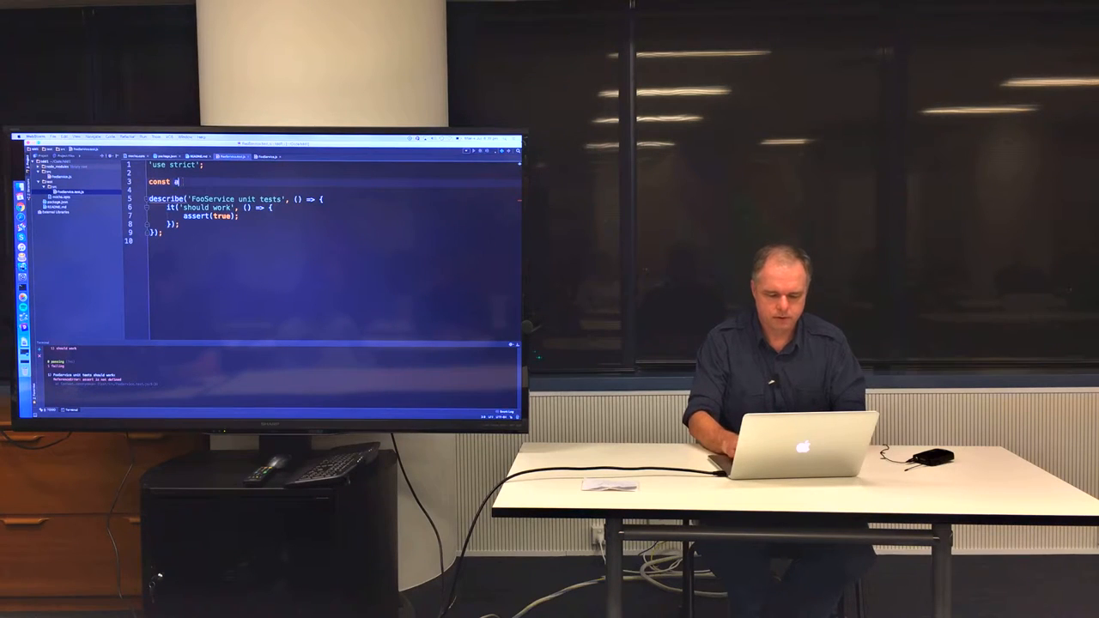
pyautogui.write('ssert =')
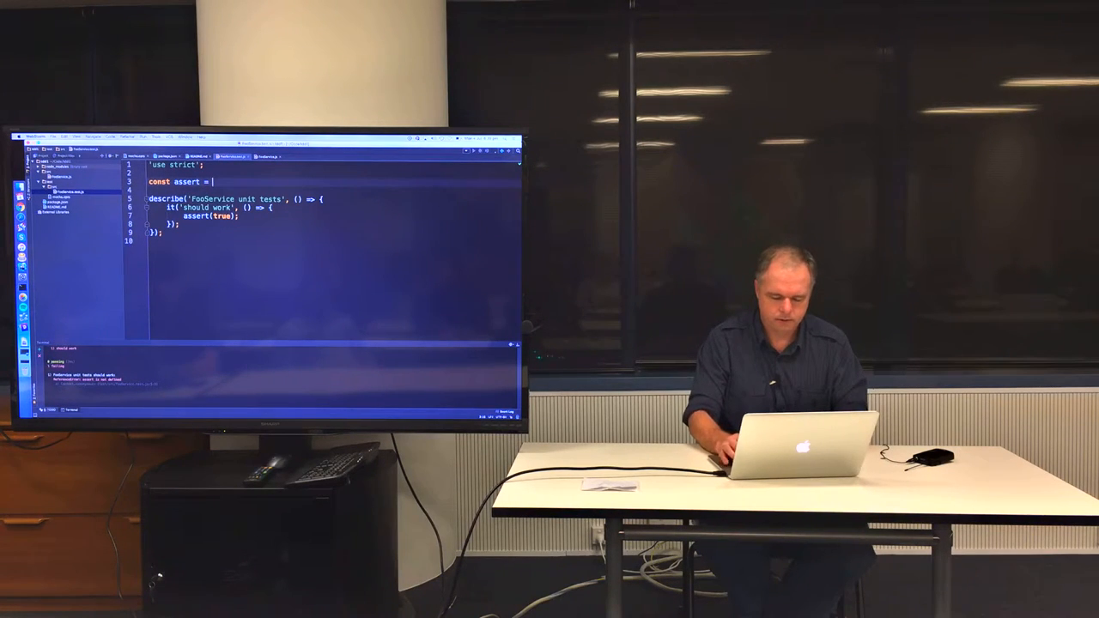
# Complete the import as const assert = require('assert').
pyautogui.write("require('')")
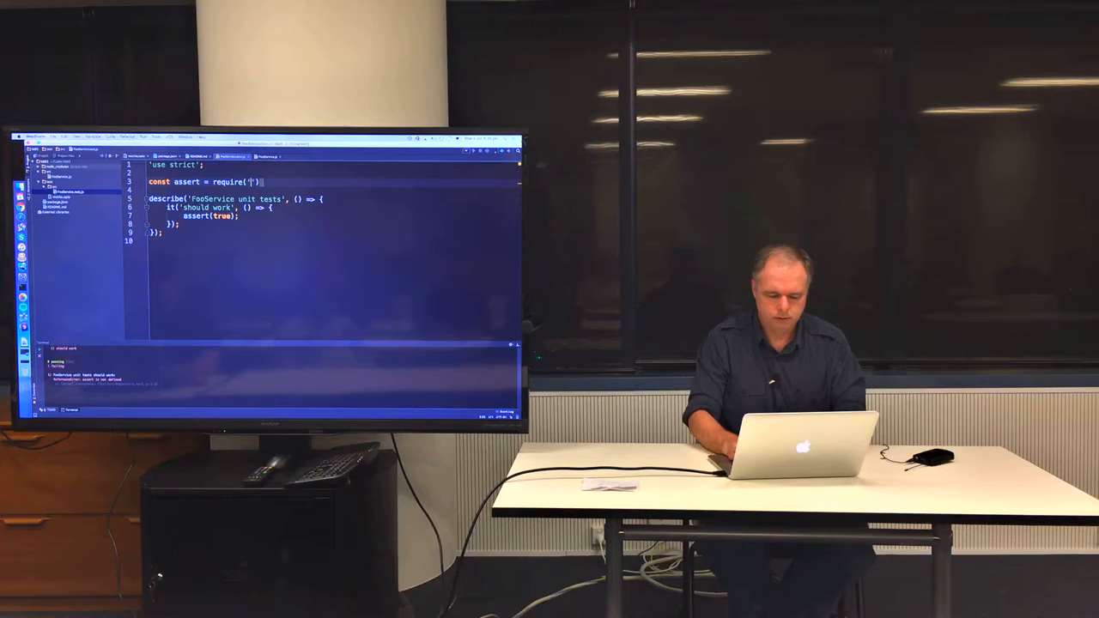
pyautogui.write('assert')
pyautogui.click(334, 208)
pyautogui.write('throw ')
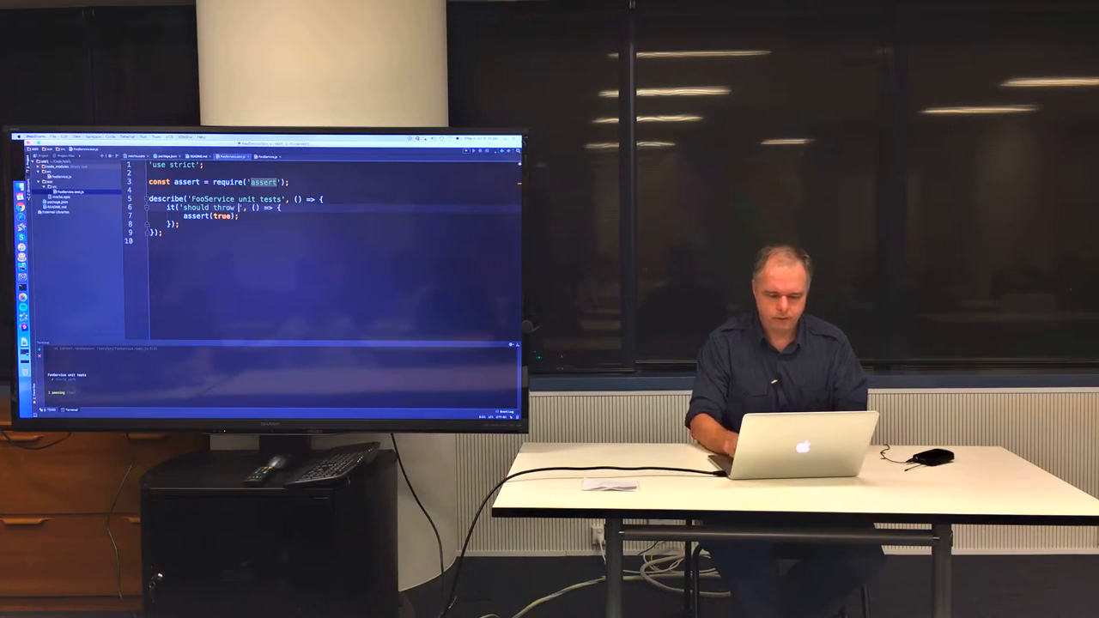
# Rename the test to 'should throw if model not supplied in constructor'.
pyautogui.write('if')
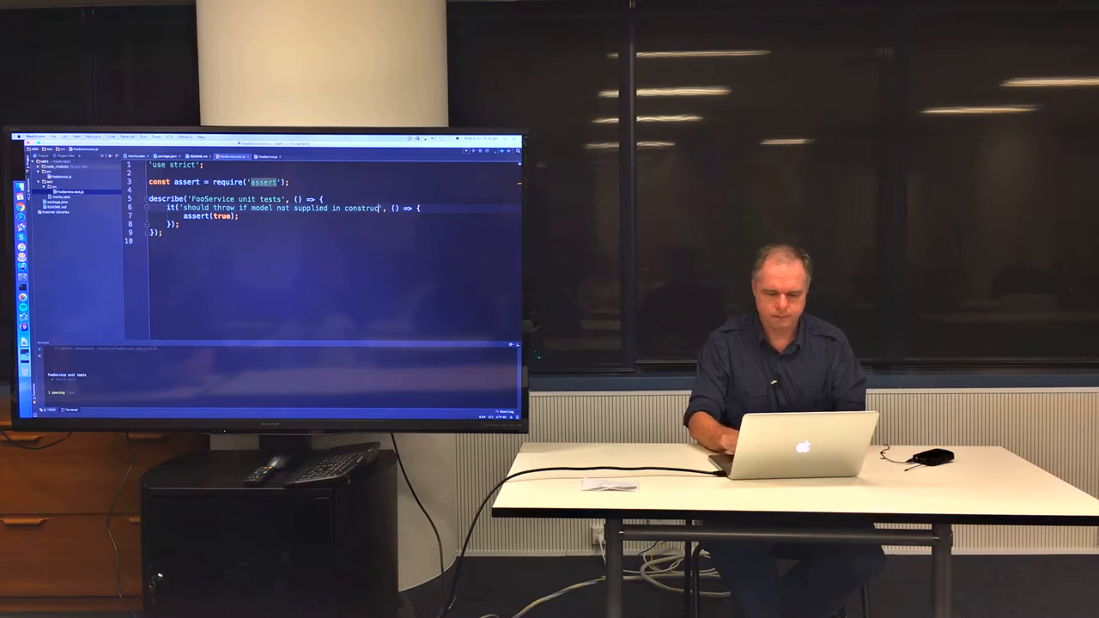
pyautogui.write('tor')
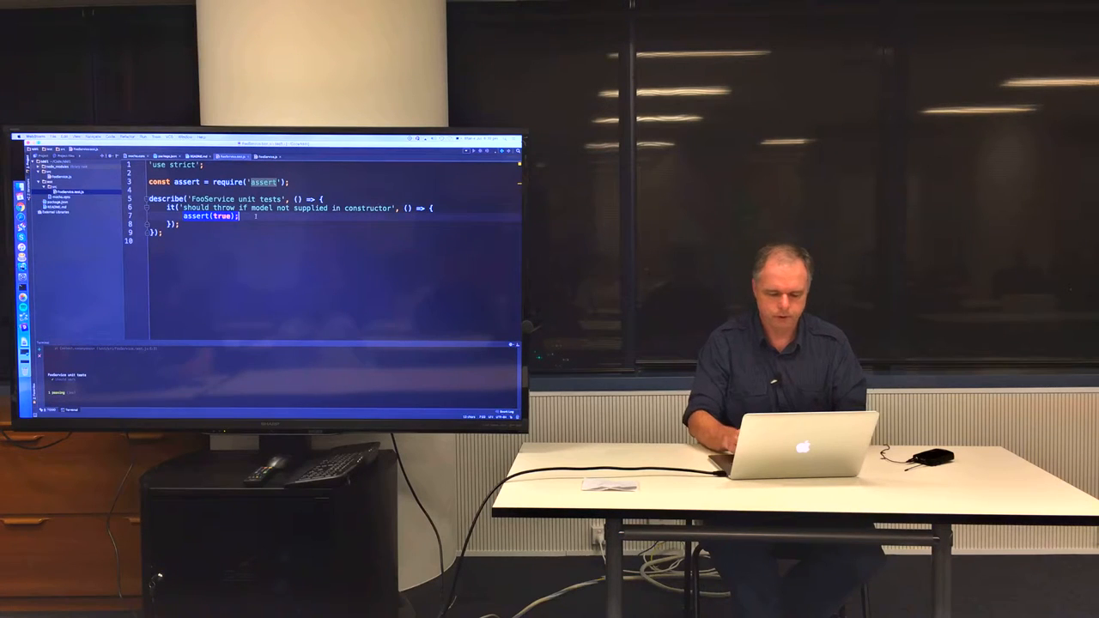
# Assert that new FooService(void 0) throws an error matching /<foo> required/.
pyautogui.write('.throws')
pyautogui.write('new')
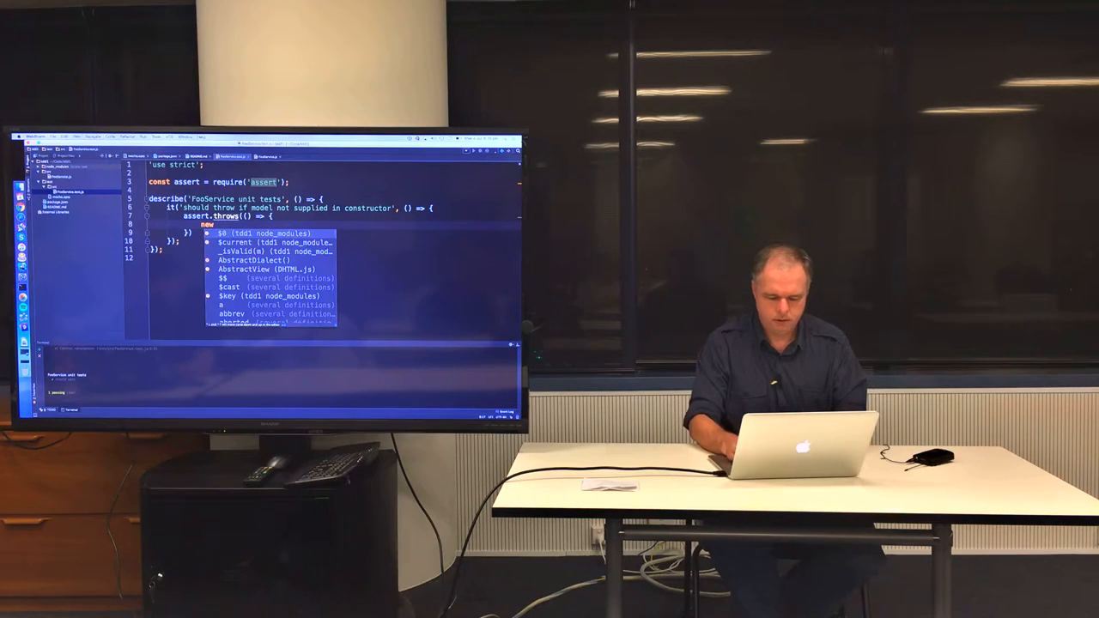
pyautogui.write('FooService')
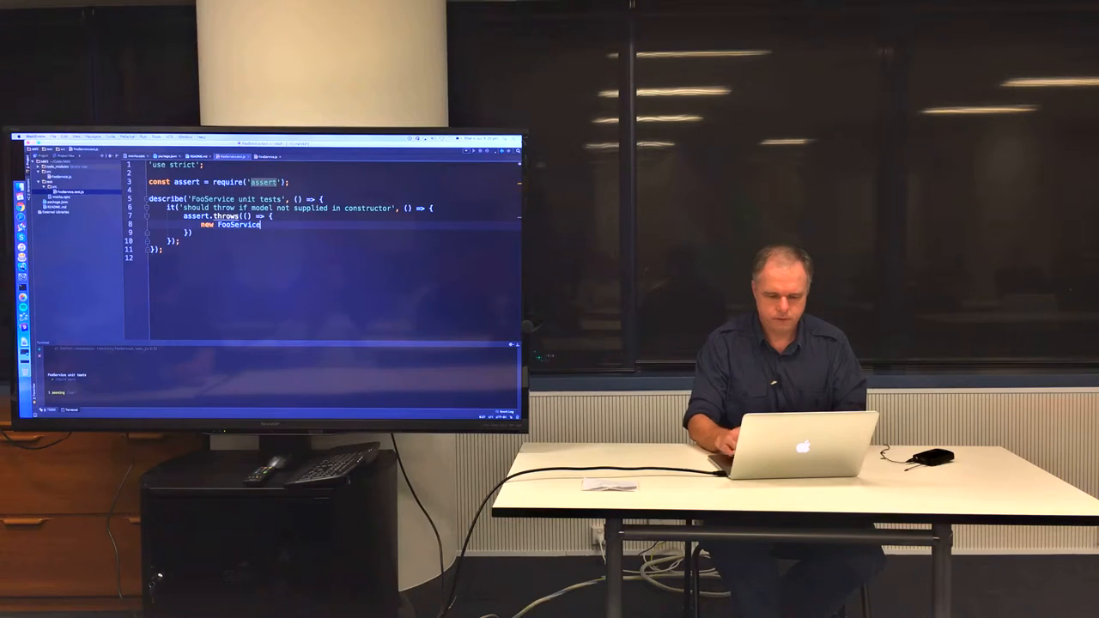
pyautogui.write('()')
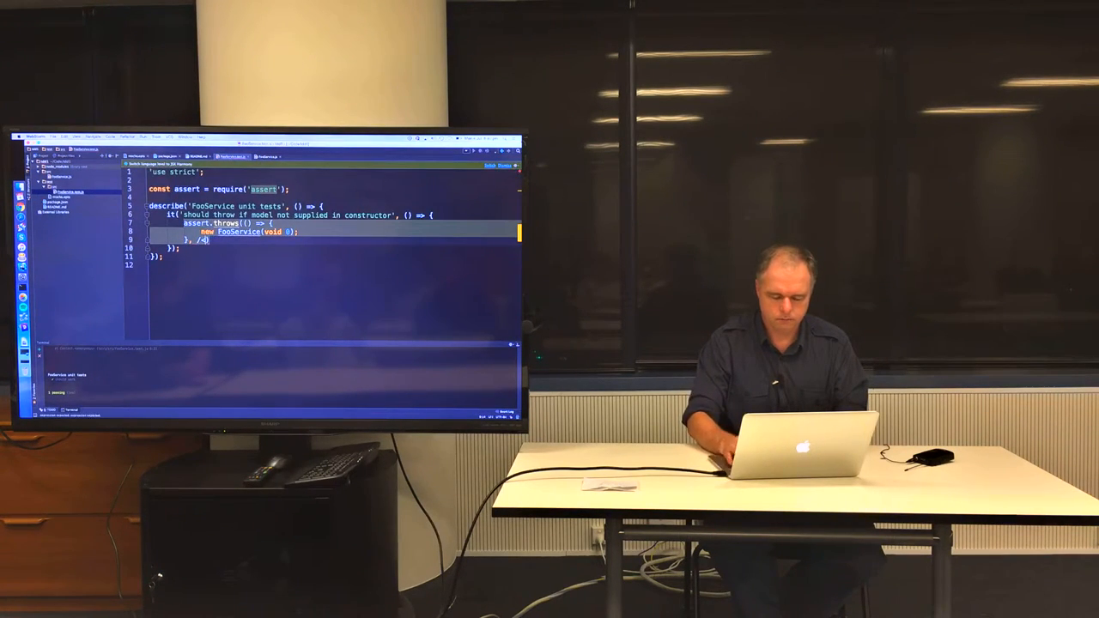
pyautogui.write('<foo>')
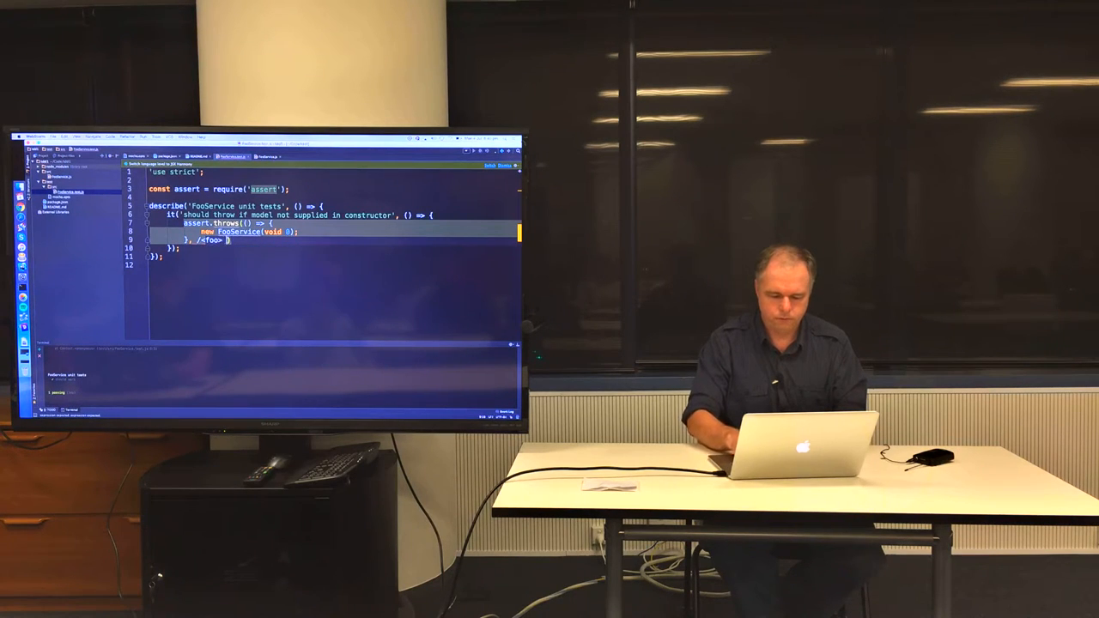
pyautogui.write('required/')
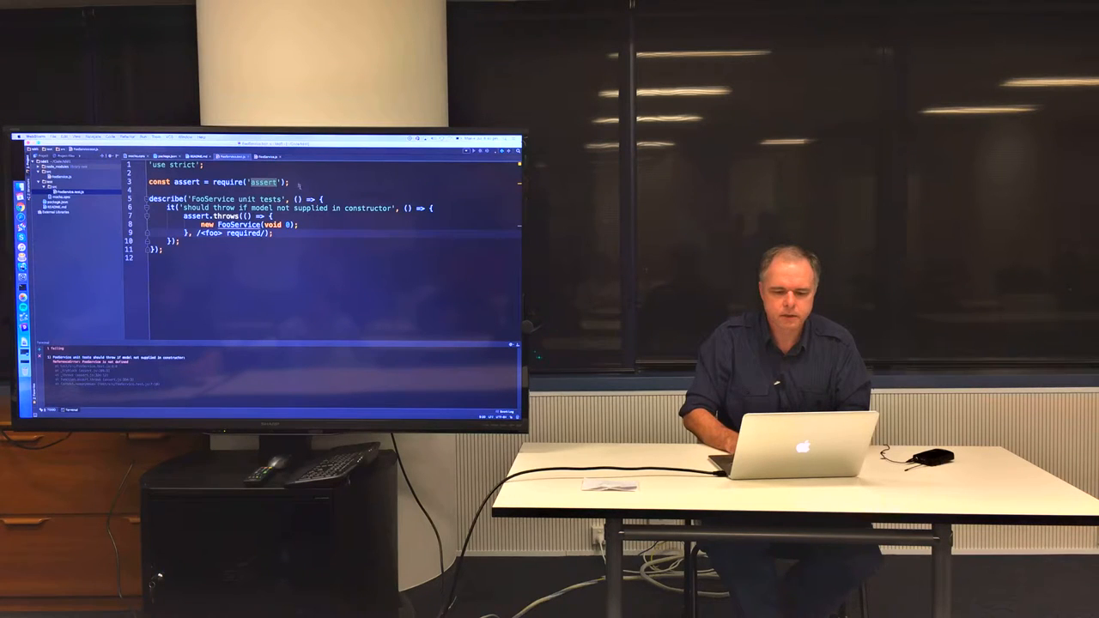
# Import FooService with const FooService = require('../../…/FooService').
pyautogui.write('const')
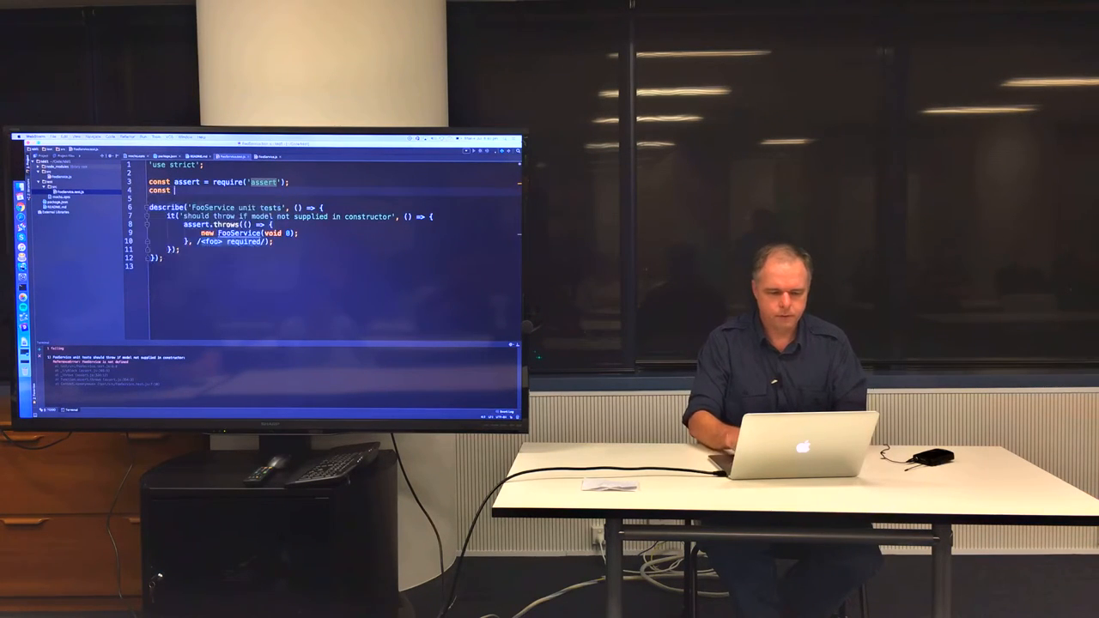
pyautogui.write('FooService =')
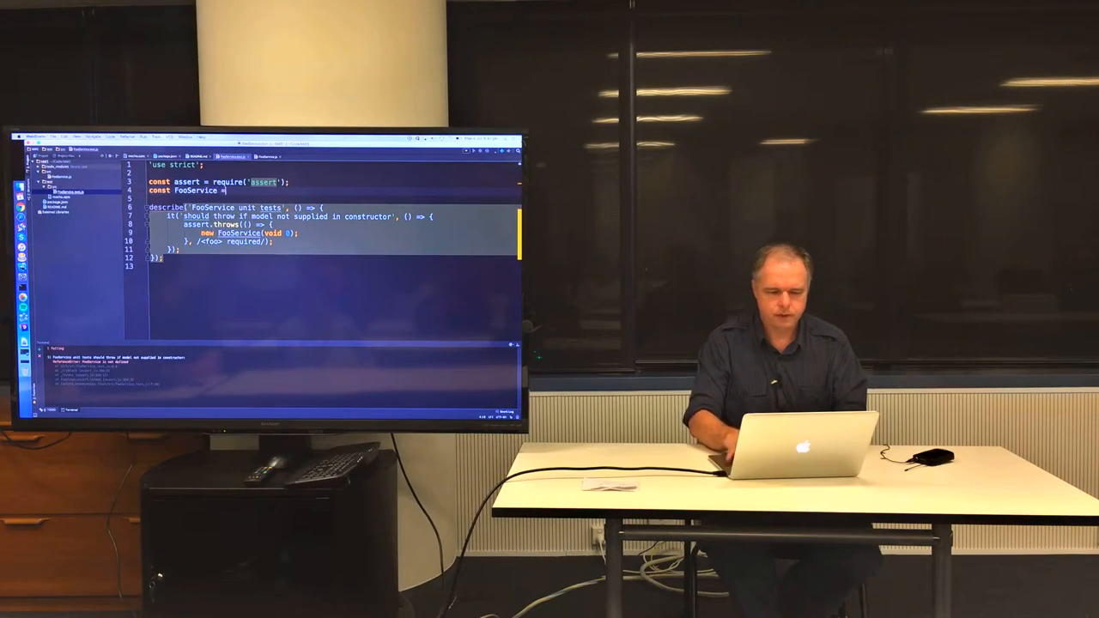
pyautogui.write('require()')
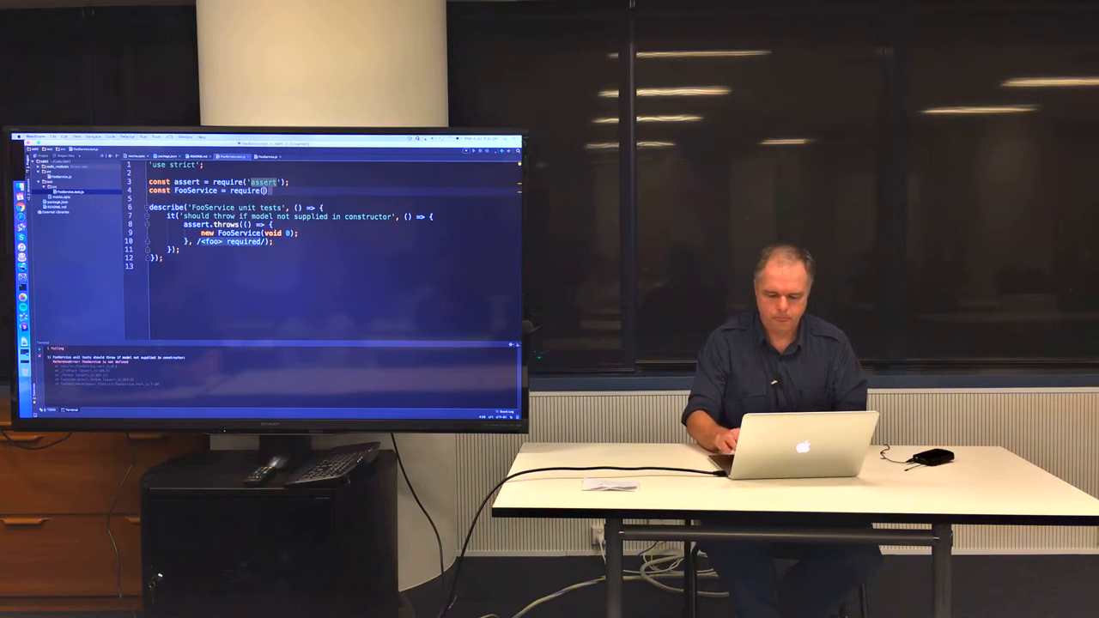
pyautogui.write("../../src'")
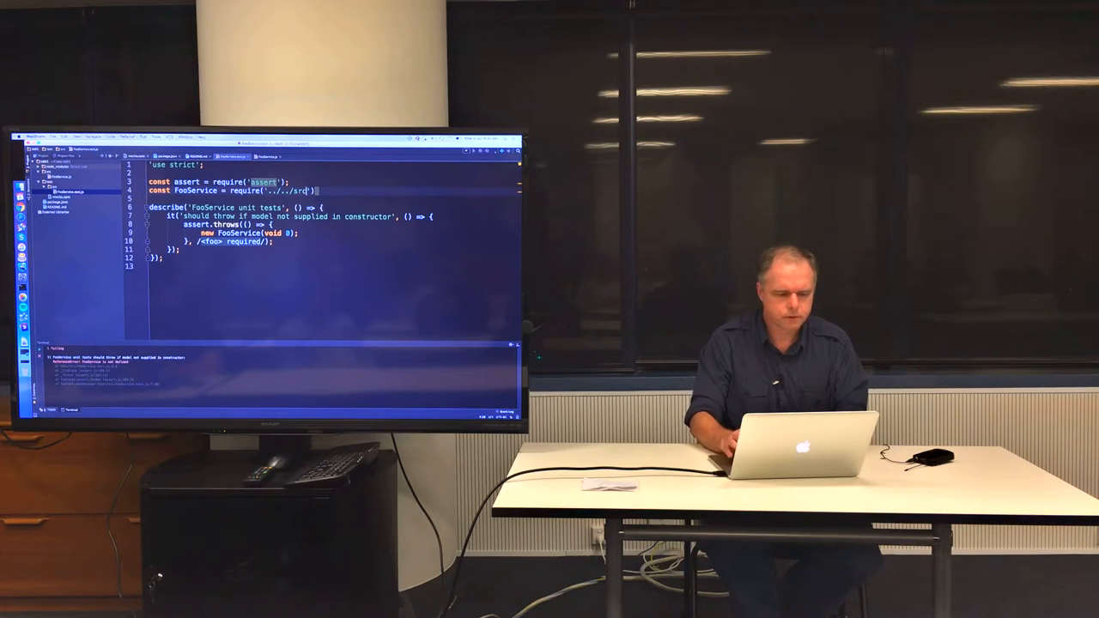
pyautogui.write('/FooService')
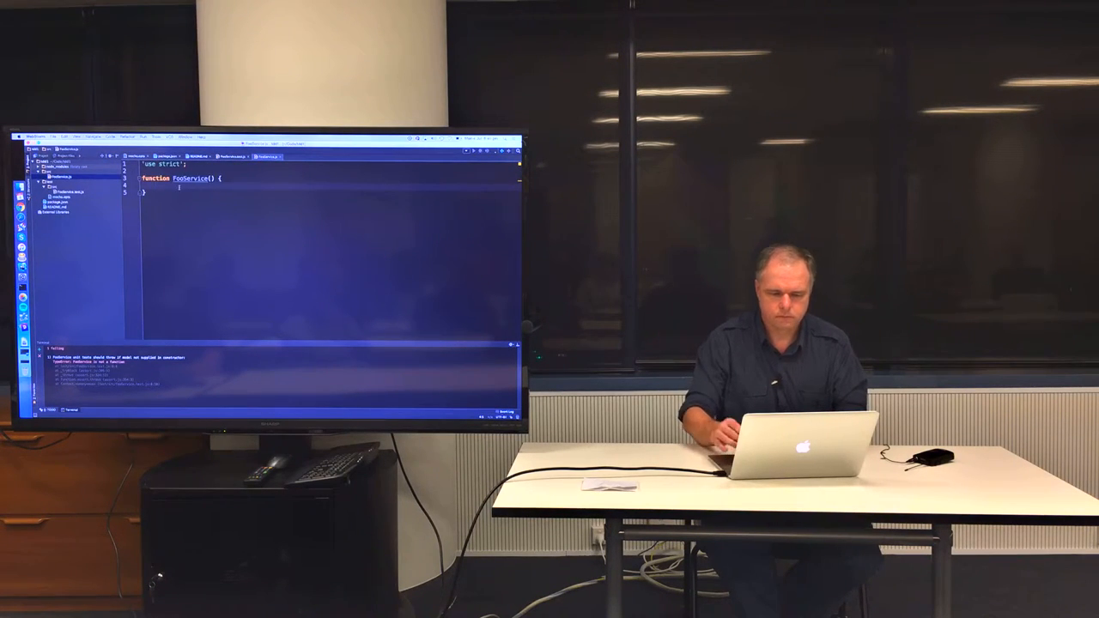
# Export FooService via module.exports and give the constructor a fooModel parameter.
pyautogui.write('module.exports =')
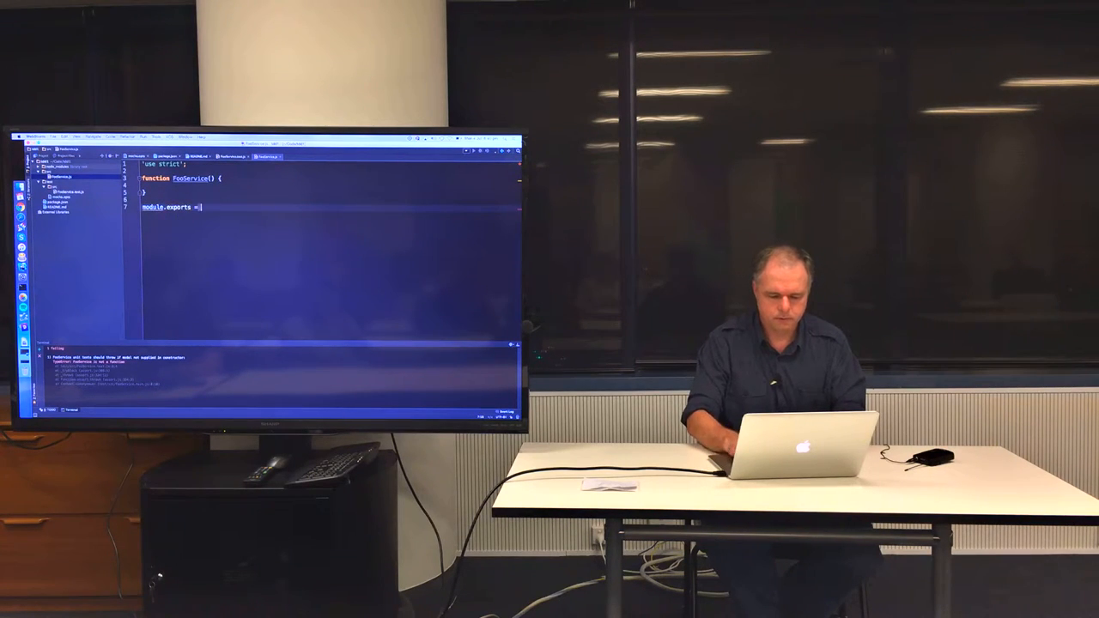
pyautogui.write('FooService;')
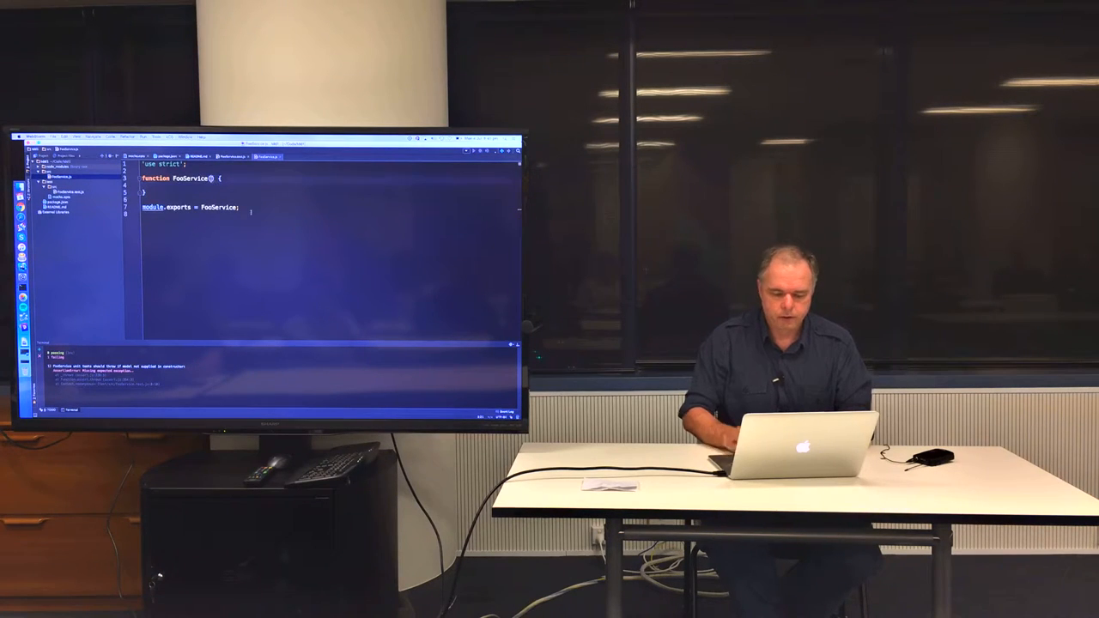
pyautogui.write('fooModel')
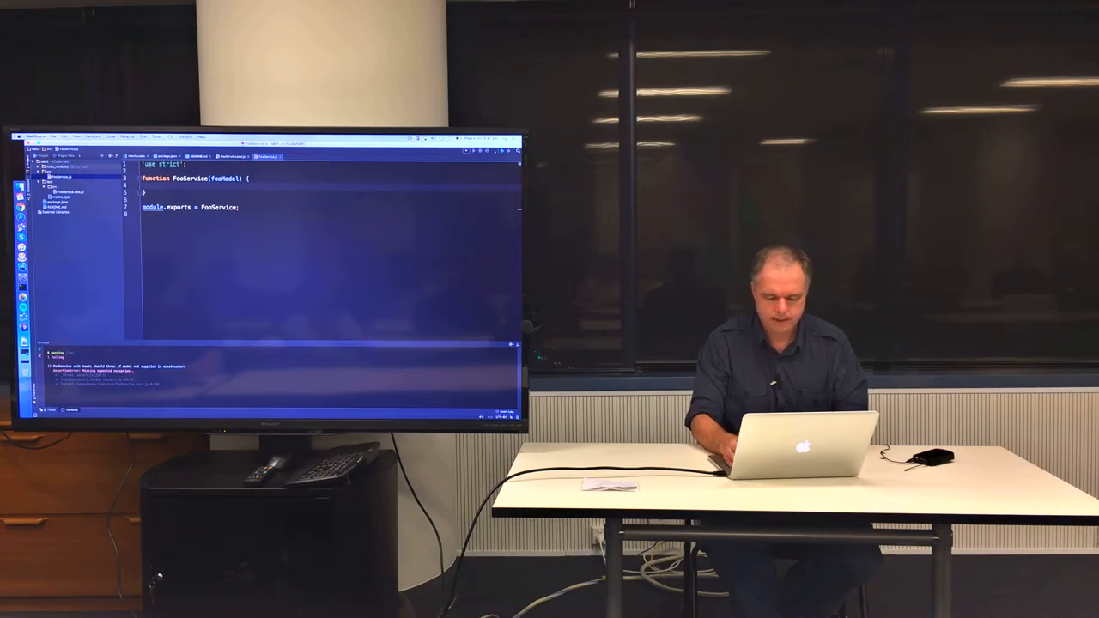
# Throw Error('FooService: <foo> required') when fooModel is missing, otherwise assign this.fooModel = fooModel.
pyautogui.write('if (')
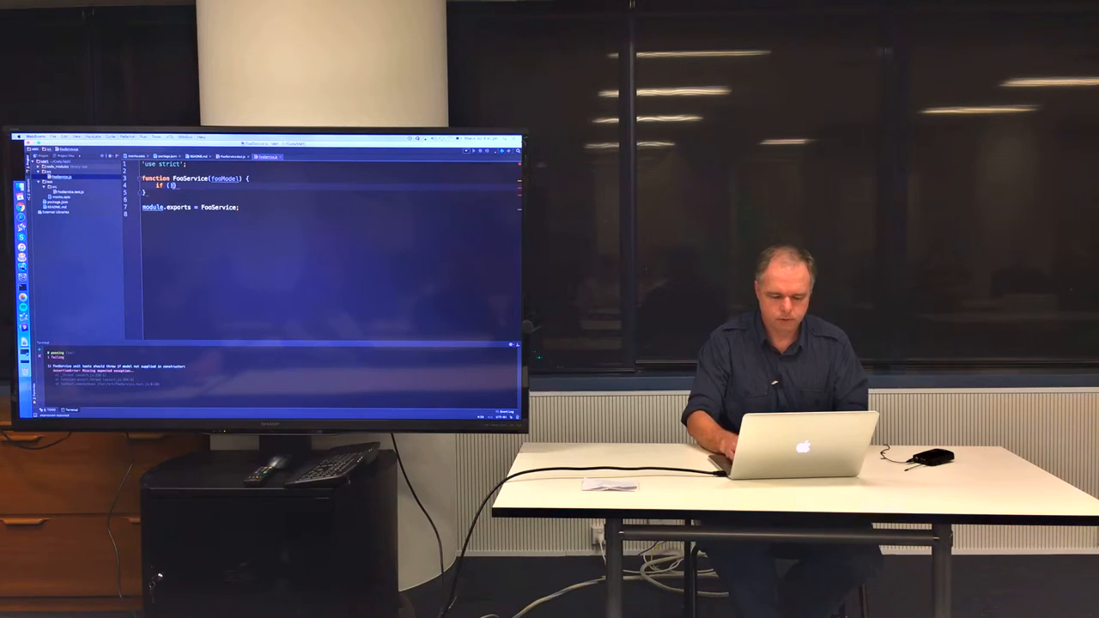
pyautogui.write('!fooModel')
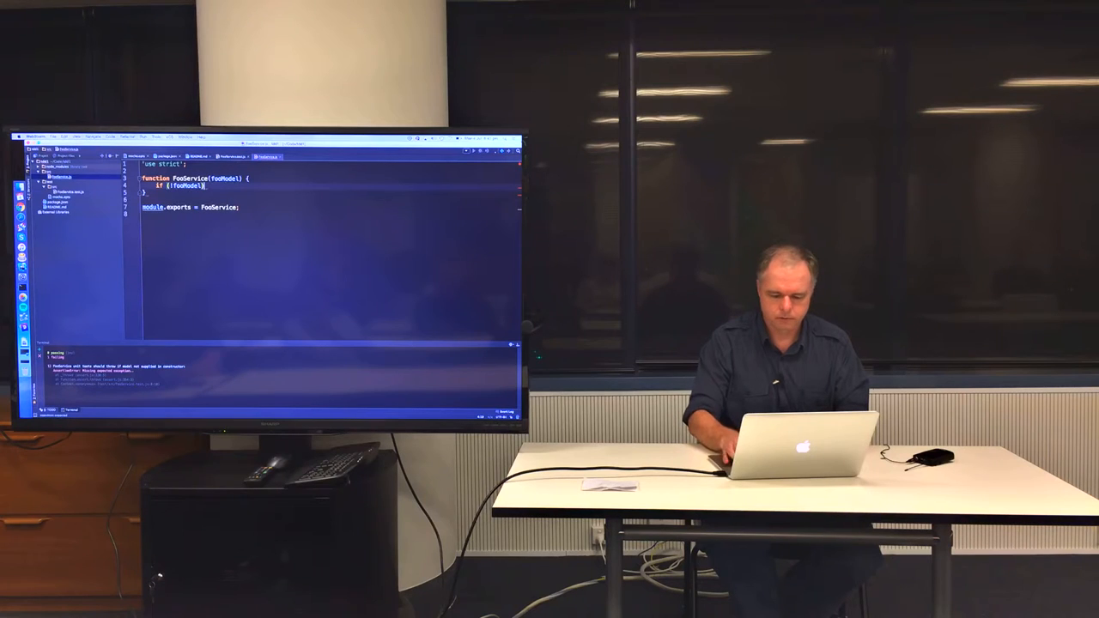
pyautogui.write("throw new Error('FooService")
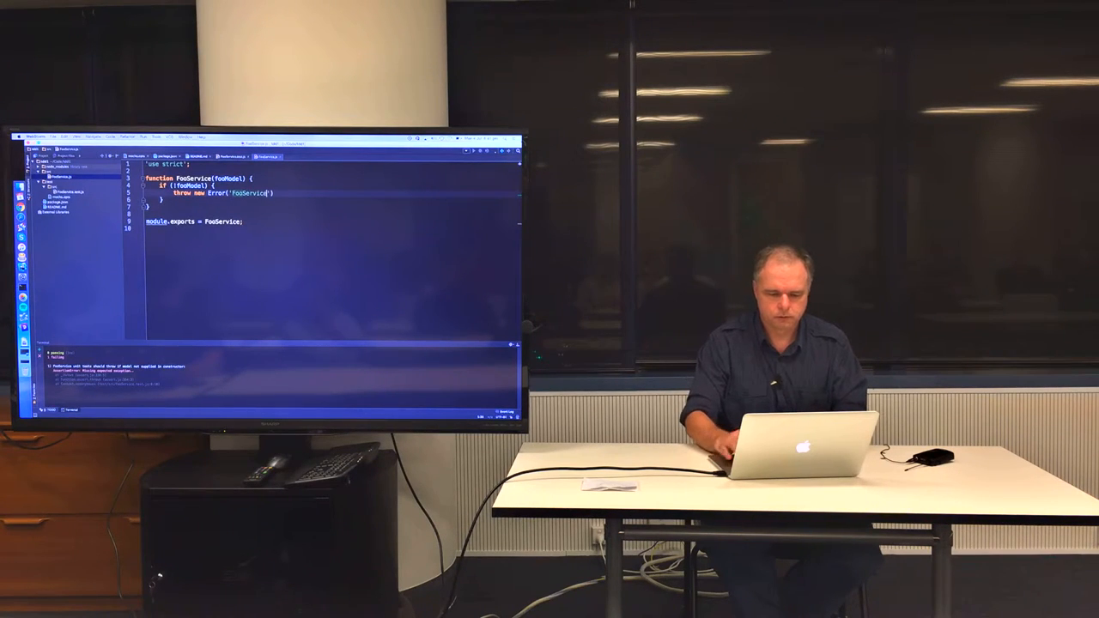
pyautogui.write(': <foo> required')
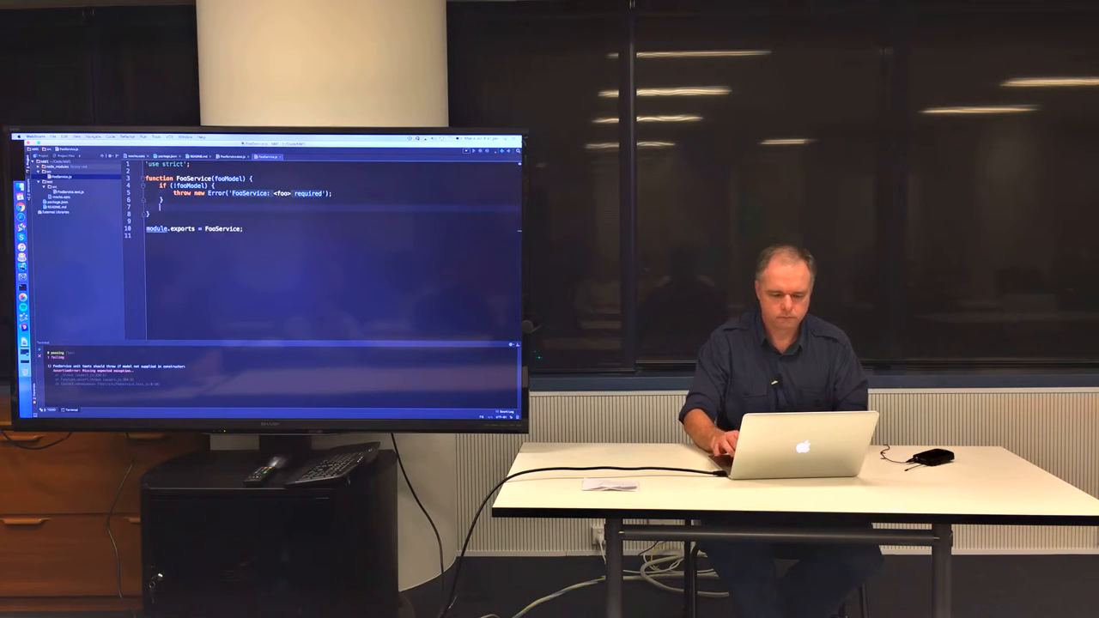
pyautogui.write('this.')
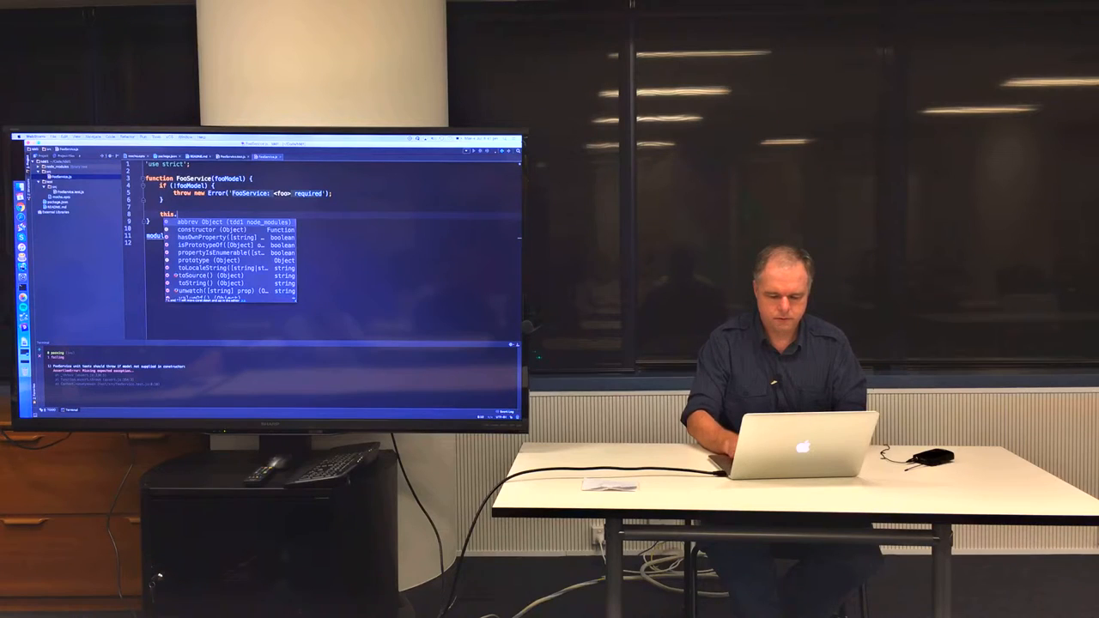
pyautogui.write('fooModel')
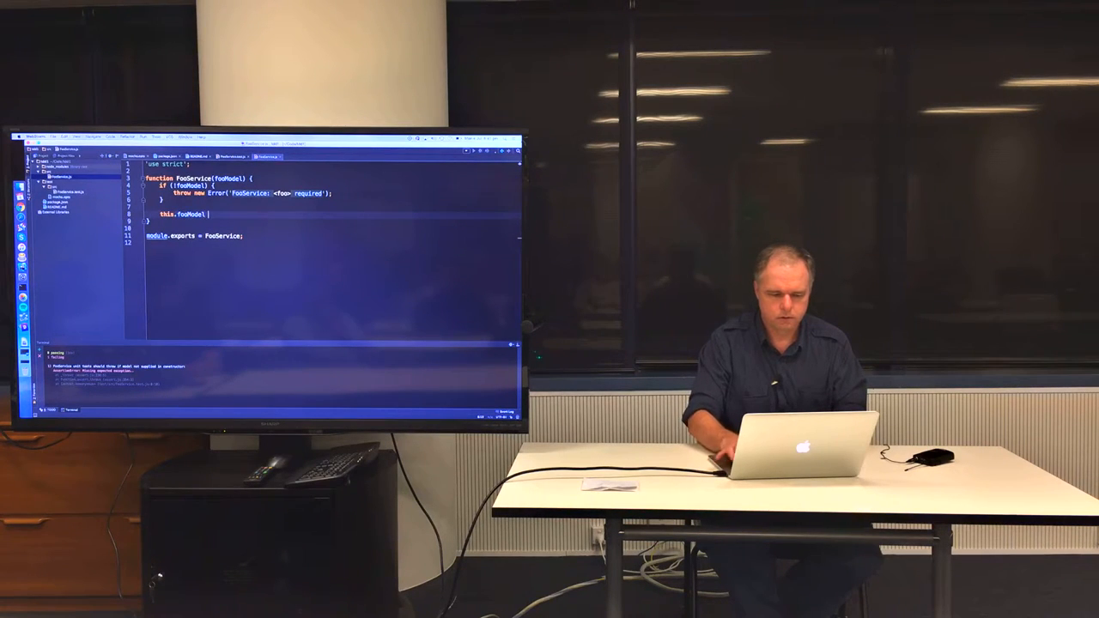
pyautogui.write('.')
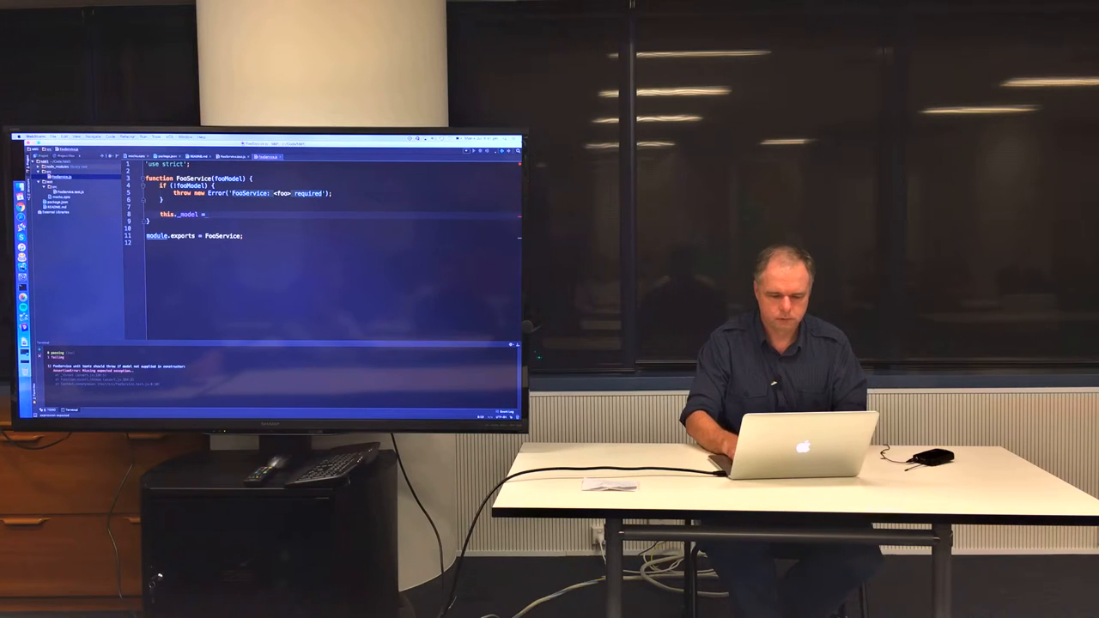
pyautogui.write('fooModel')
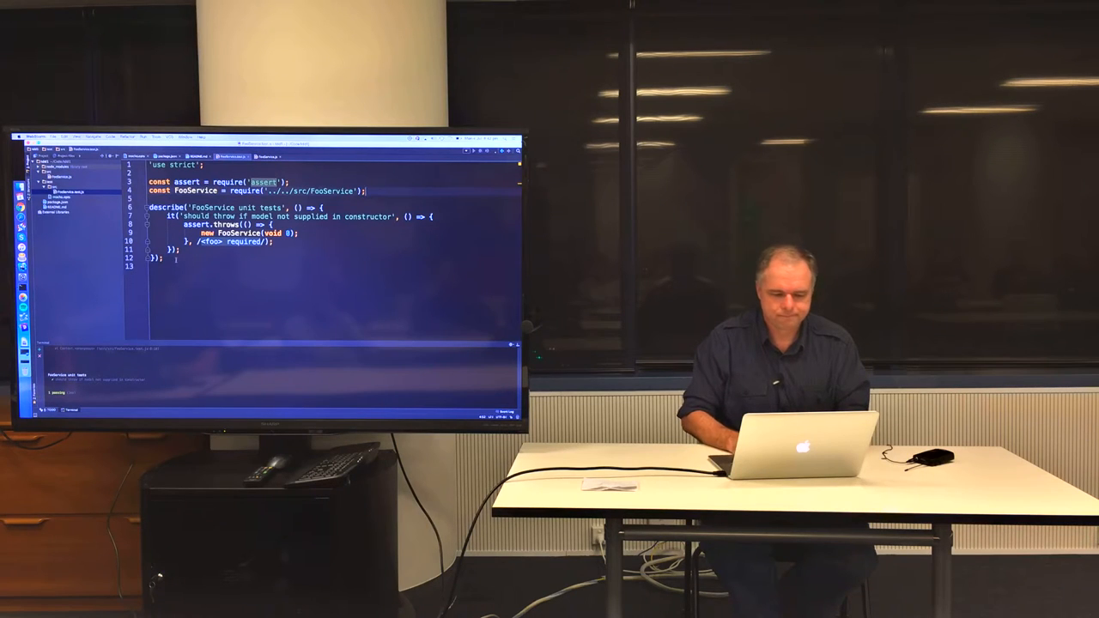
# Add describe('FooService integration tests') with a pending it('should load foos') test.
pyautogui.write("describe('")
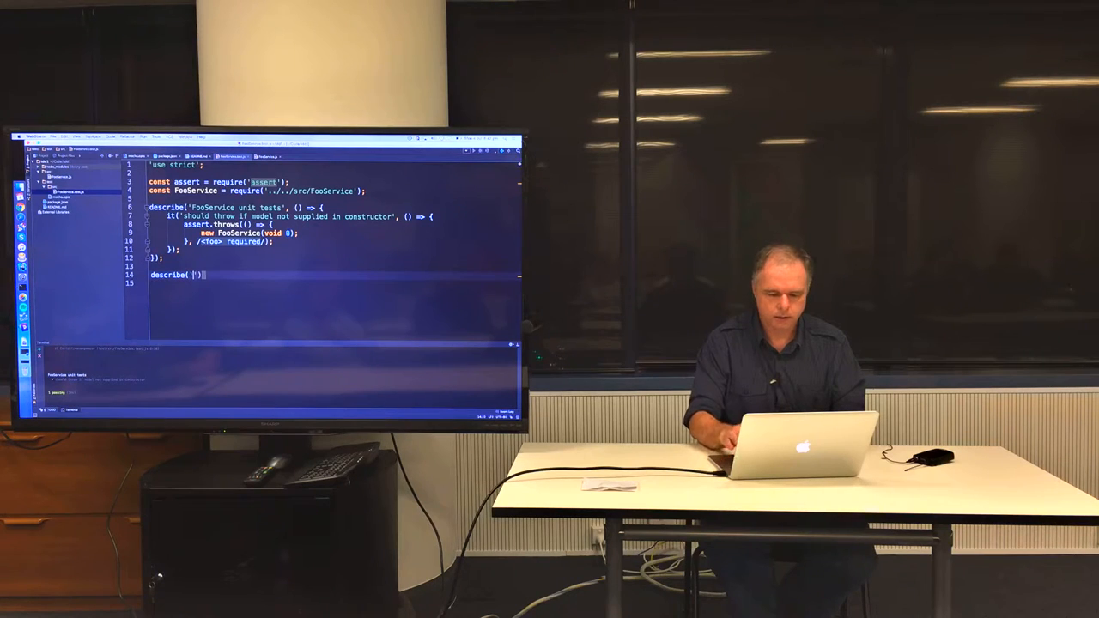
pyautogui.write('FooServ')
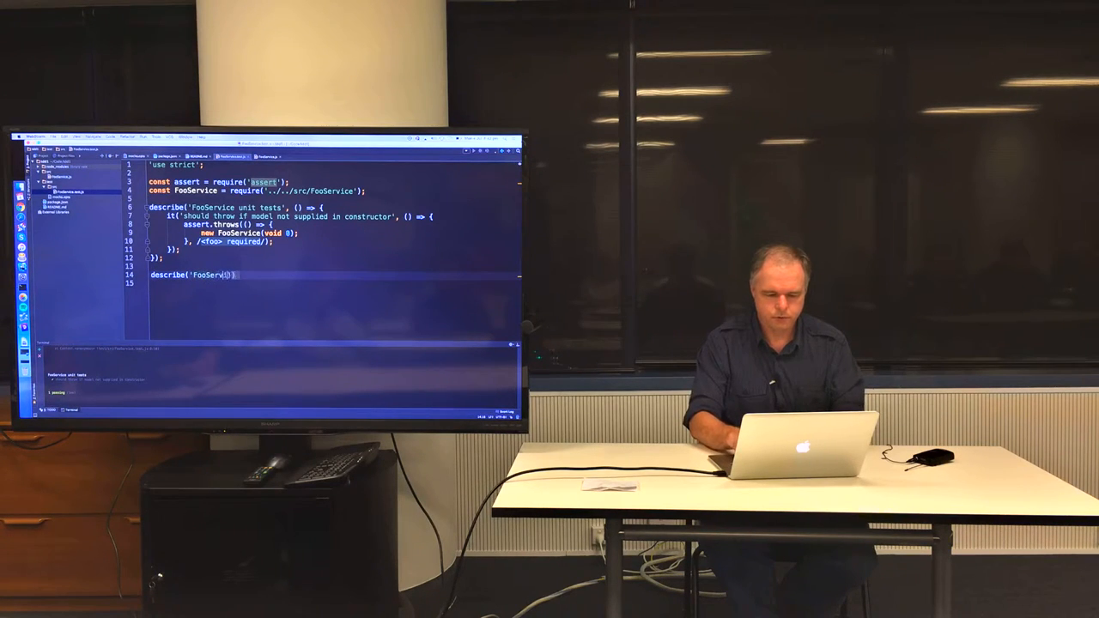
pyautogui.write('integration tests')
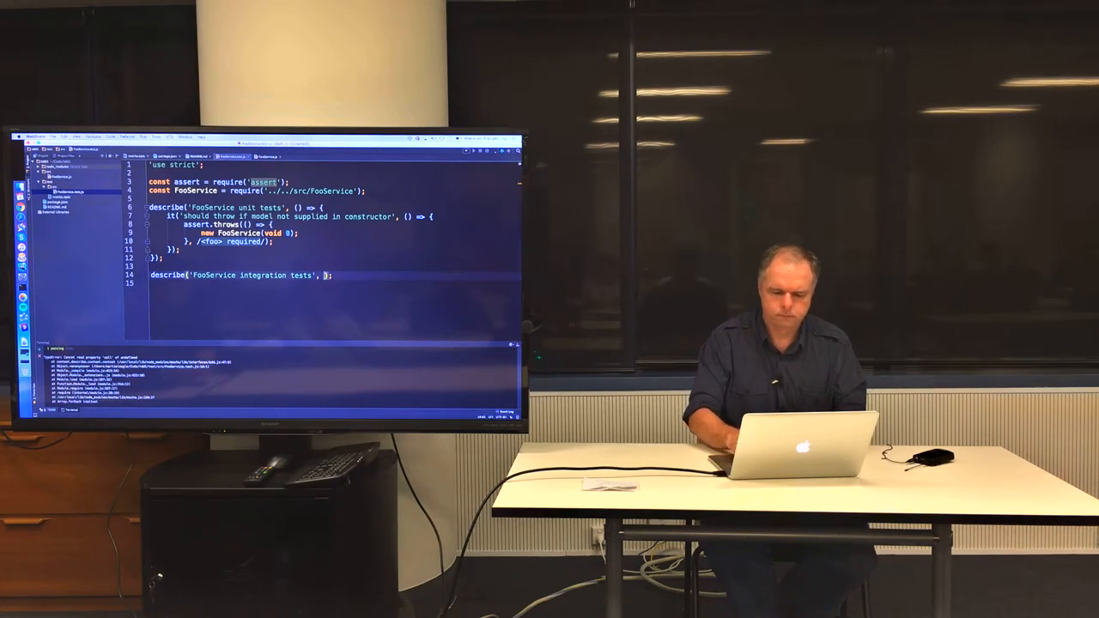
pyautogui.write('() => {')
pyautogui.click(331, 283)
pyautogui.write("it('")
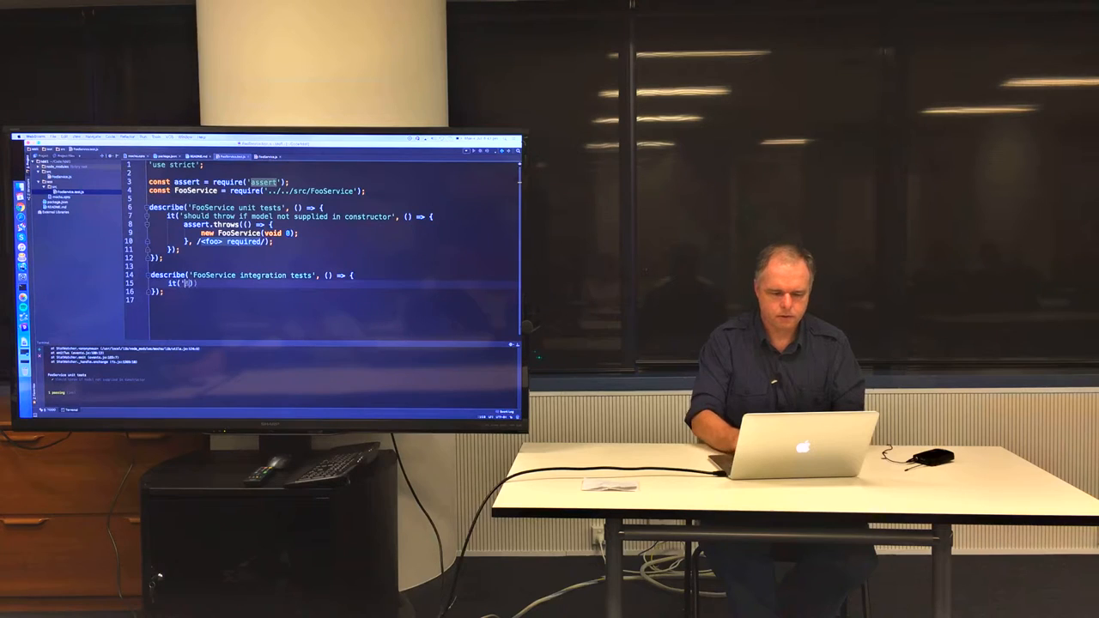
pyautogui.write('should loa')
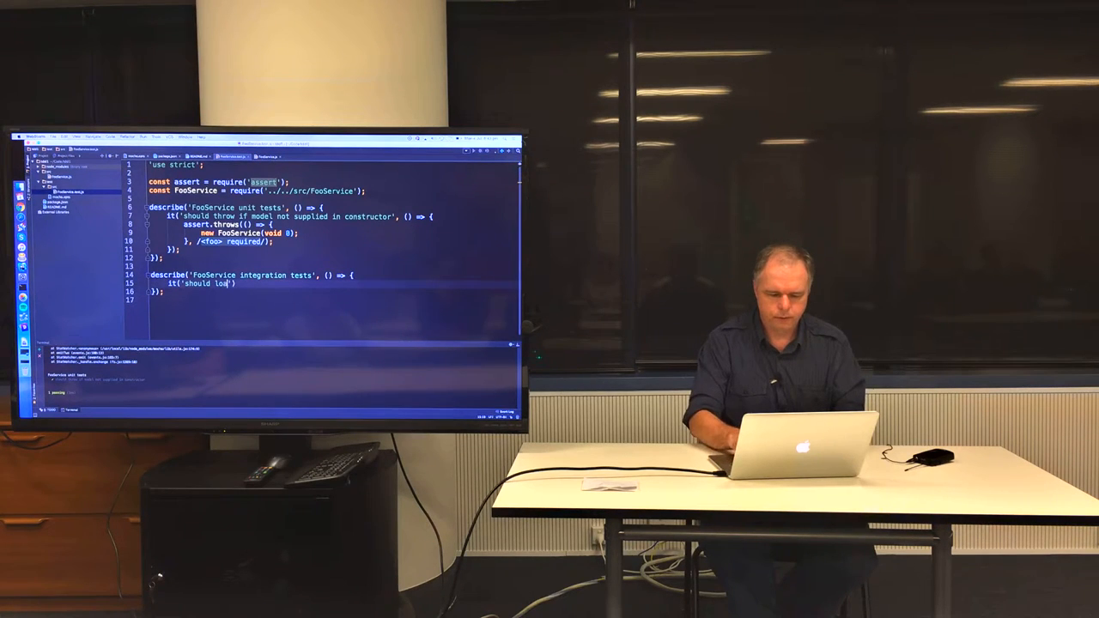
pyautogui.write('foos')
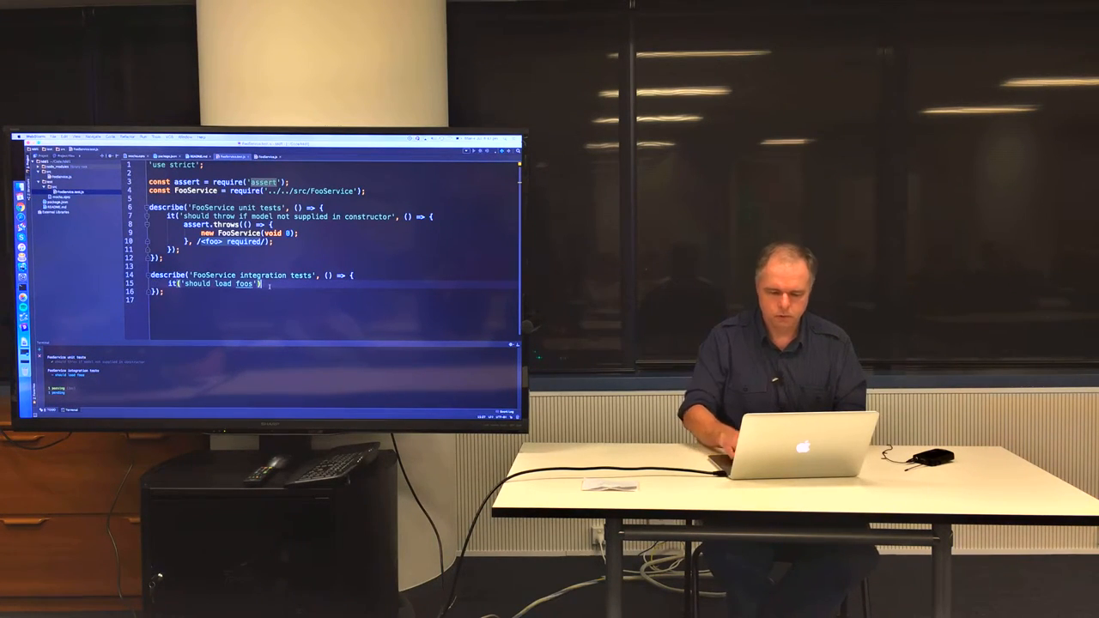
pyautogui.write(';')
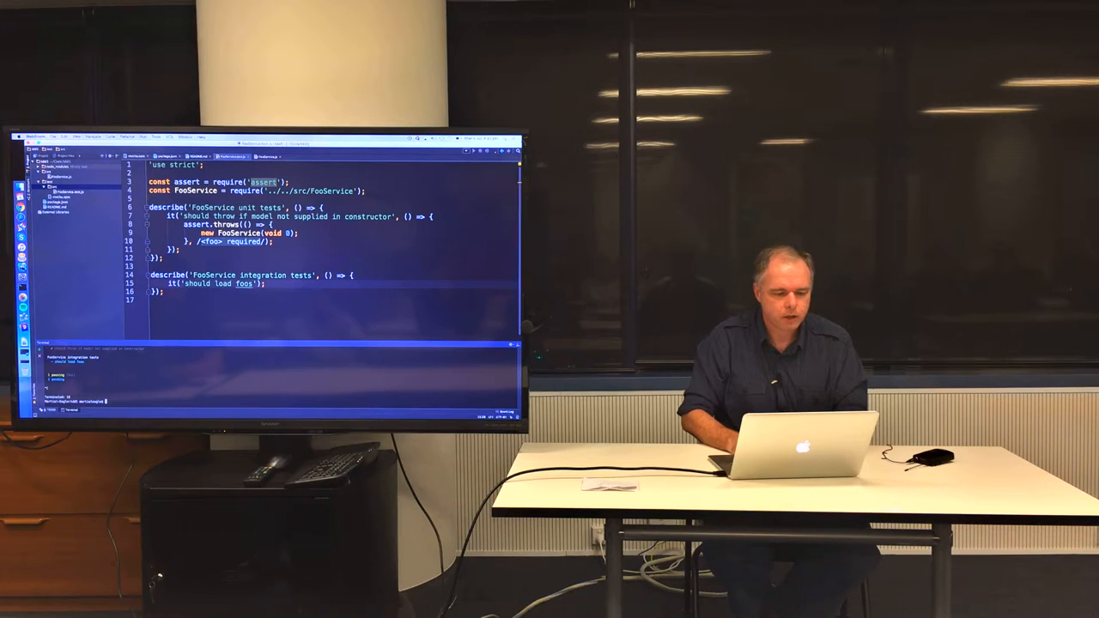
# Create another new file in a project folder from the Project tool window context menu.
pyautogui.rightClick(58, 175)
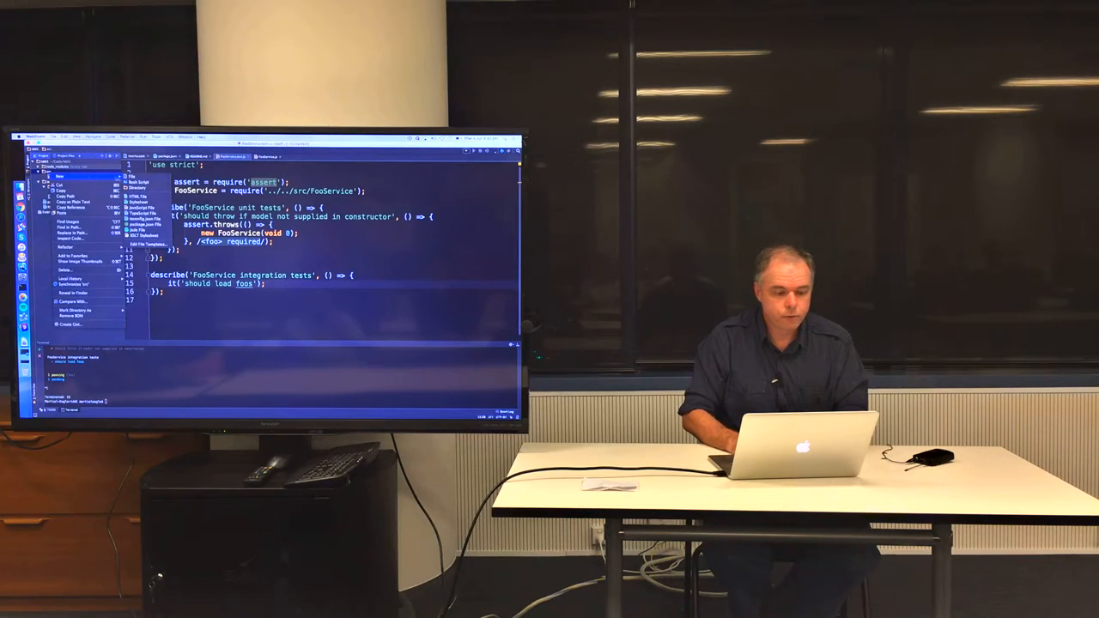
pyautogui.click(131, 176)
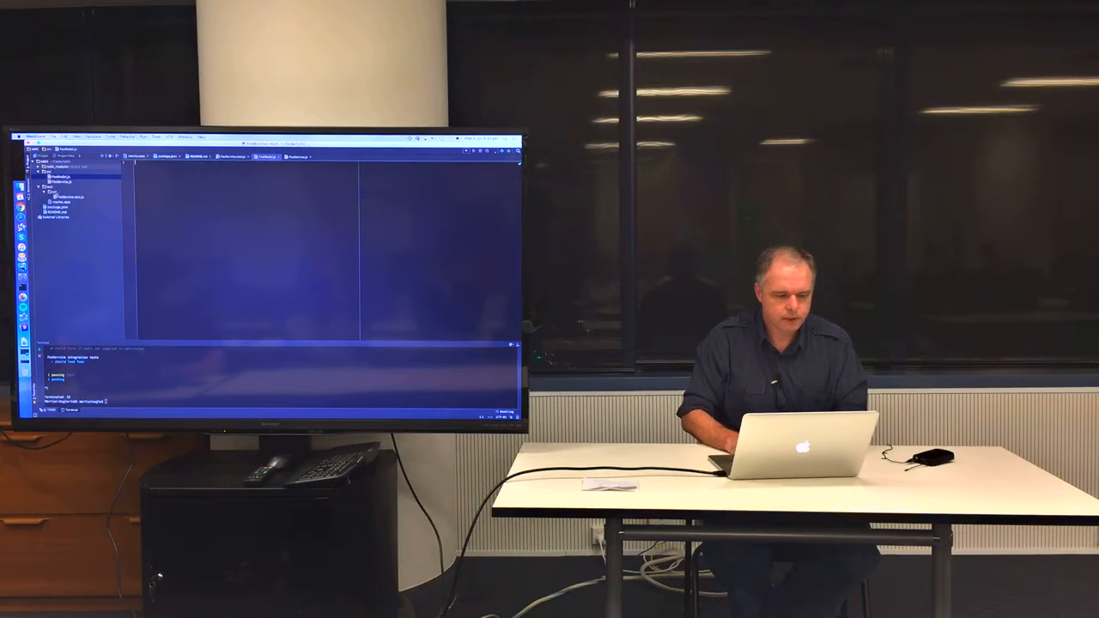
pyautogui.rightClick(58, 187)
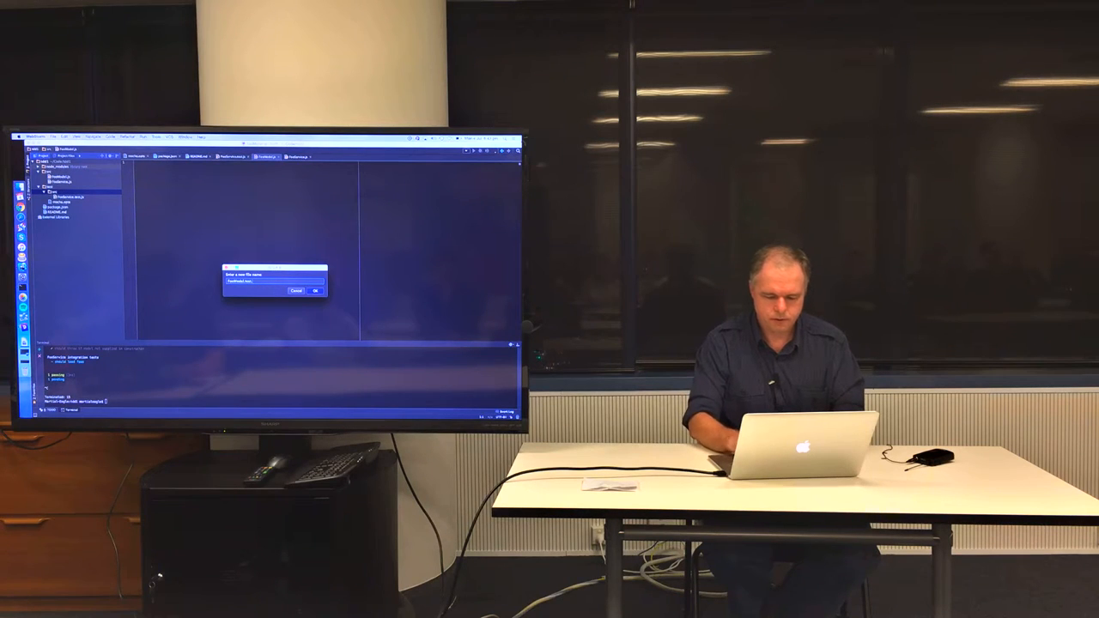
pyautogui.click(314, 289)
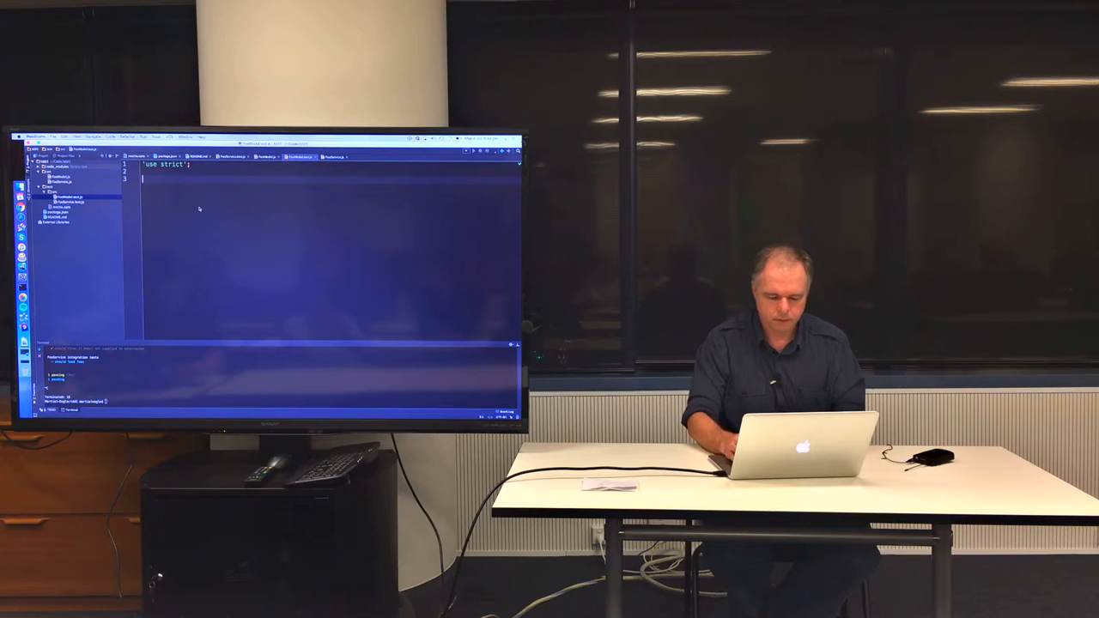
# Require assert and add describe('FooModel integration tests') with an empty it('should create a foo') test.
pyautogui.write("create a foo');")
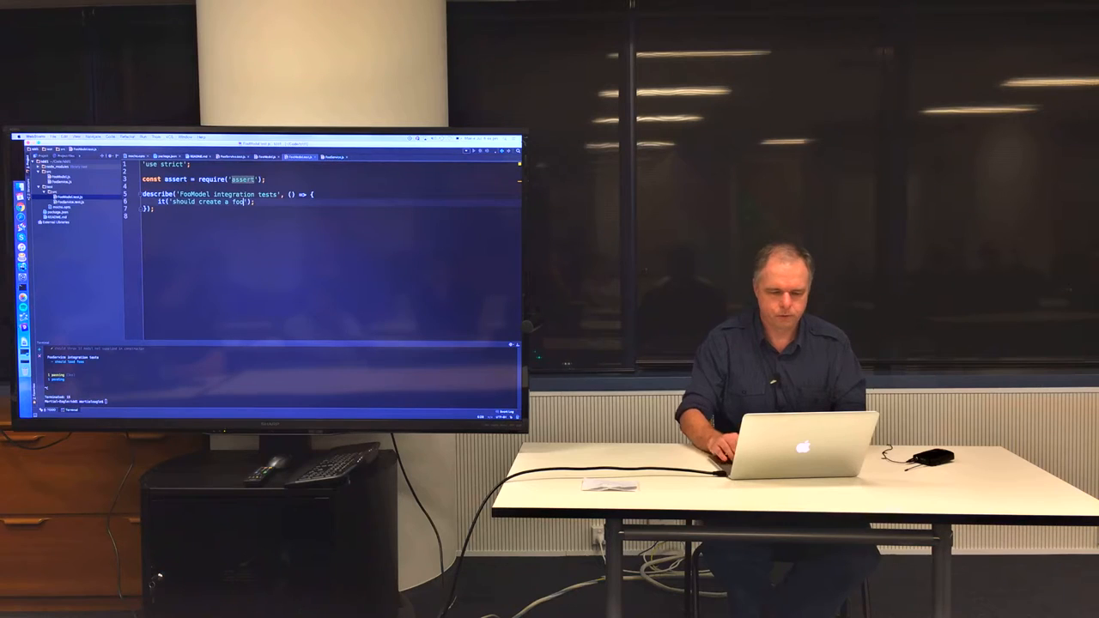
pyautogui.write(', () => {')
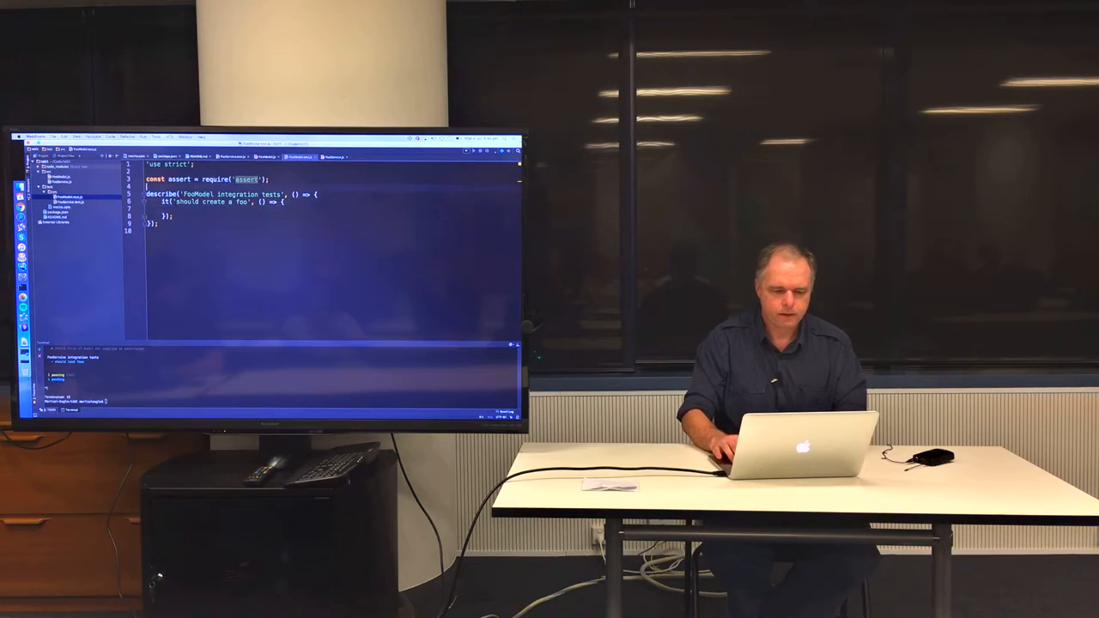
# Require fooModel from '../../src/FooModel' and Sequelize from 'sequelize' below the assert require.
pyautogui.write('const')
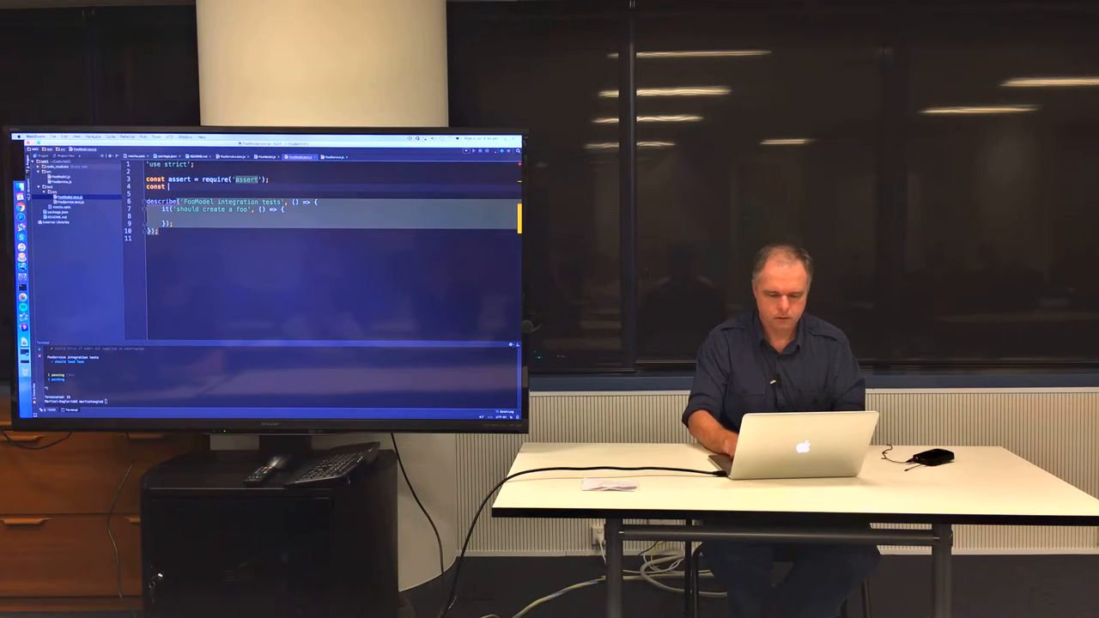
pyautogui.write('fooModel')
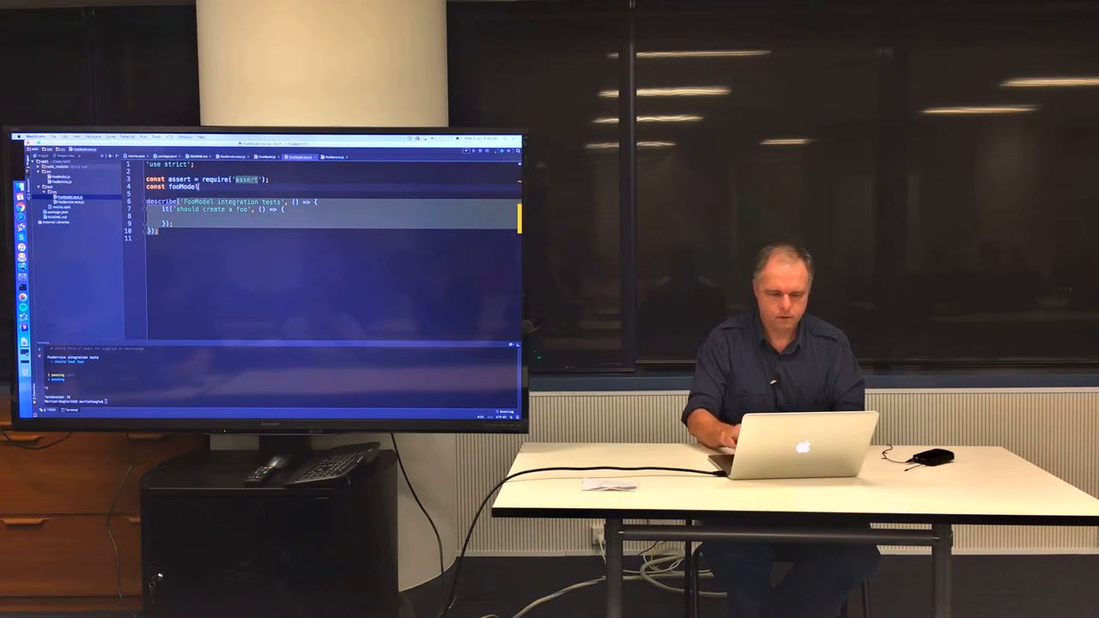
pyautogui.write('= require()')
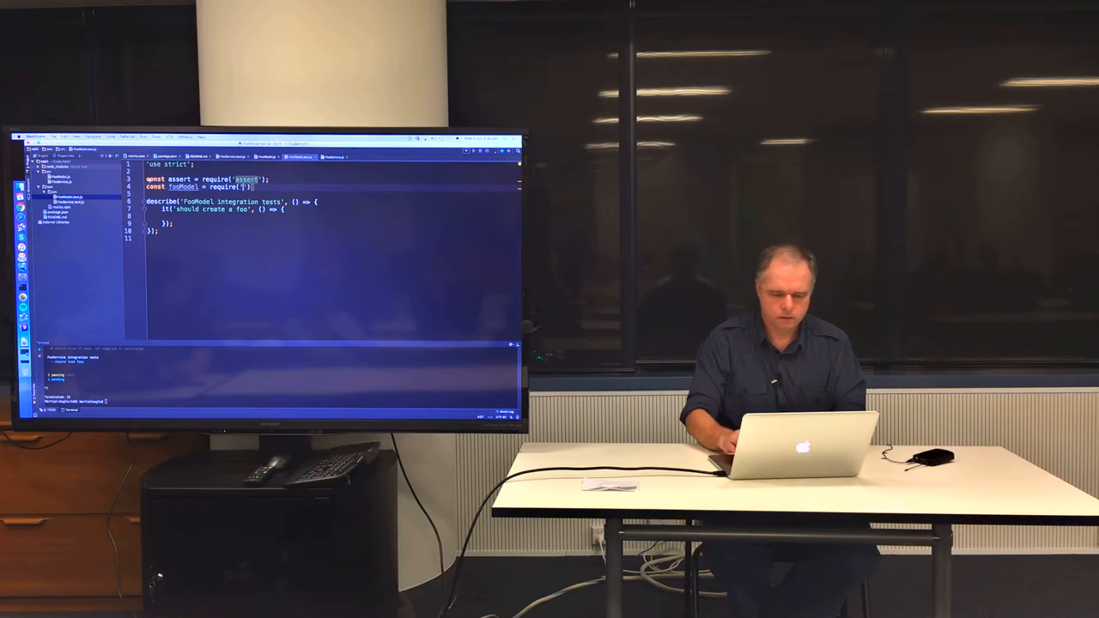
pyautogui.write('../../src/')
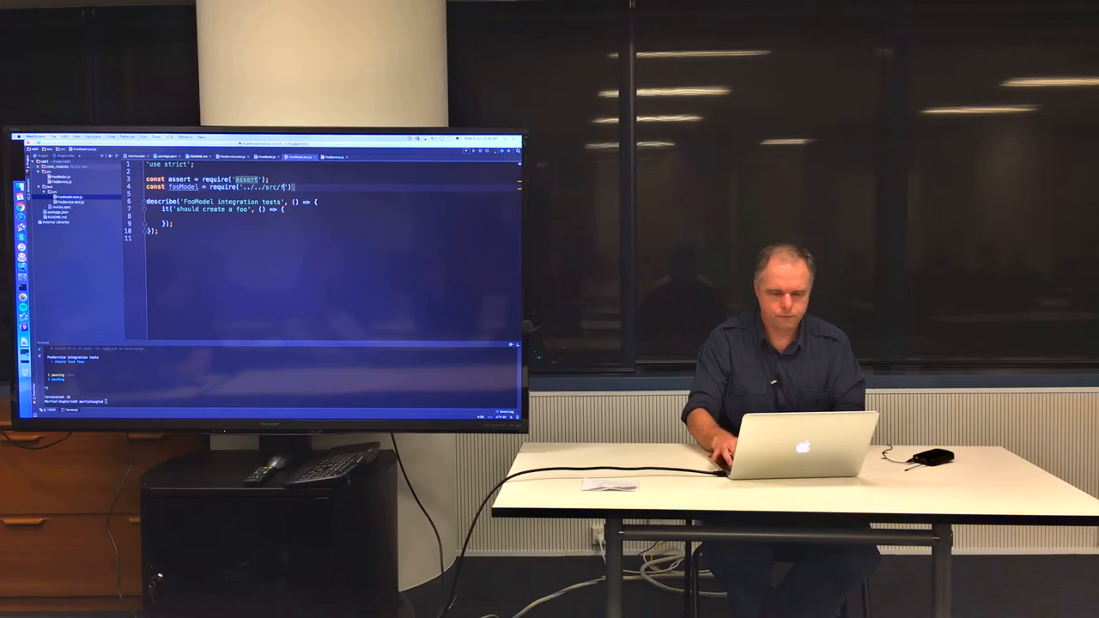
pyautogui.write('FooModel')
pyautogui.write('const')
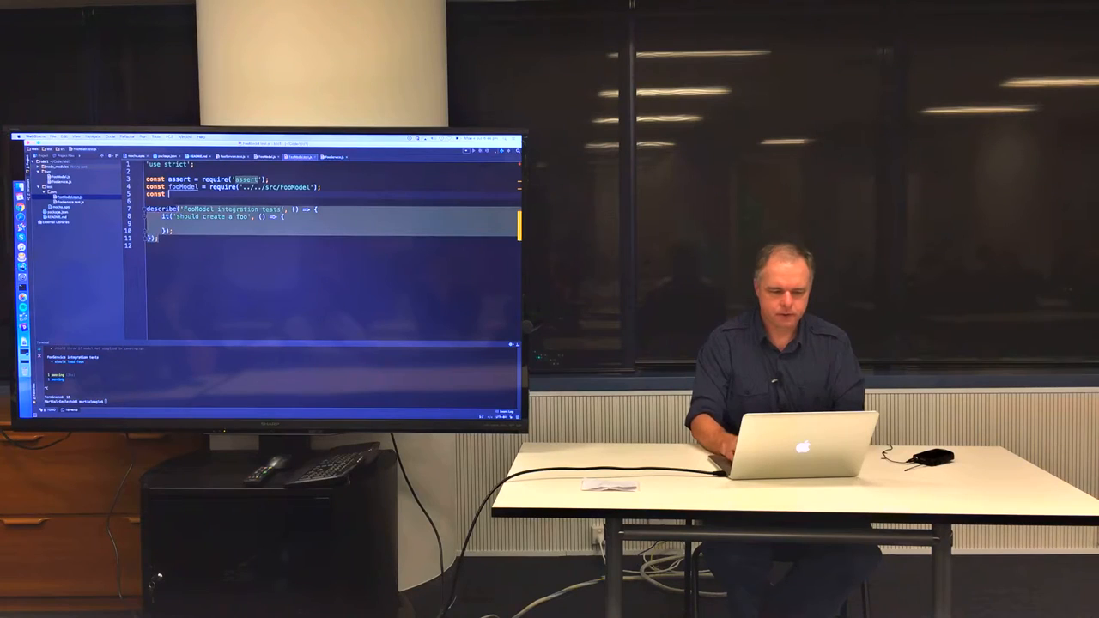
pyautogui.write("Sequelize = require('sequelize');")
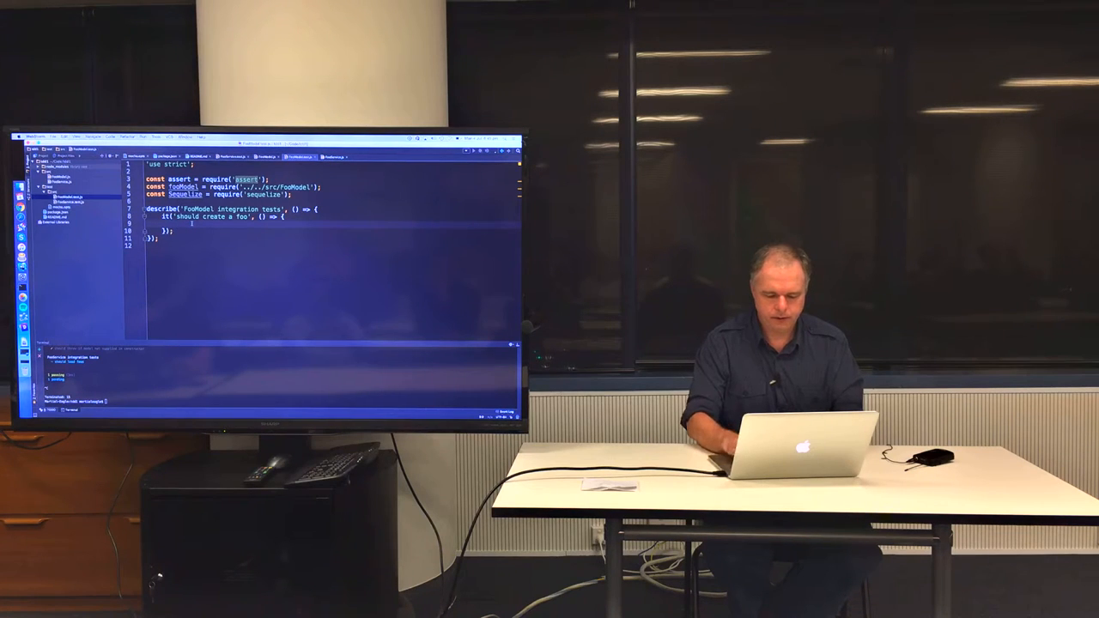
# Declare let db = new Sequelize({ logging: false, dialect: 'sqlite', storage: ':memory:' }) inside the test.
pyautogui.write('let db = ne')
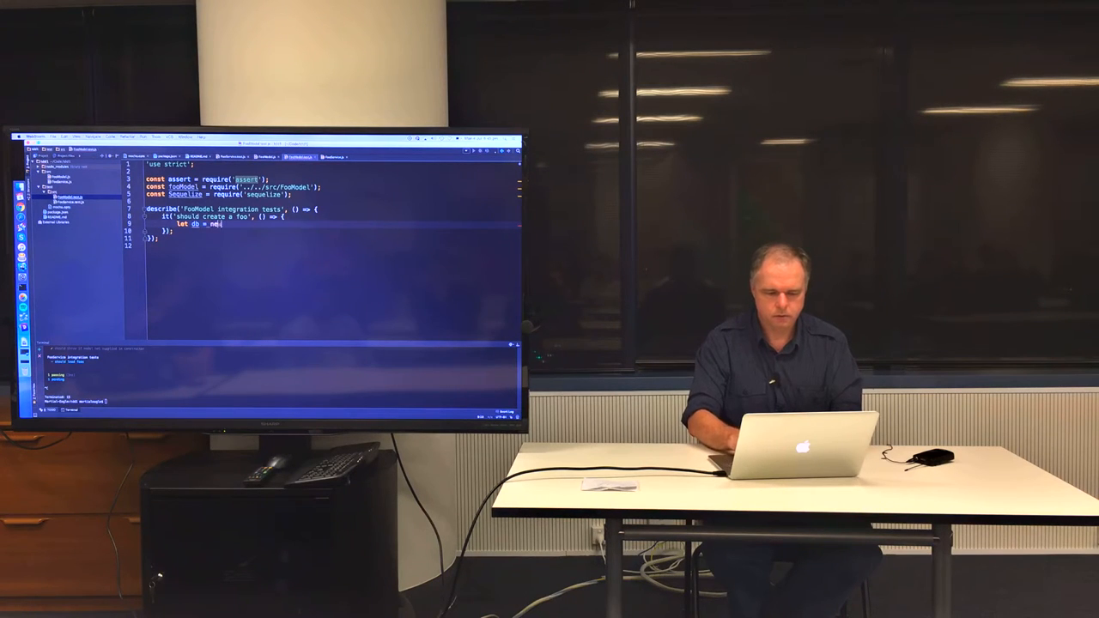
pyautogui.write('Se')
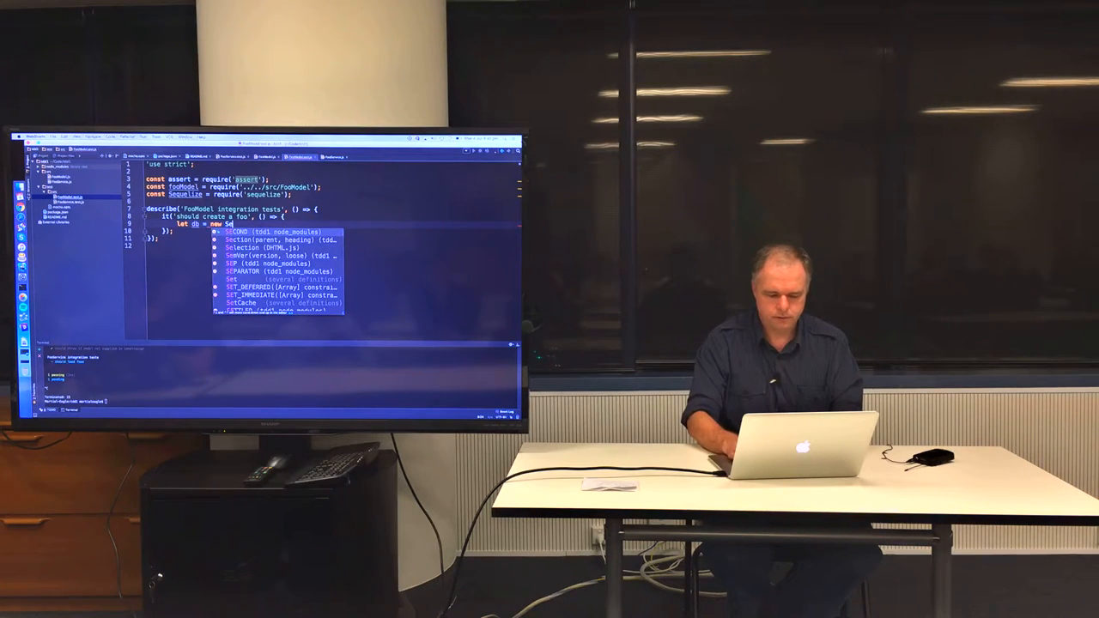
pyautogui.write('Sequelize')
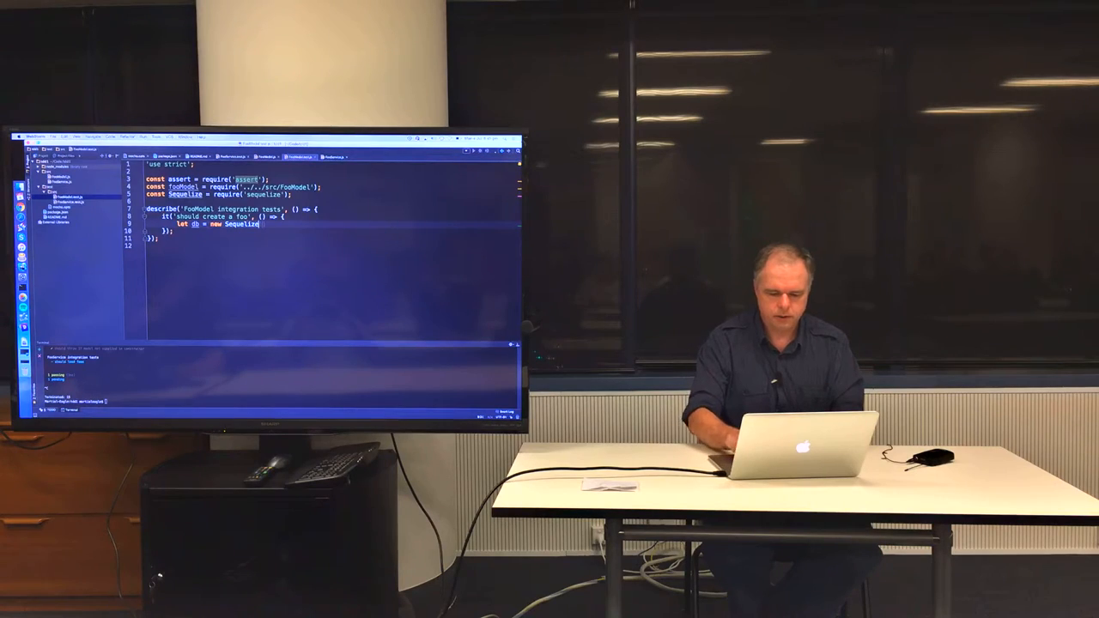
pyautogui.write('{')
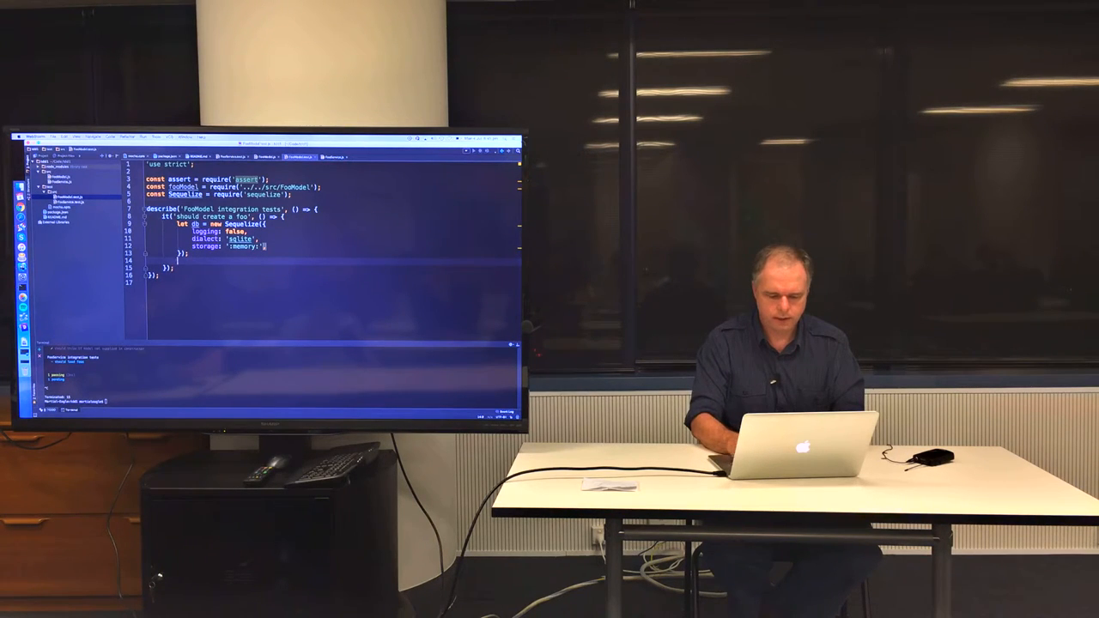
# Build the foo model from db and return db.sync({force: true}) in the test.
pyautogui.write('fooModel(')
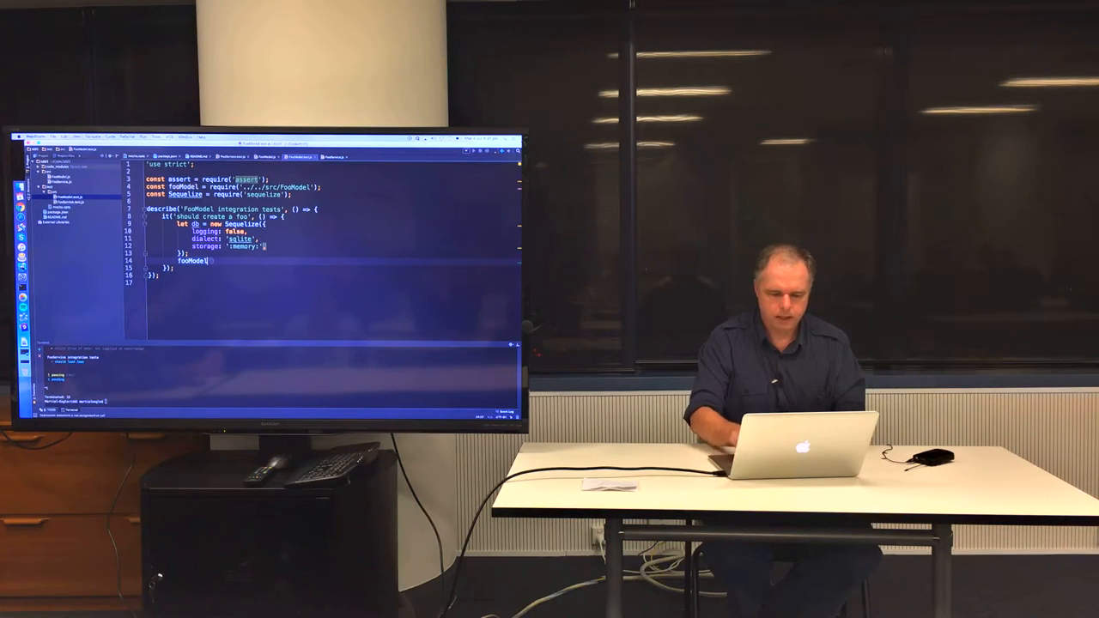
pyautogui.write('(db')
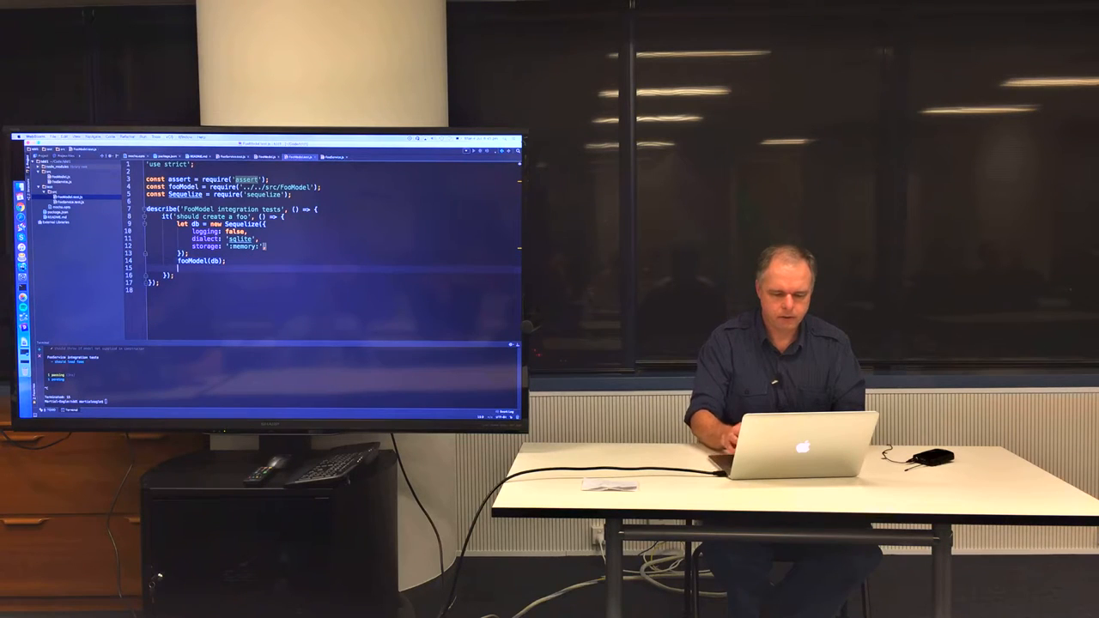
pyautogui.write('db.sync(')
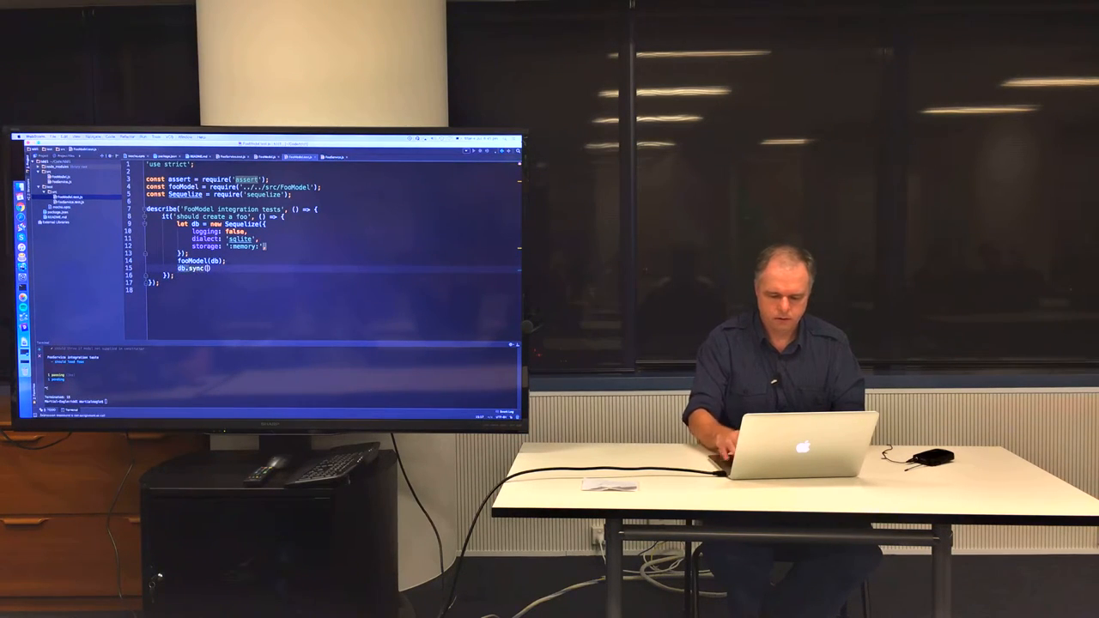
pyautogui.write('{force}')
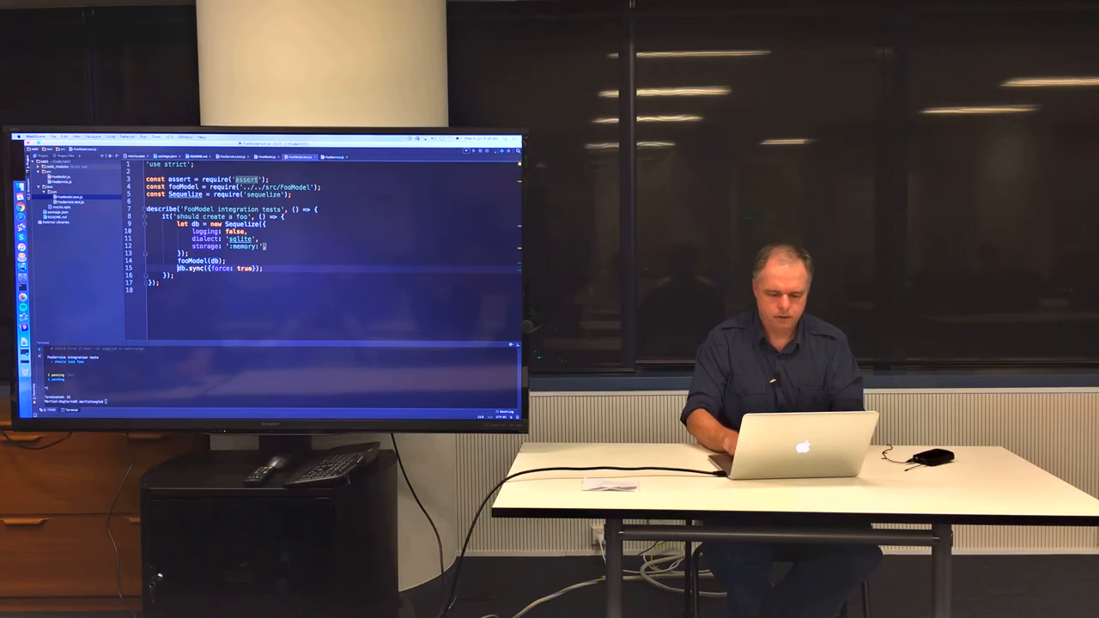
pyautogui.write('return')
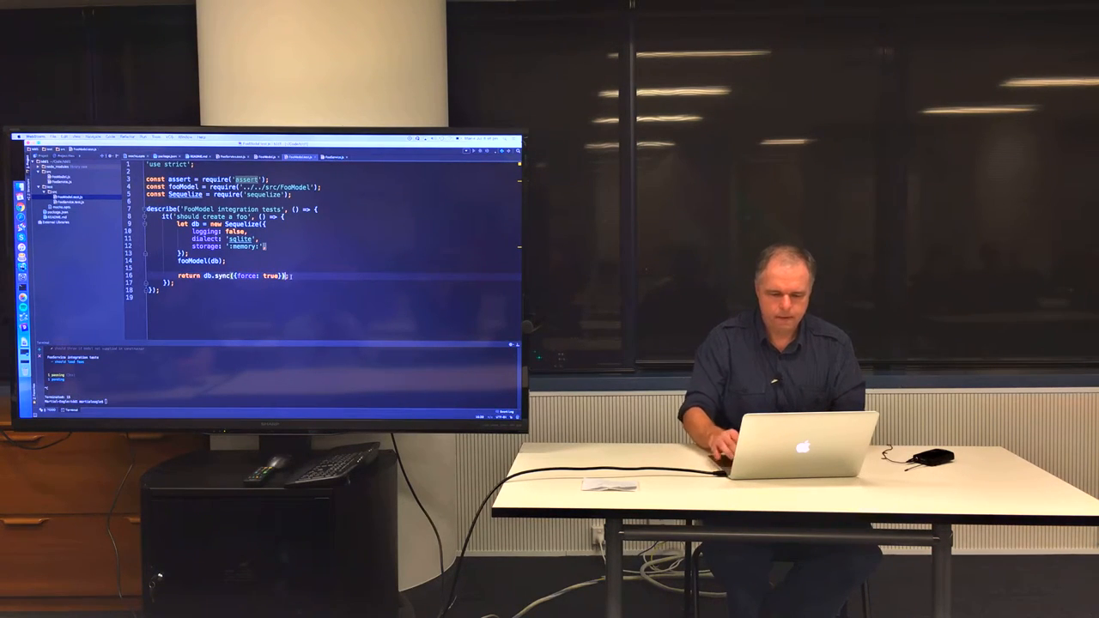
# Chain foo.create({title: 'bar'}) and assert.equal on result.title being 'bar'.
pyautogui.write('.then(() => {')
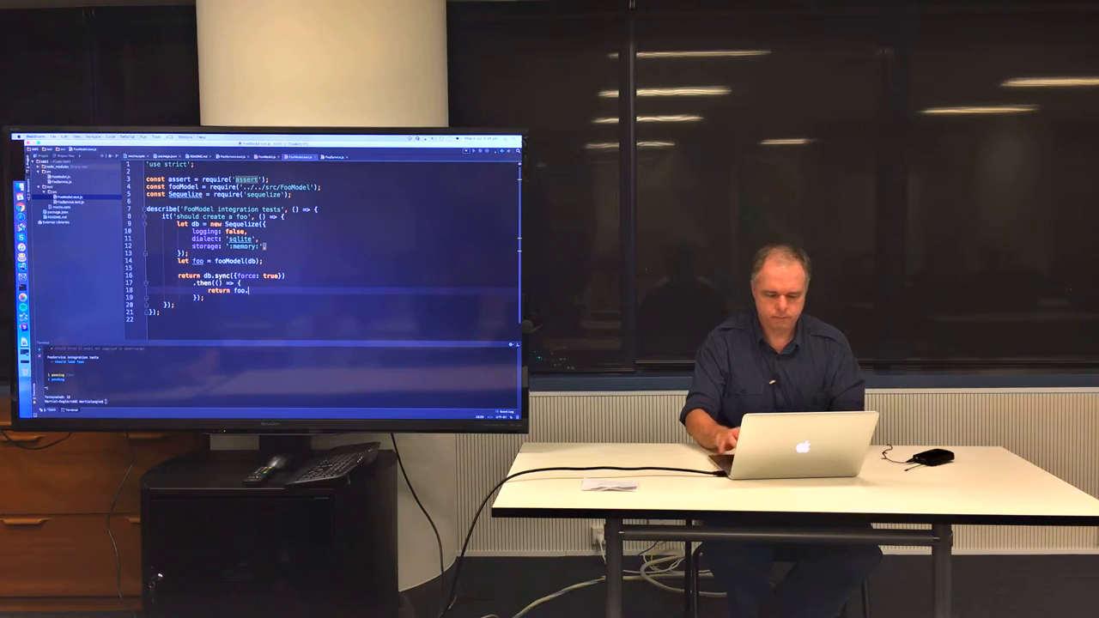
pyautogui.write('create()')
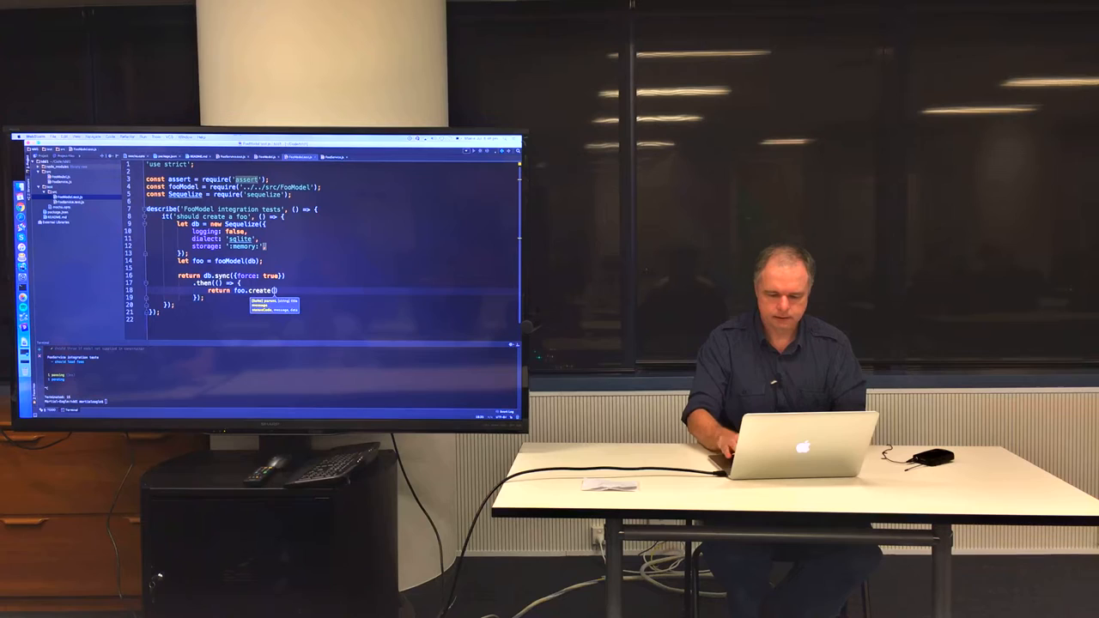
pyautogui.write('title:')
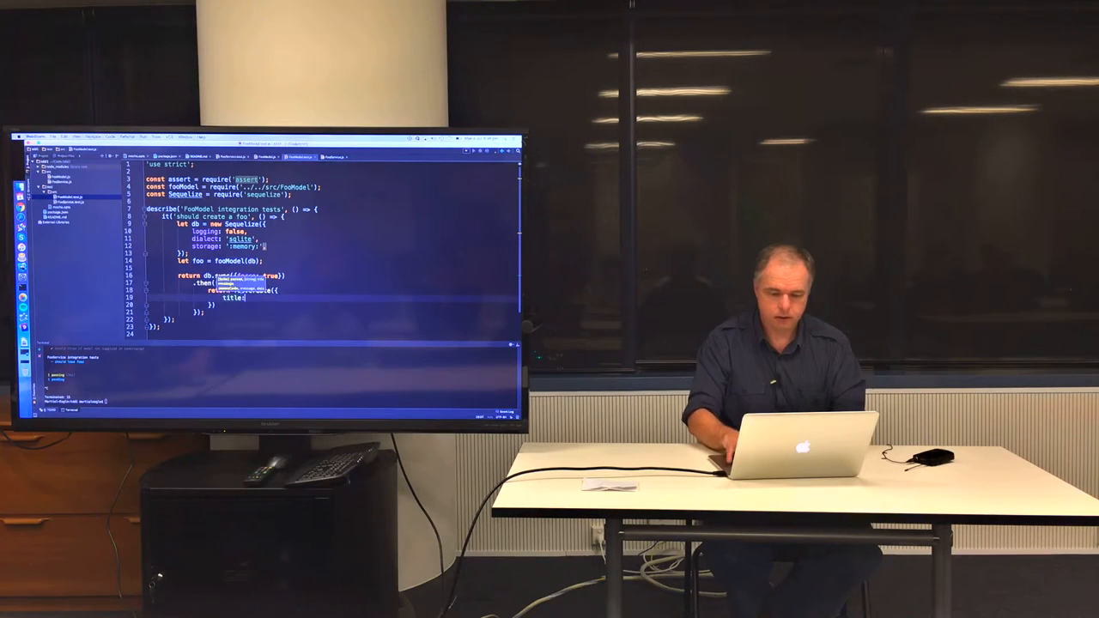
pyautogui.write("bar'")
pyautogui.write('.then((result) => {')
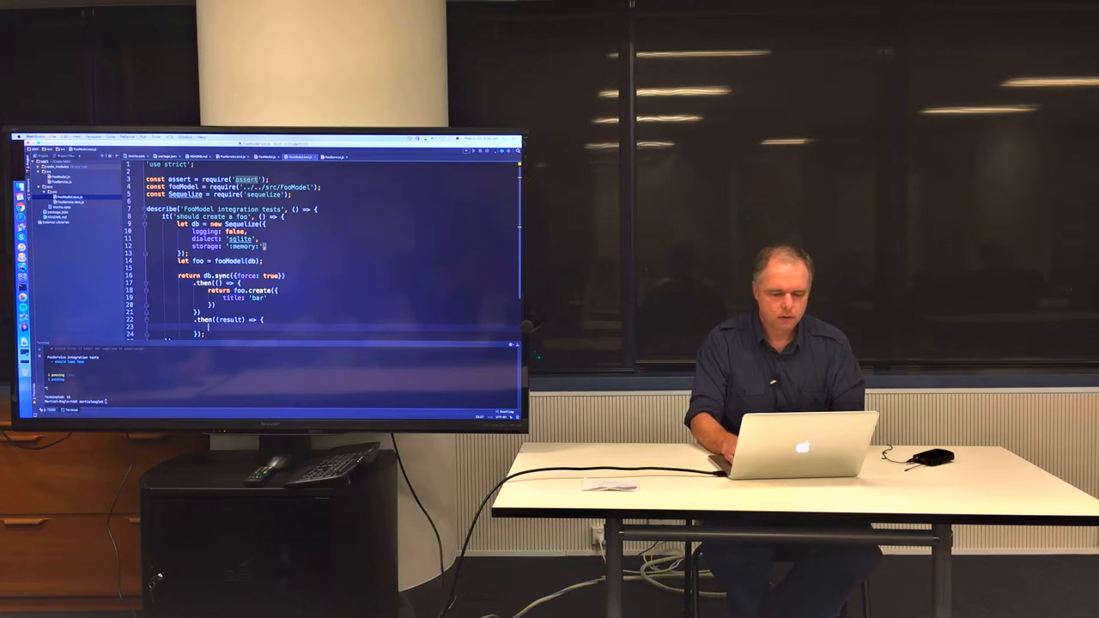
pyautogui.write('assert')
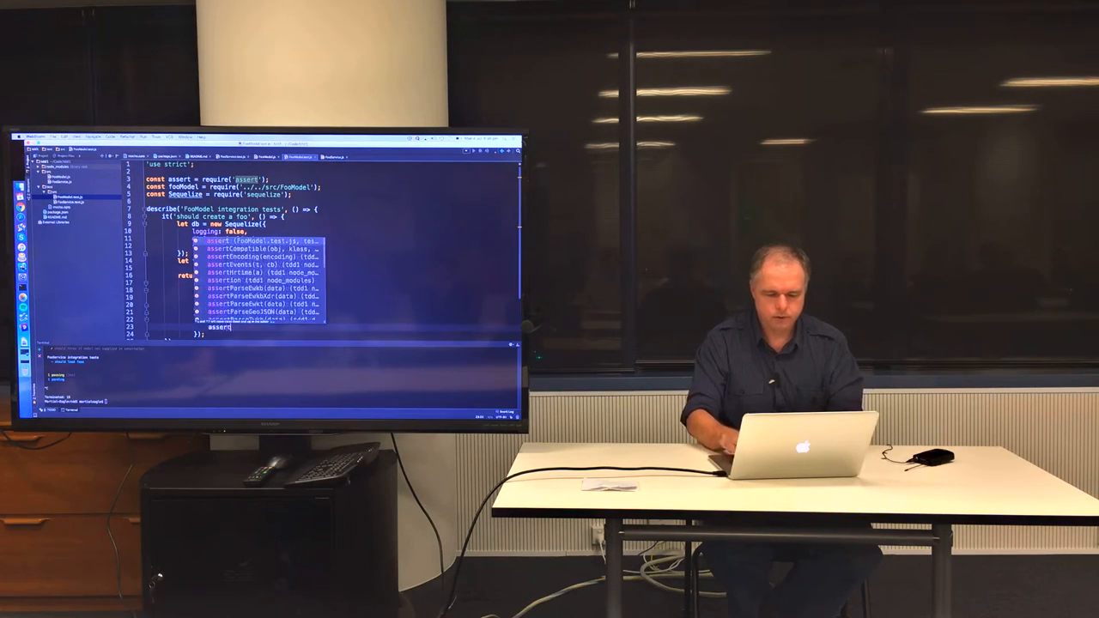
pyautogui.write("assert.equal(result.title, 'bar', 'should set the title');")
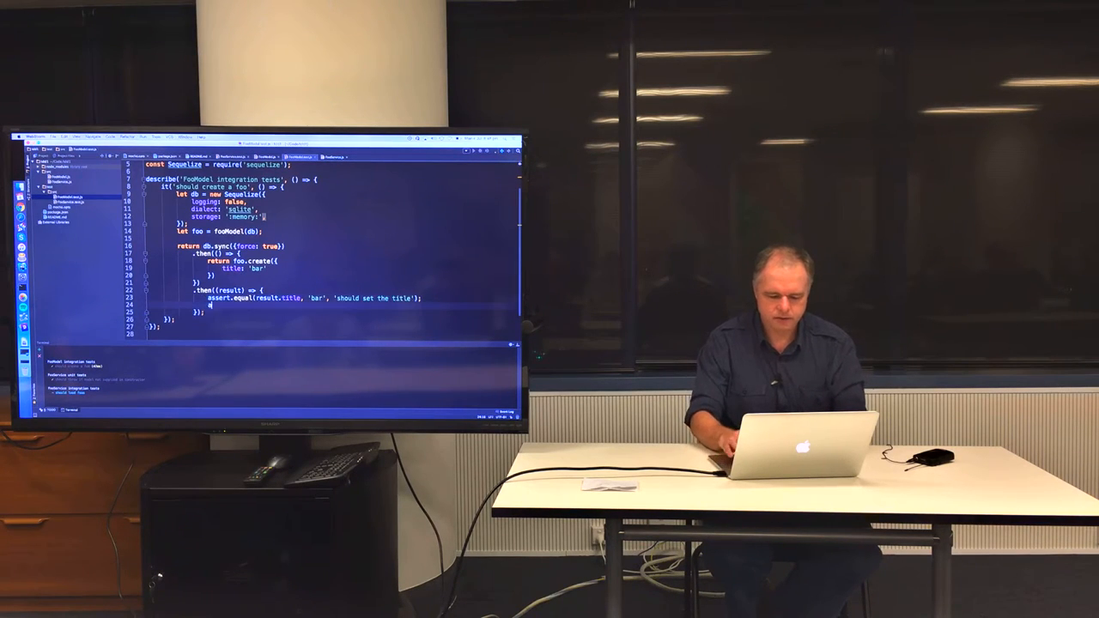
# Assert result.status equals 'pending' with a 'should...' message below the title assertion.
pyautogui.write('assert.equal(')
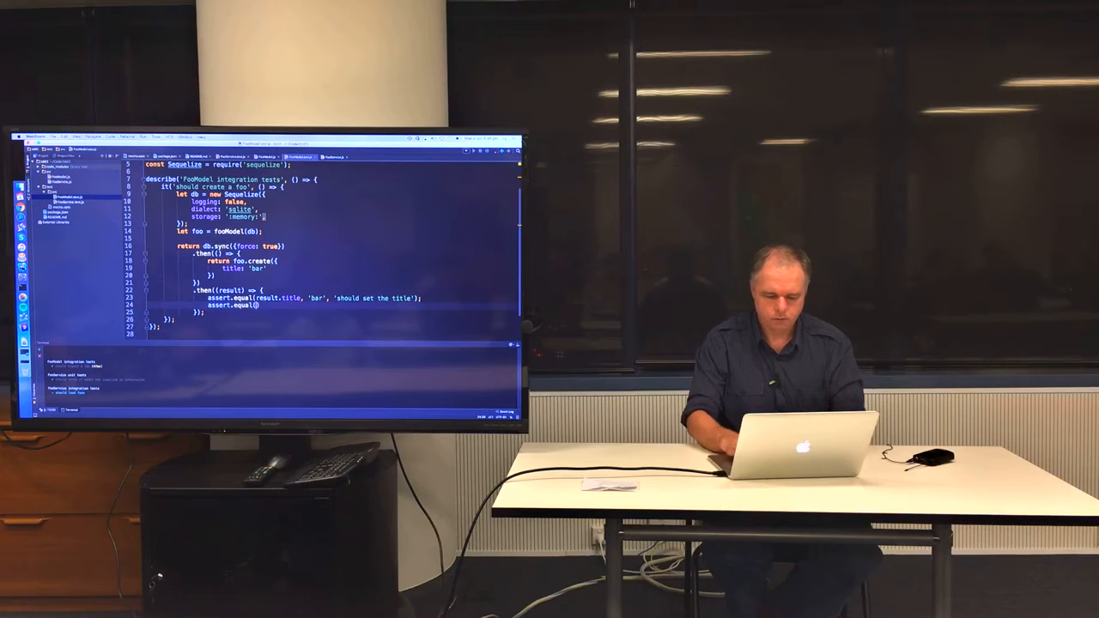
pyautogui.write('result.state')
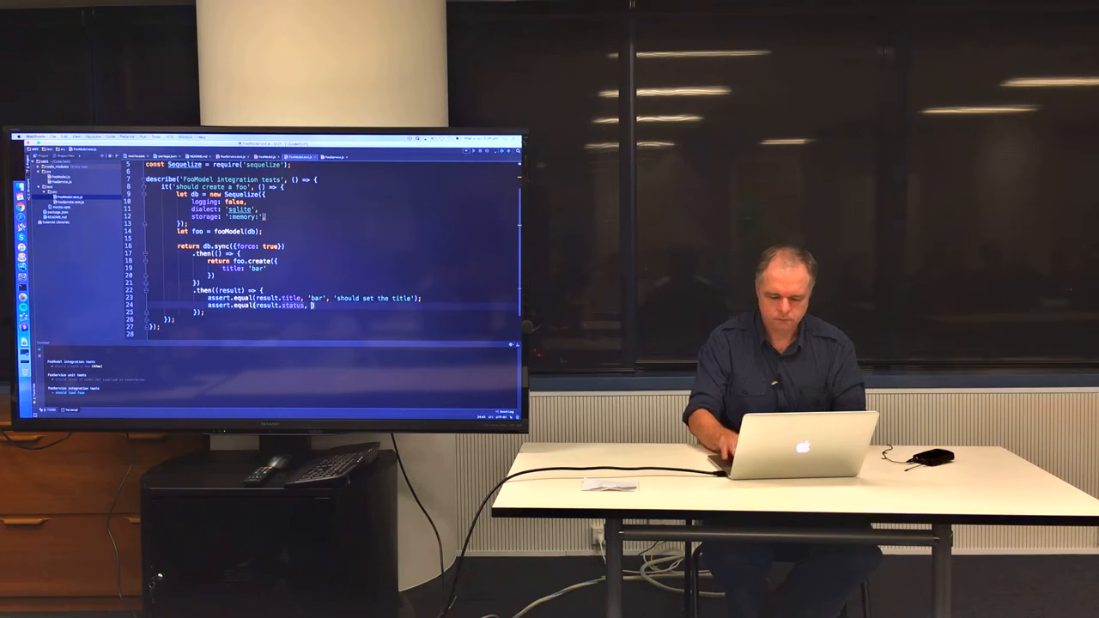
pyautogui.write("pending'")
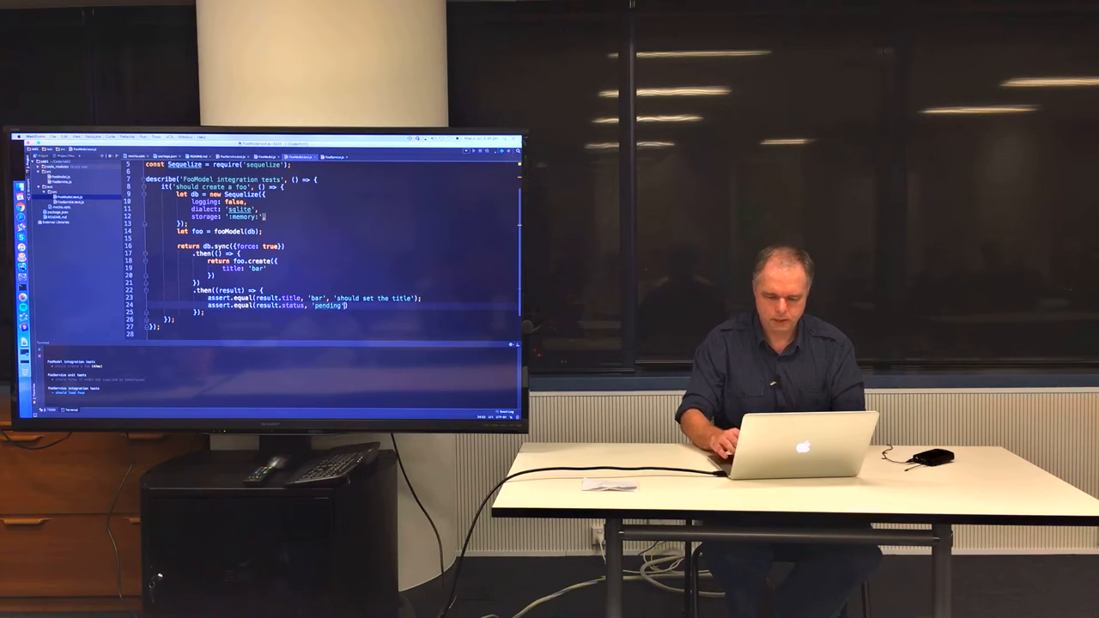
pyautogui.write('should')
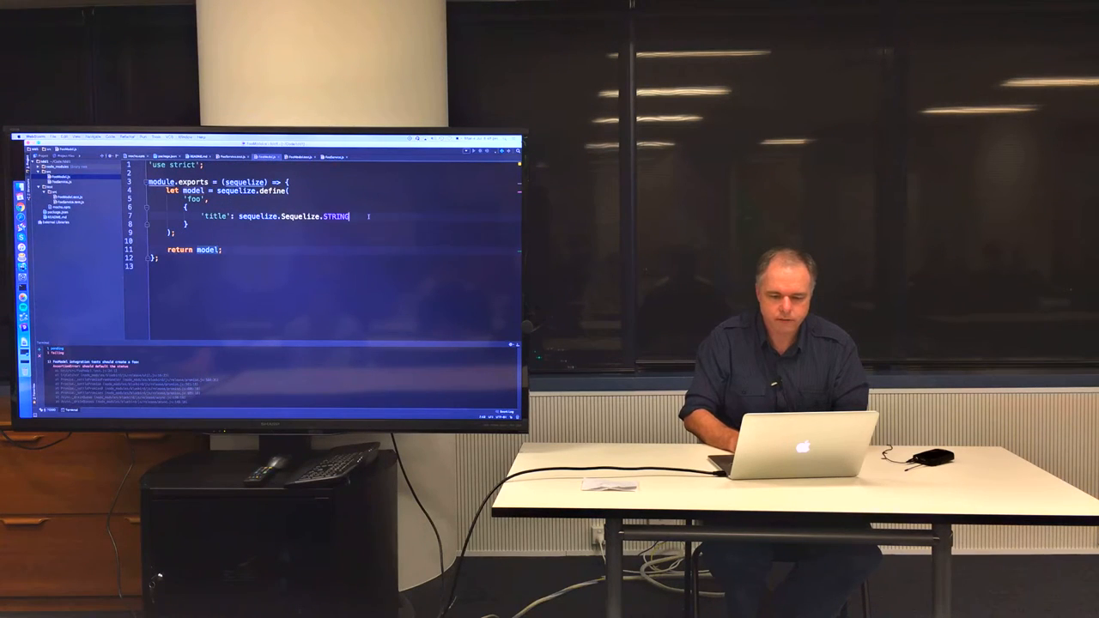
# Add a 'status' attribute of type sequelize.Sequelize.STRING defaulting to 'pending' in fooModel.js.
pyautogui.press('Enter')
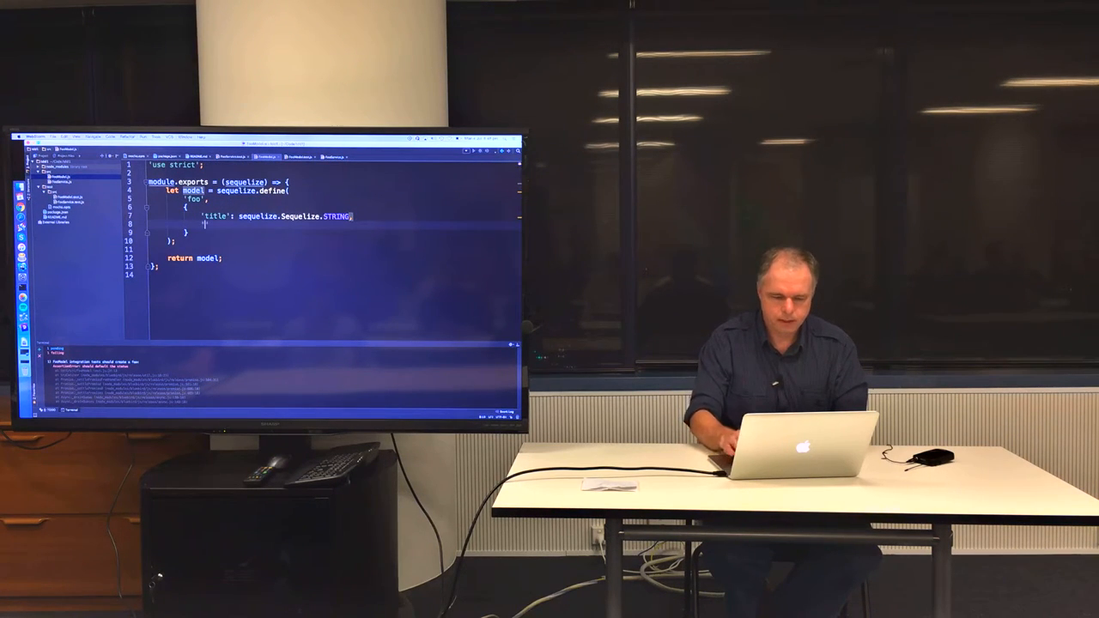
pyautogui.write("'status'")
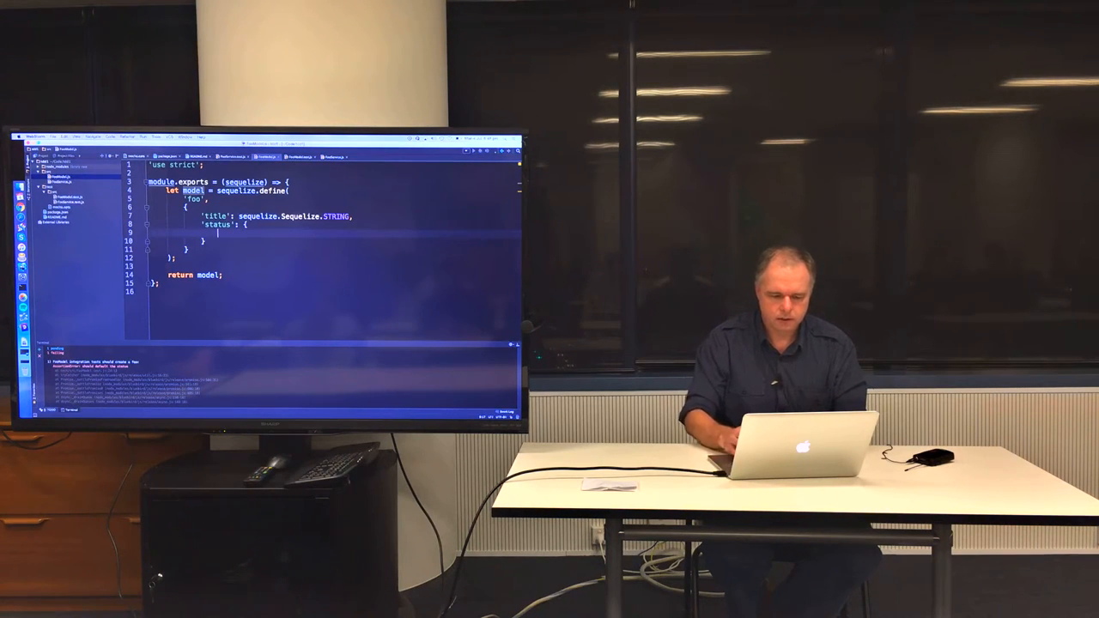
pyautogui.write('type:')
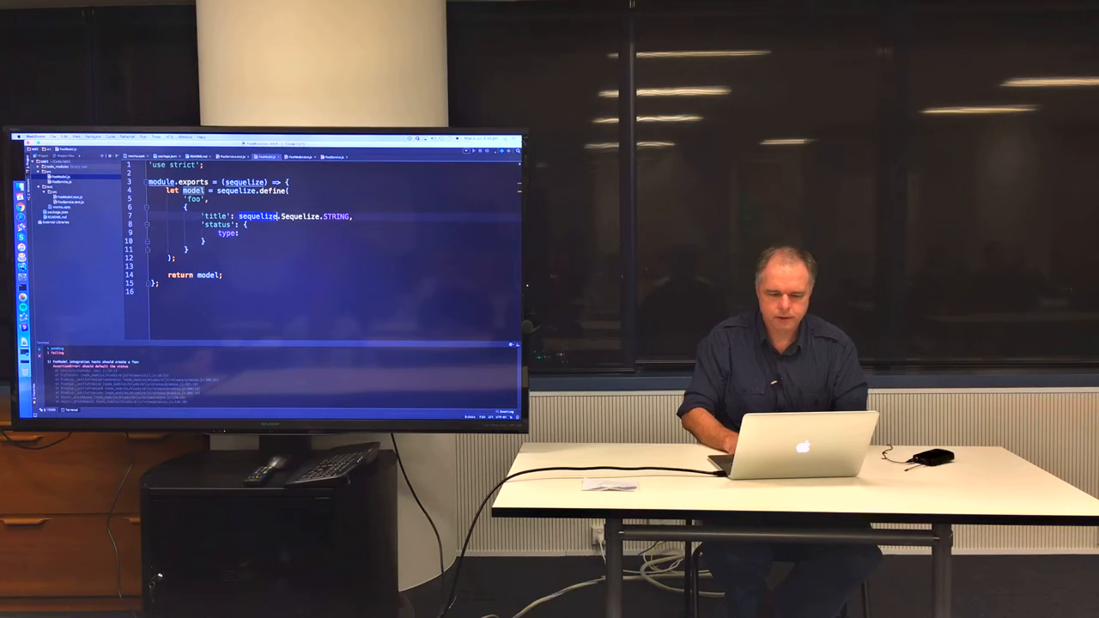
pyautogui.write('sequelize.Sequelize.STRING,')
pyautogui.write('defaultsTo:')
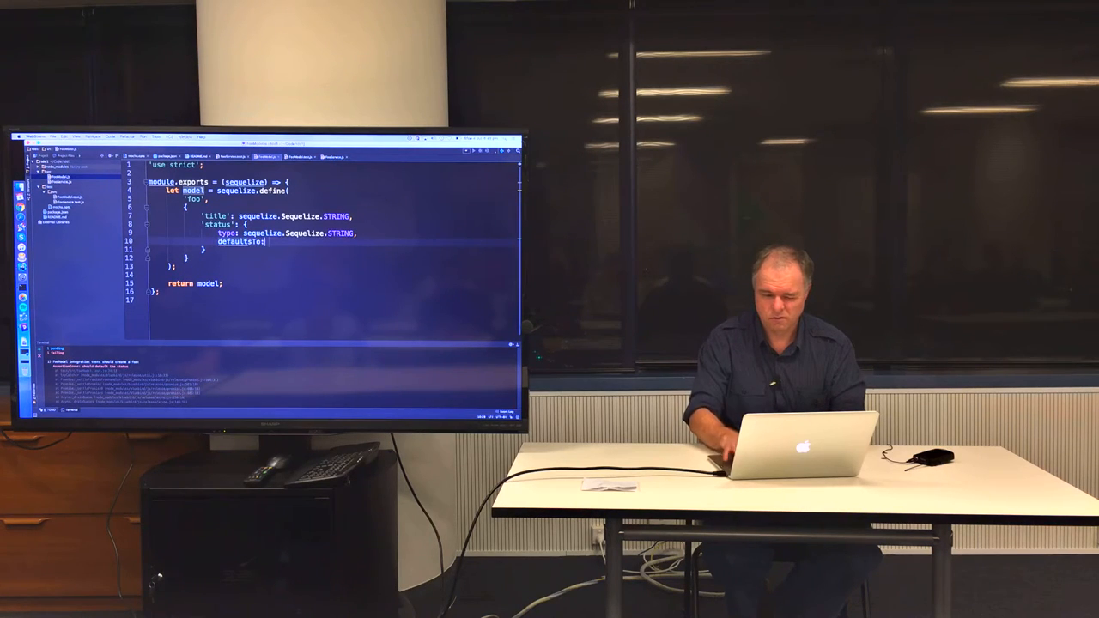
pyautogui.write("'pending'")
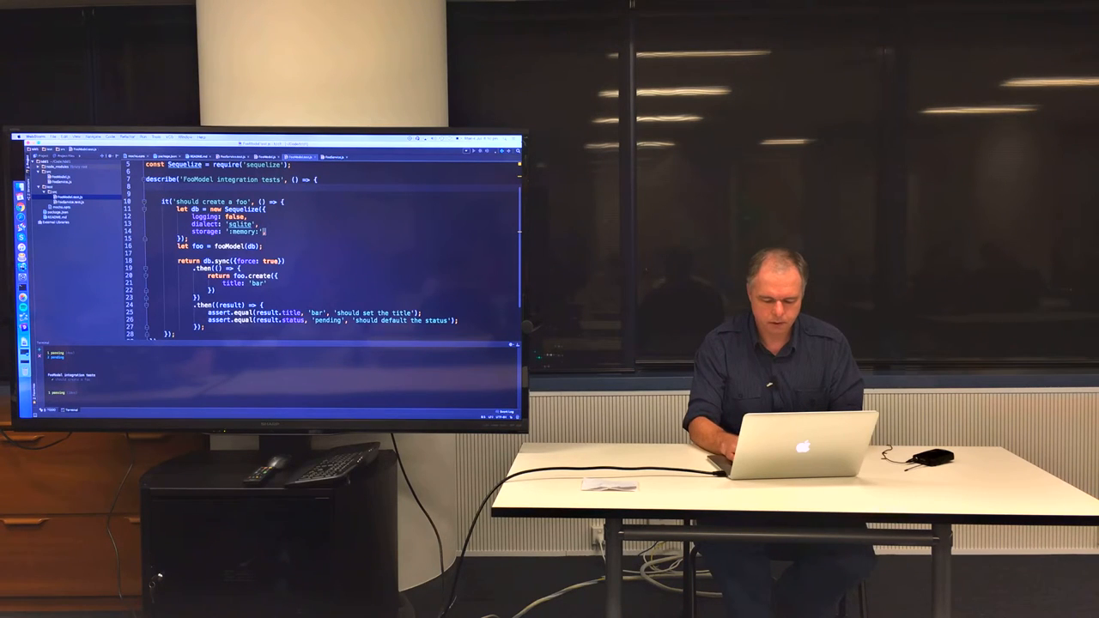
# Begin a beforeEach hook in the test file for the database setup.
pyautogui.write('beforeEach(() => {')
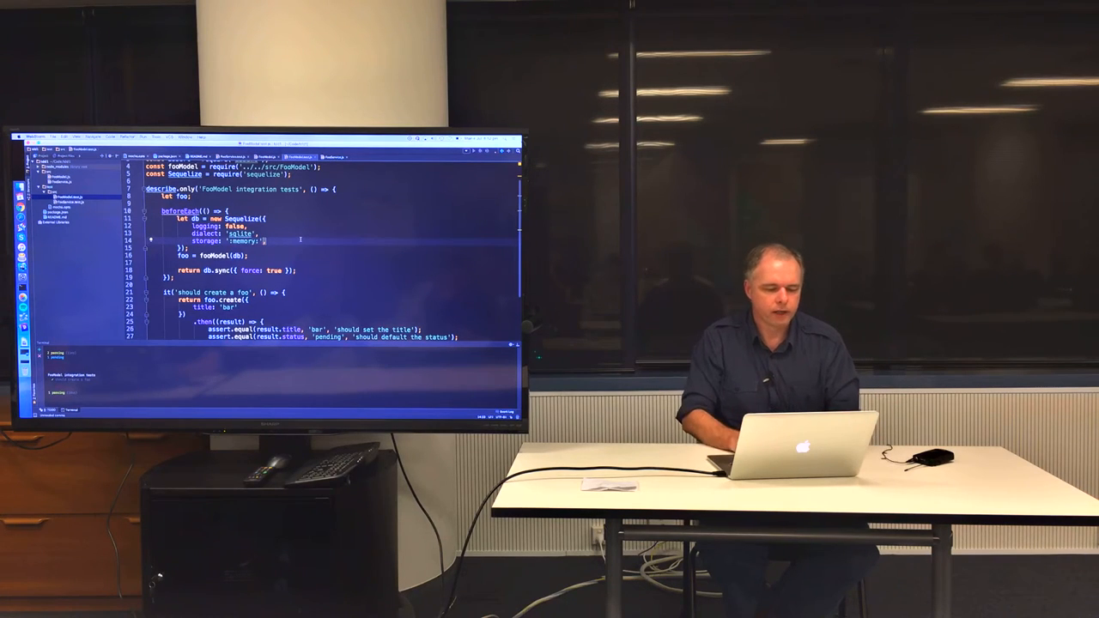
# Scroll through the refactored test file with setup in beforeEach.
pyautogui.scroll(-3)
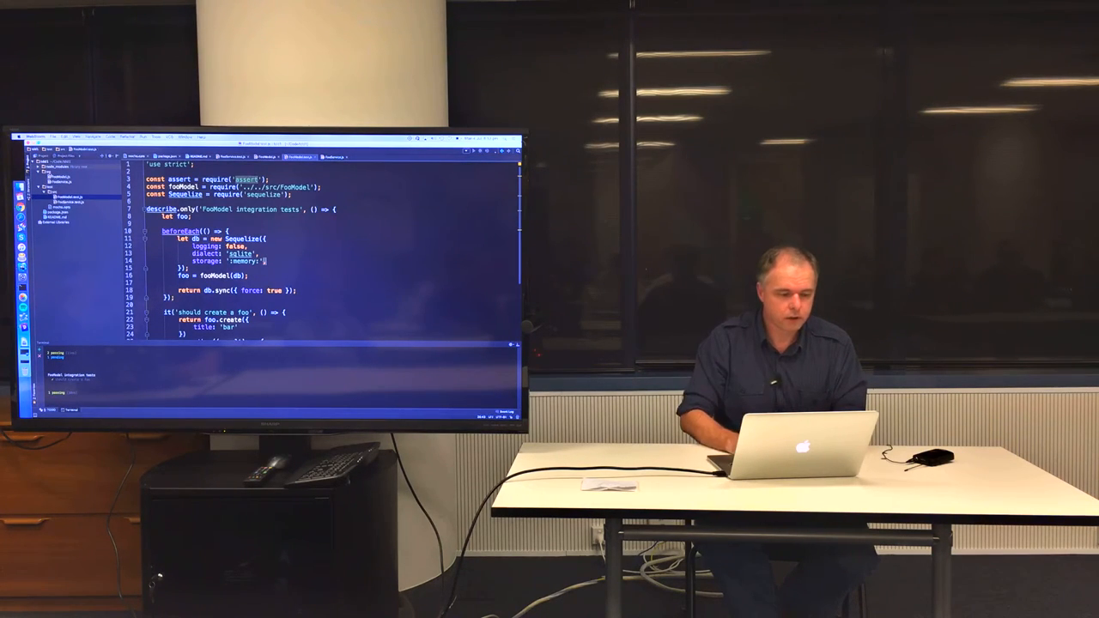
# Create a new JavaScript test file named for ProjectService in the test folder.
pyautogui.rightClick(50, 172)
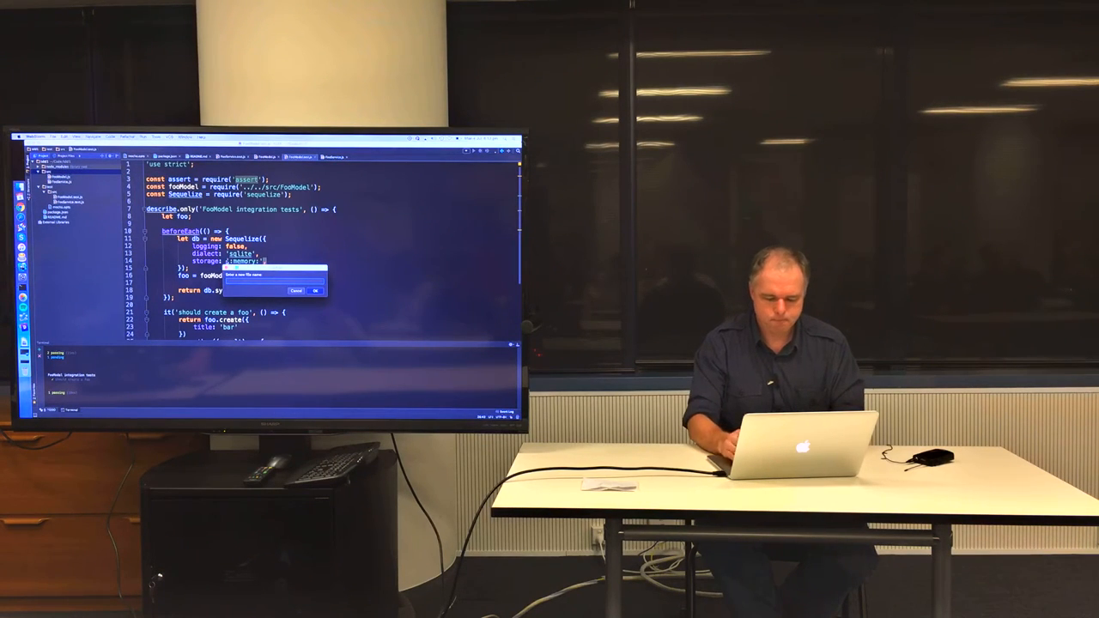
pyautogui.write('ProjectId')
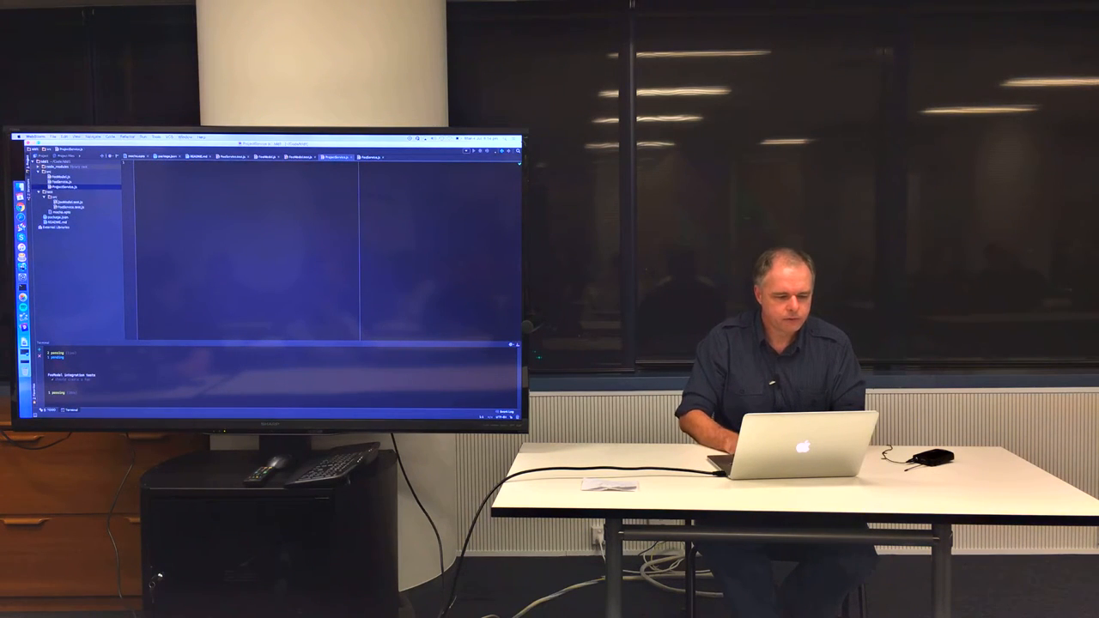
pyautogui.rightClick(54, 197)
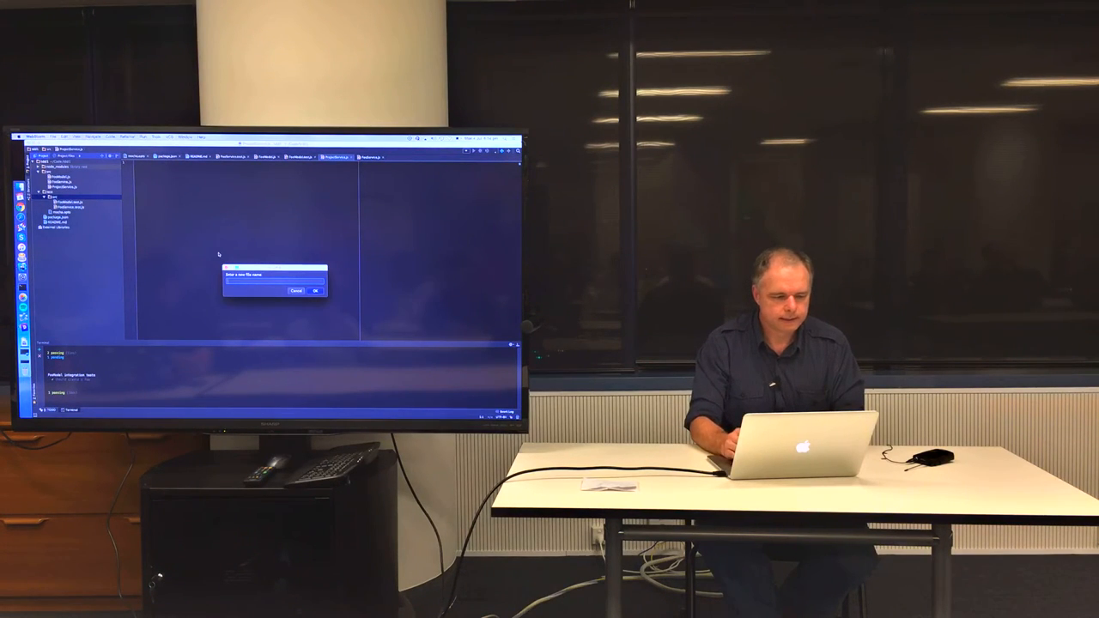
pyautogui.write('ProjectService.test')
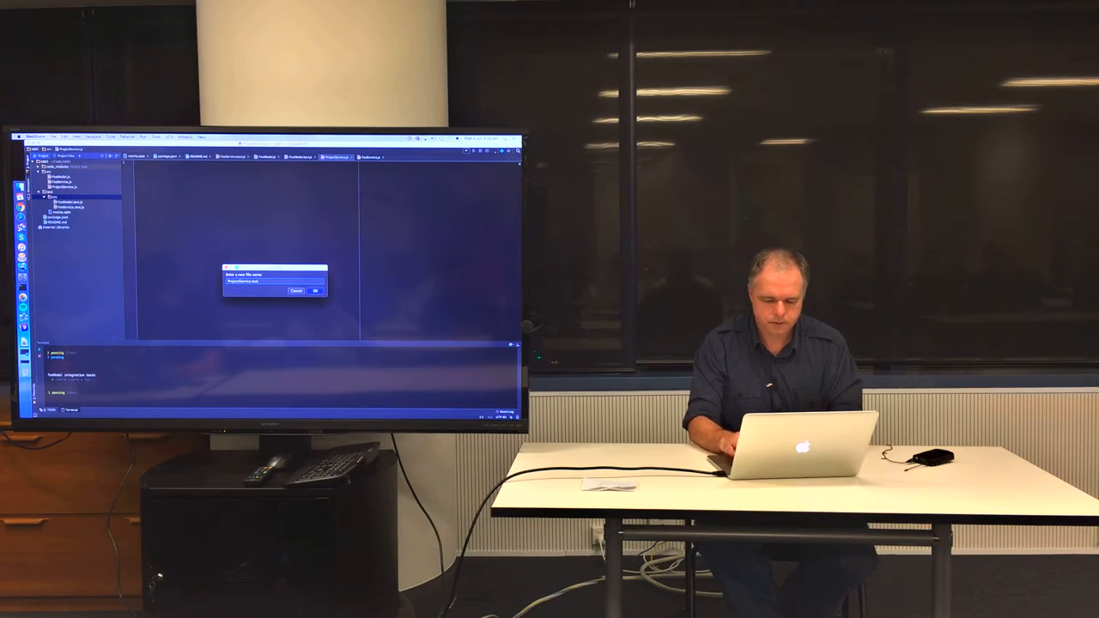
pyautogui.click(314, 290)
pyautogui.write("const nock = require('nock');")
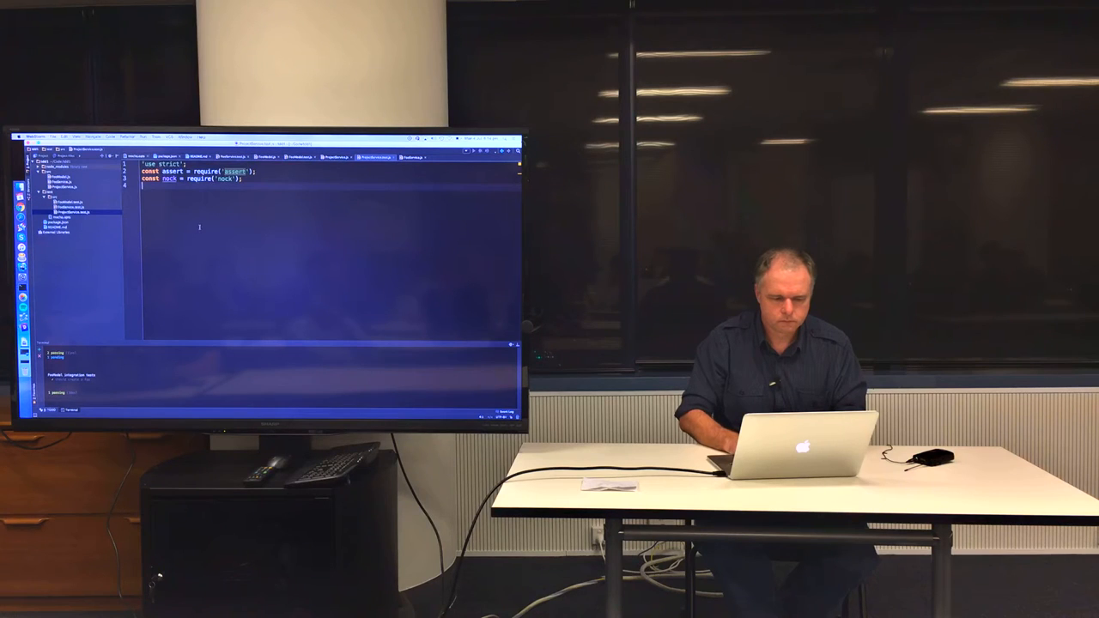
# Write describe('ProjectService integration') with an empty 'should call the API' test.
pyautogui.write('describe')
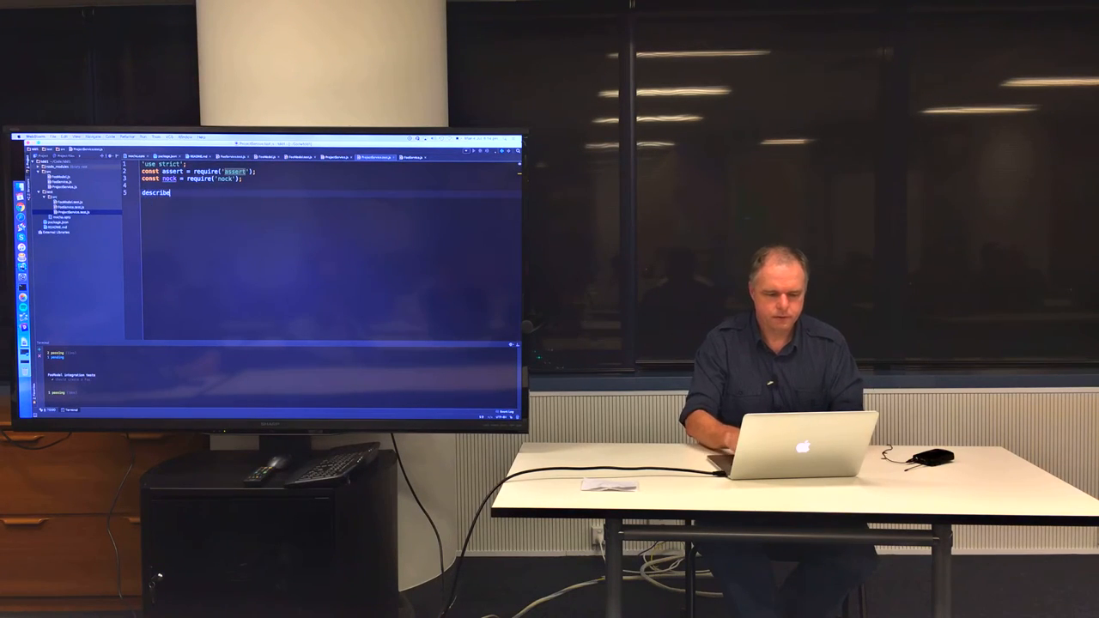
pyautogui.write("('')")
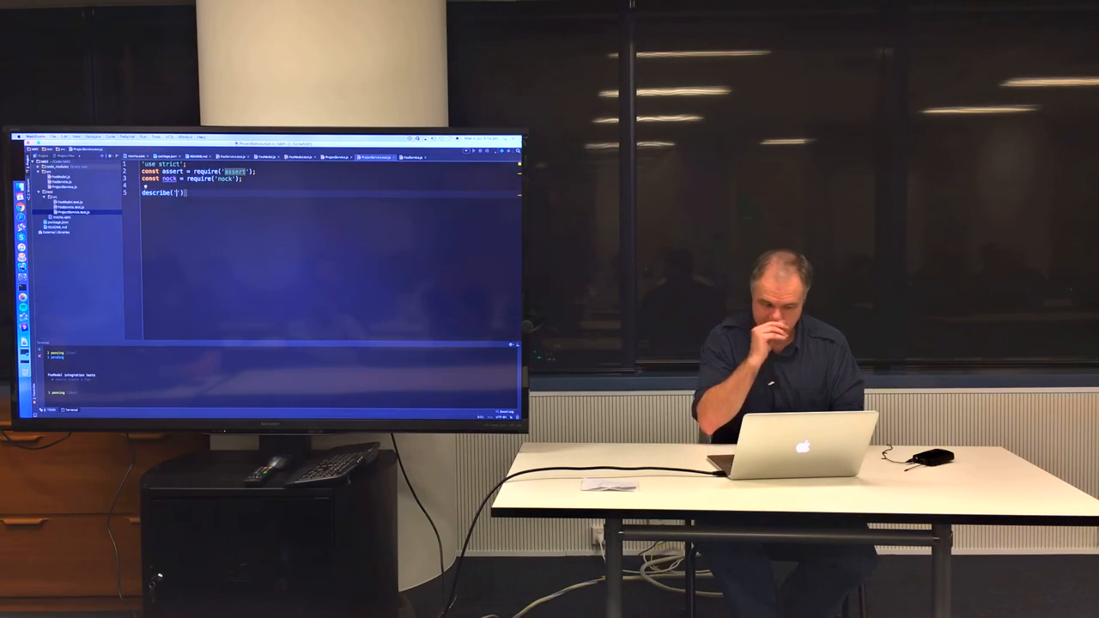
pyautogui.write('ProjectService')
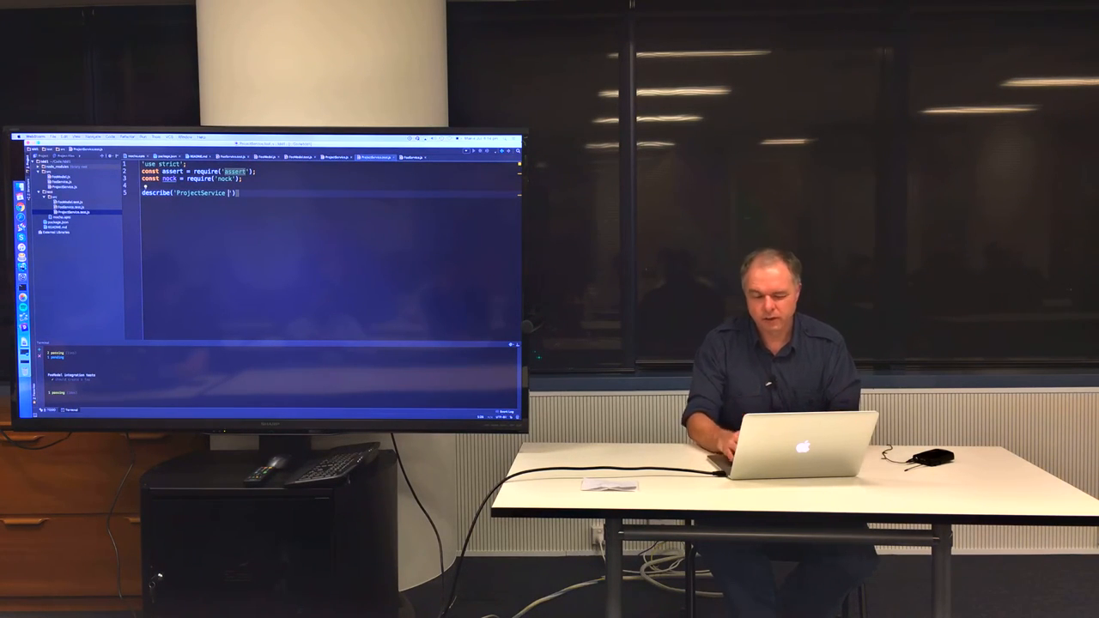
pyautogui.write('integration')
pyautogui.write("it('should call the API', () => {")
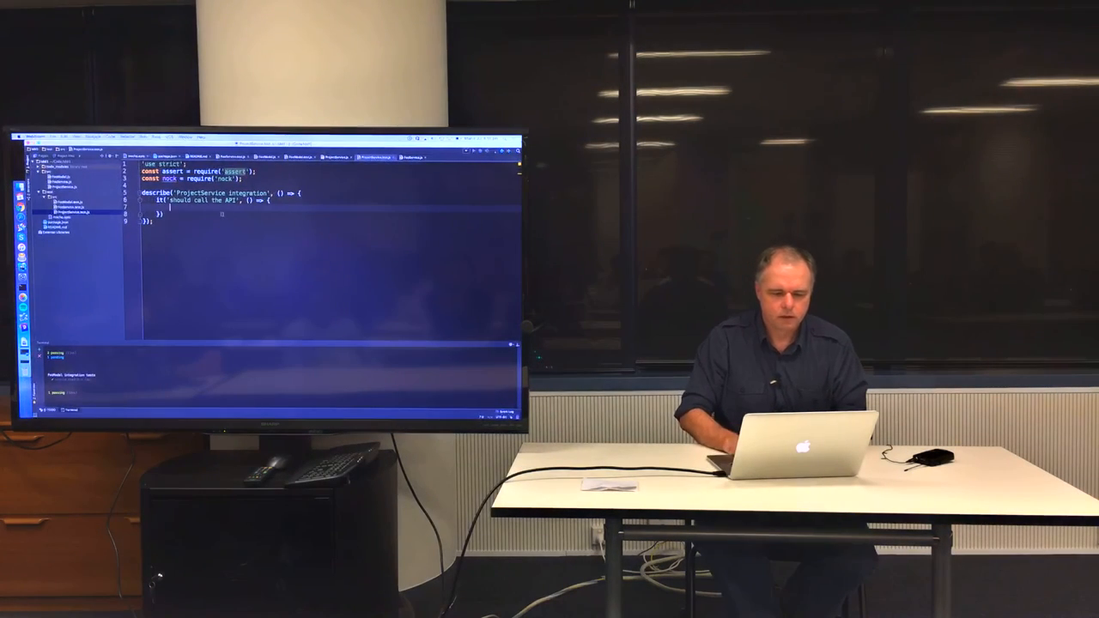
# Declare let instance = new ProjectService() and require it from the '../..' src path.
pyautogui.write('let')
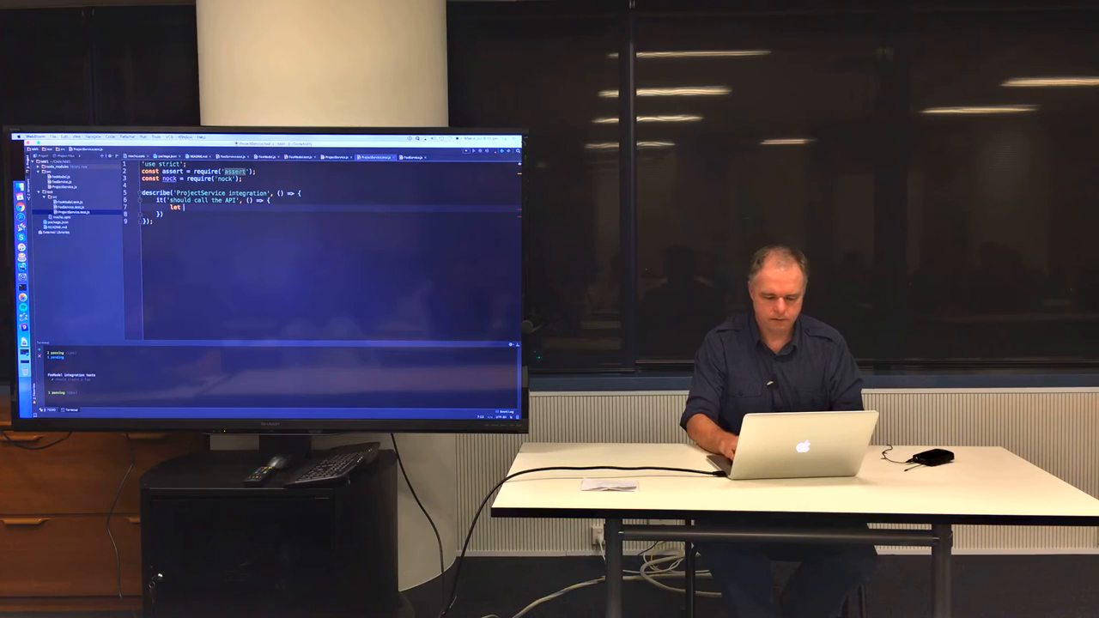
pyautogui.write('instance = new')
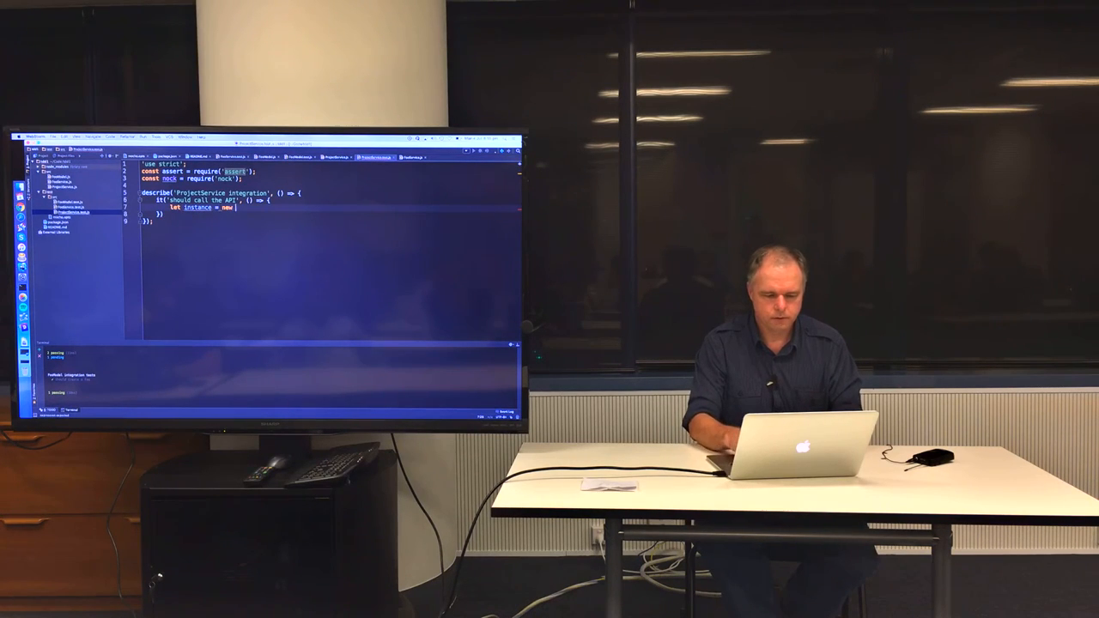
pyautogui.write('ProjectService();')
pyautogui.click(321, 186)
pyautogui.write("const ProjectService = require('")
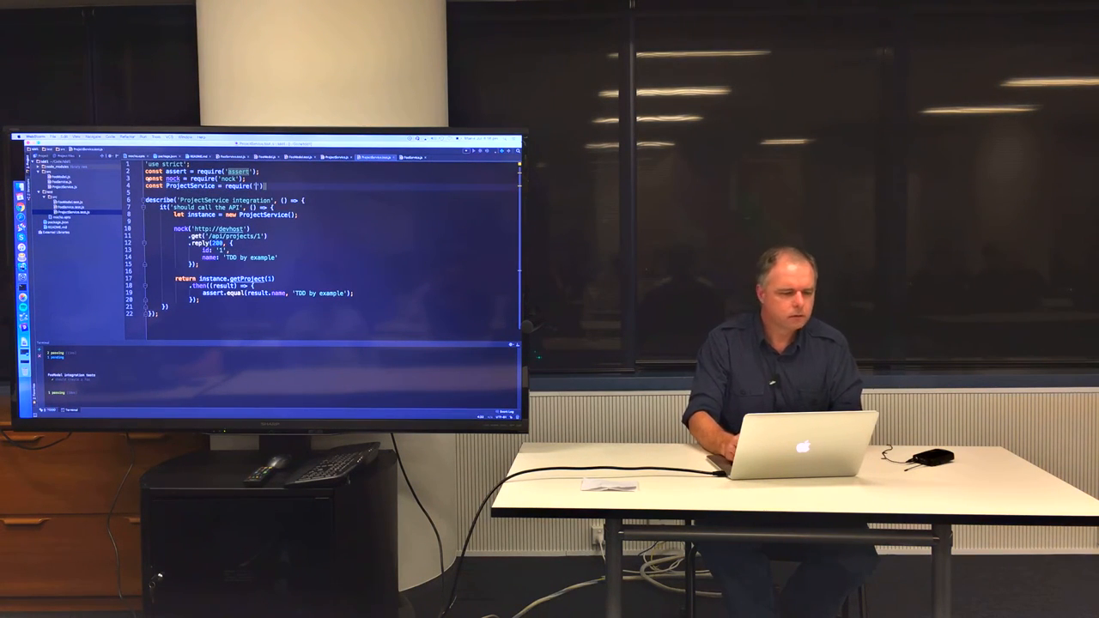
pyautogui.write('../..')
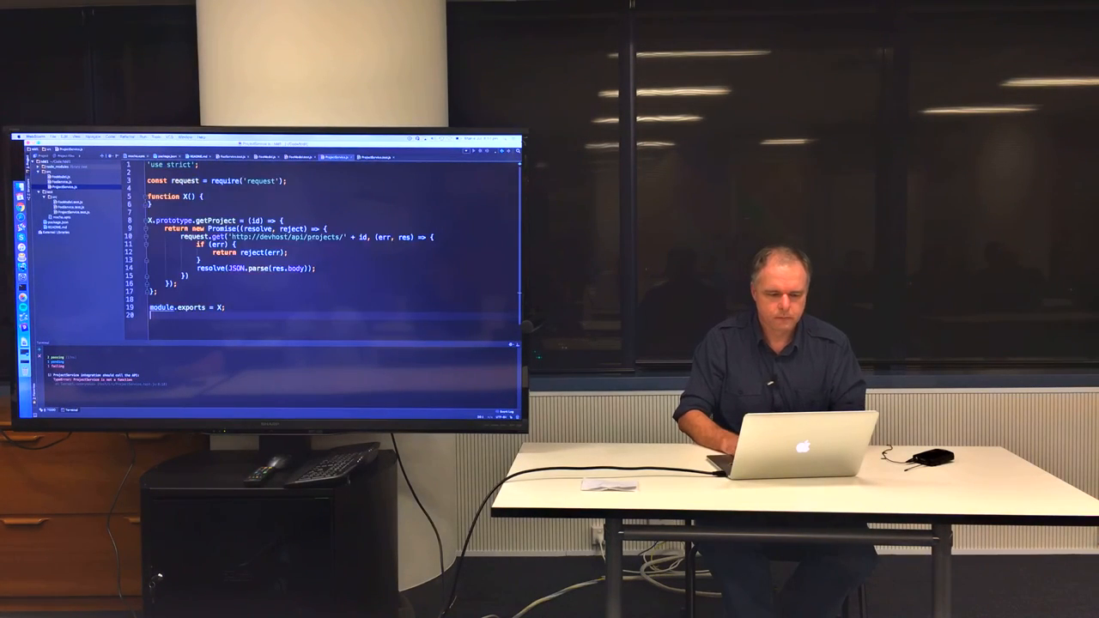
# Rename function X to ProjectService in the constructor, prototype assignment and module.exports.
pyautogui.write('pr')
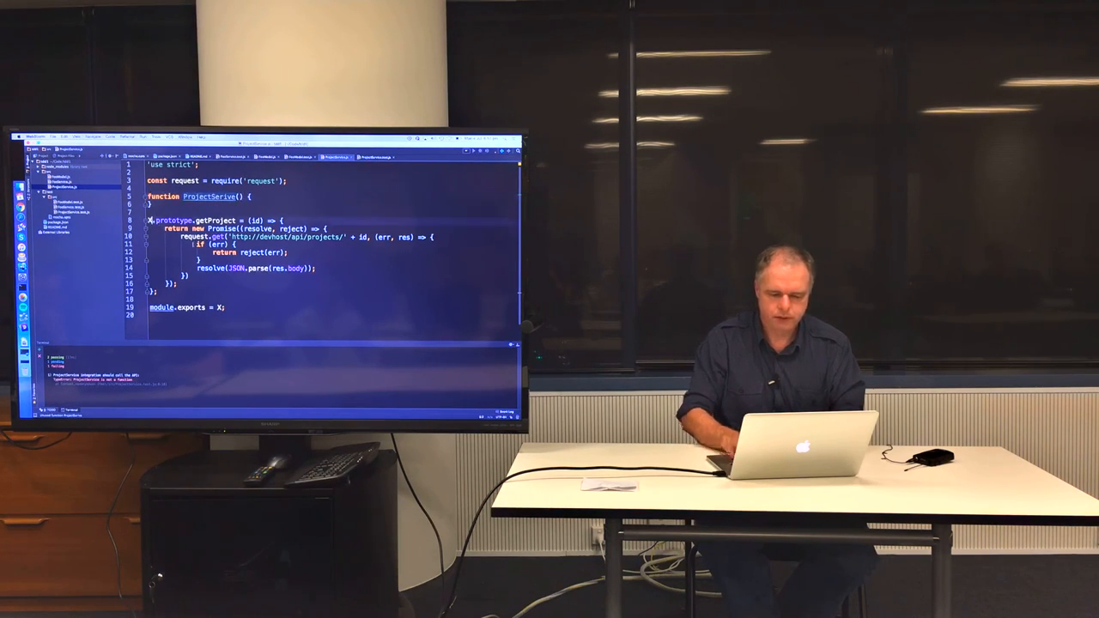
pyautogui.scroll(-3)
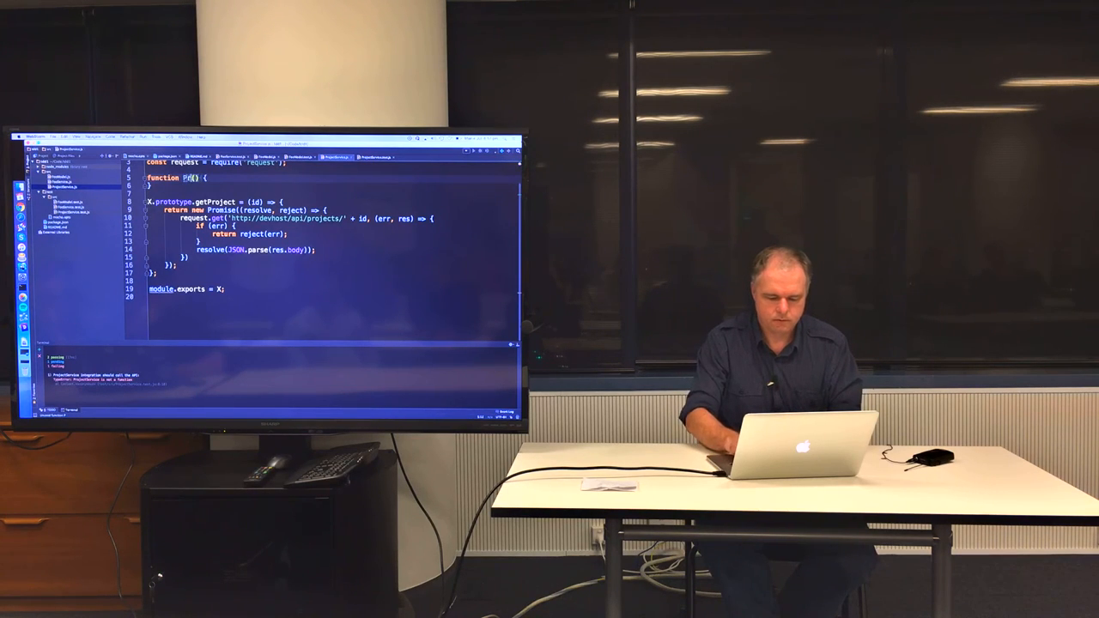
pyautogui.write('ProjectService')
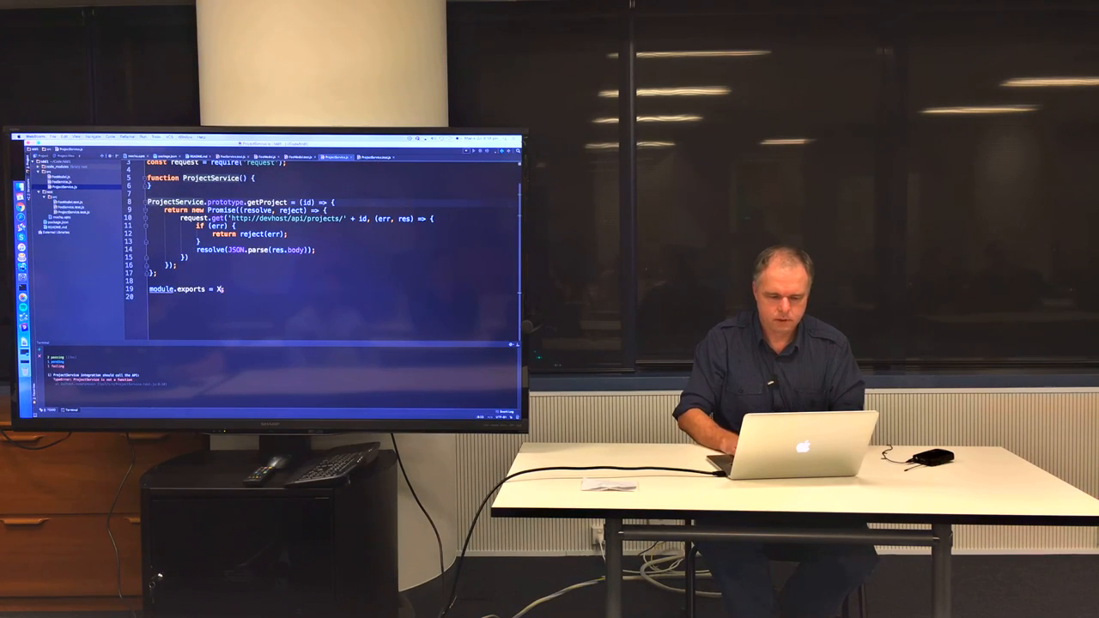
pyautogui.write('ProjectService();')
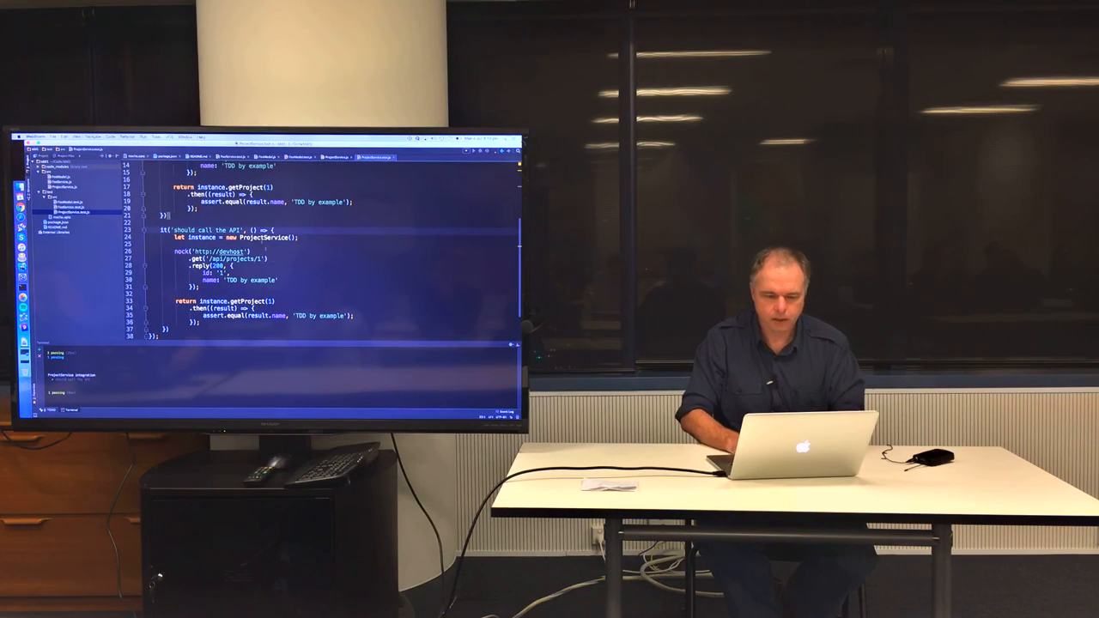
# Add a done callback and a .catch handler asserting err.message, then begin a console statement.
pyautogui.write('done')
pyautogui.write("assert(/ENOTFOUND/.test(err.message), 'should be an error');")
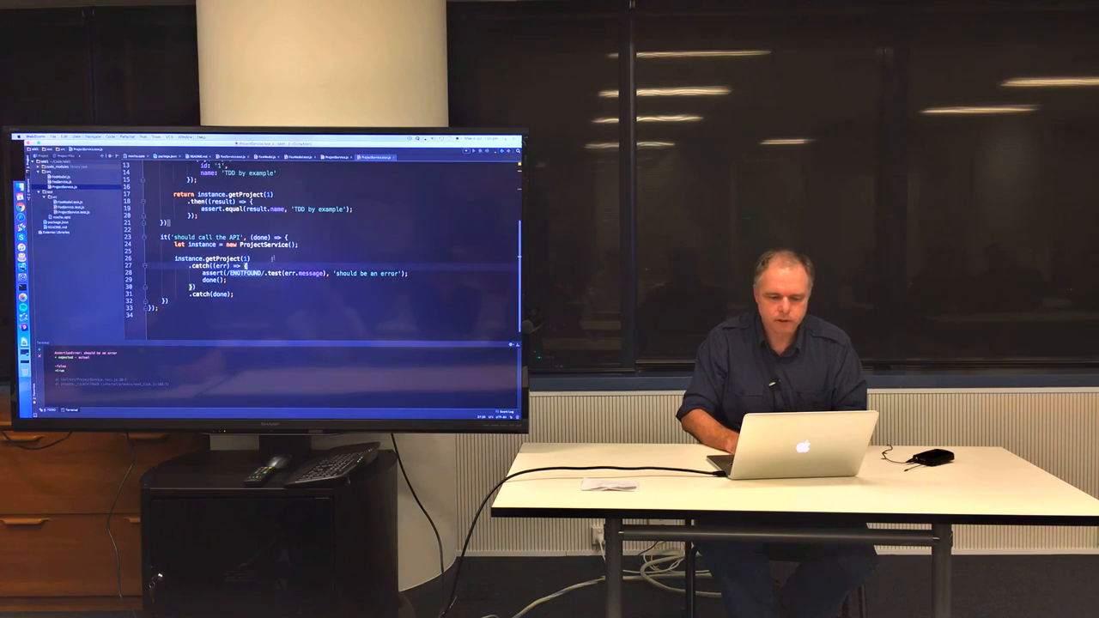
pyautogui.write('cons')
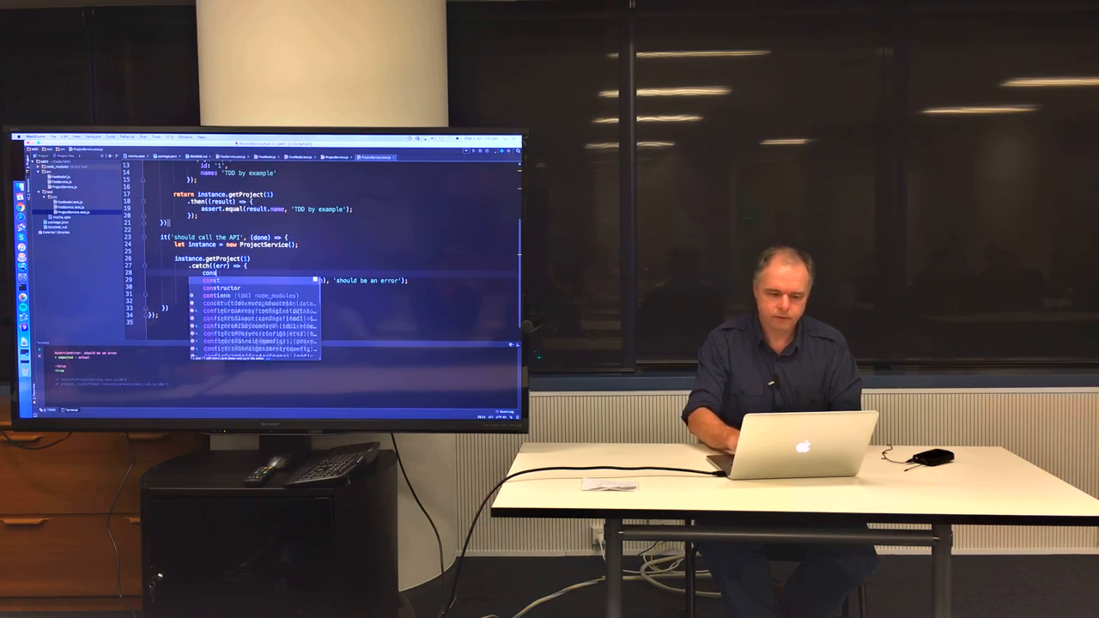